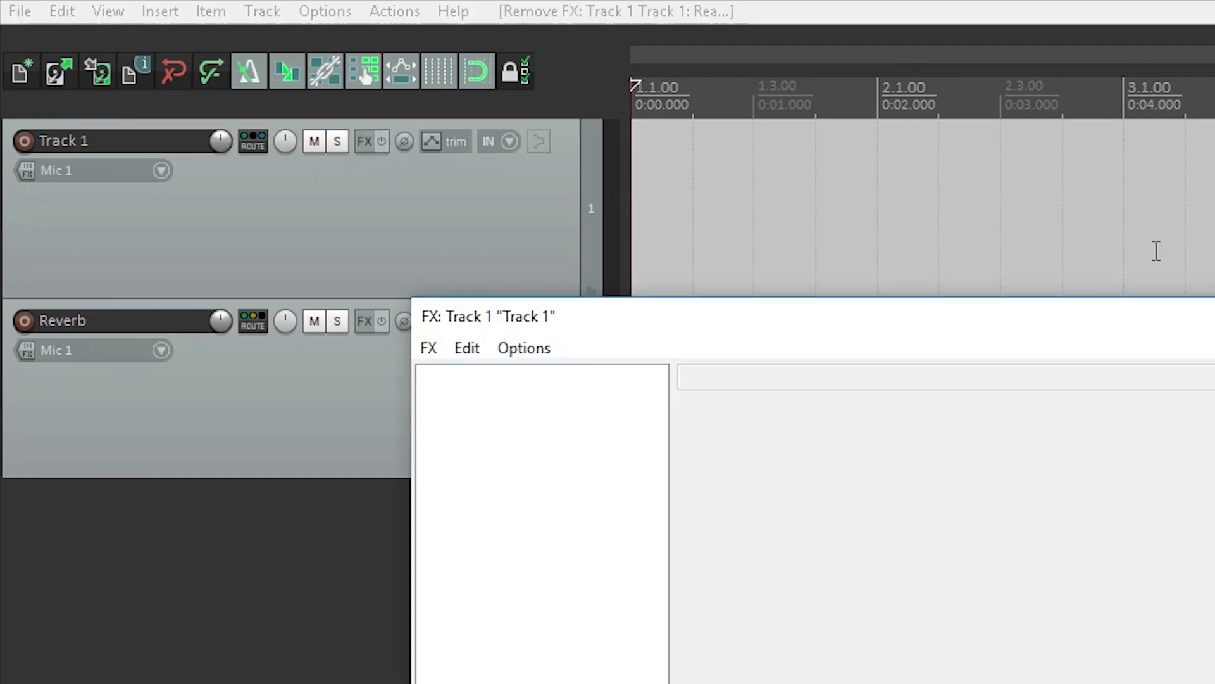
Close the FX and metronome windows, leaving an empty project with only the master track.
{"action": "left_click", "coordinate": [538, 142]}
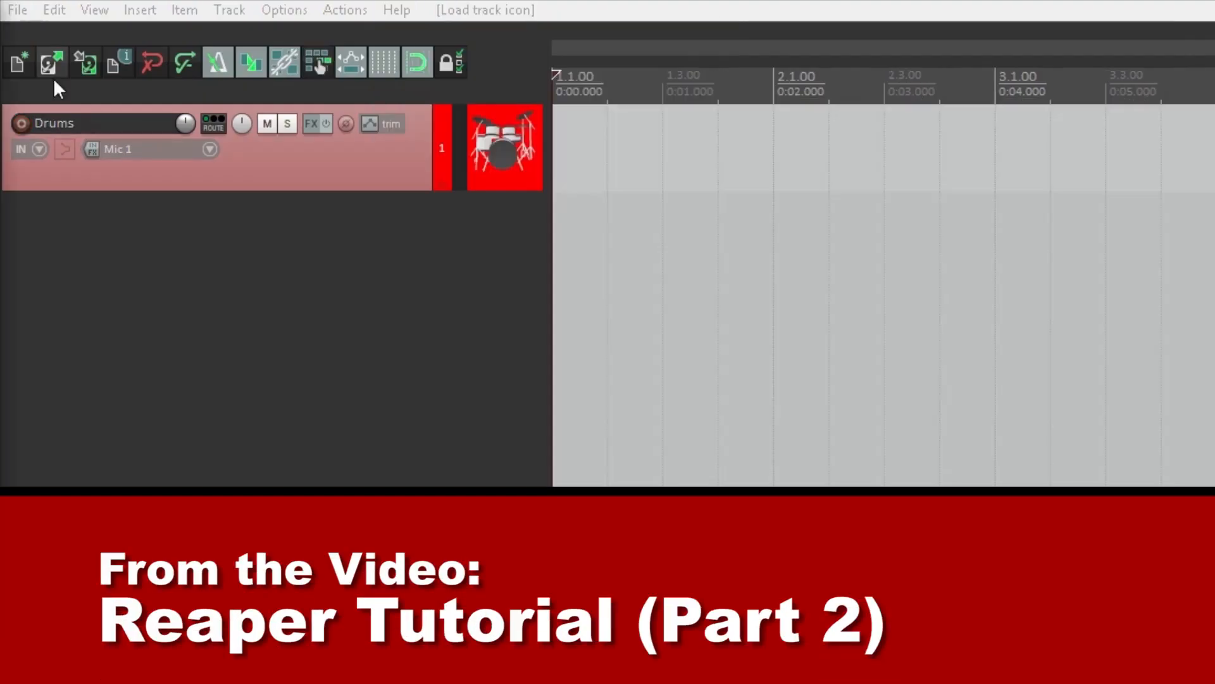
{"action": "left_click", "coordinate": [49, 62]}
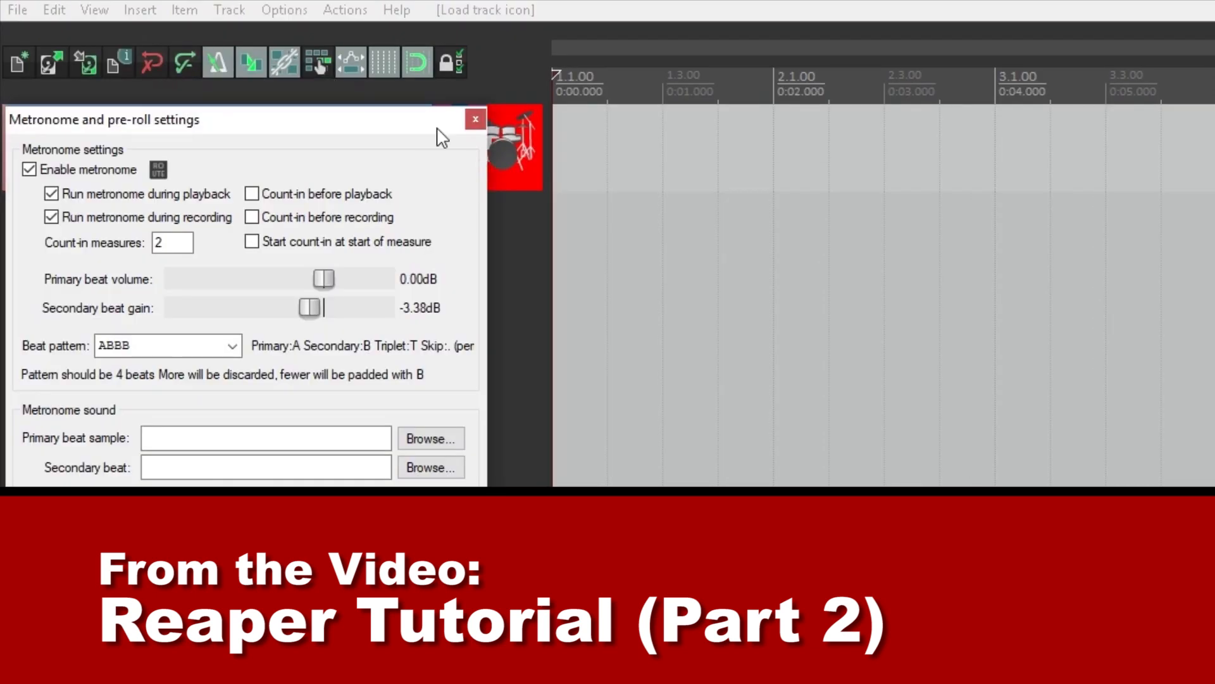
{"action": "left_click", "coordinate": [474, 118]}
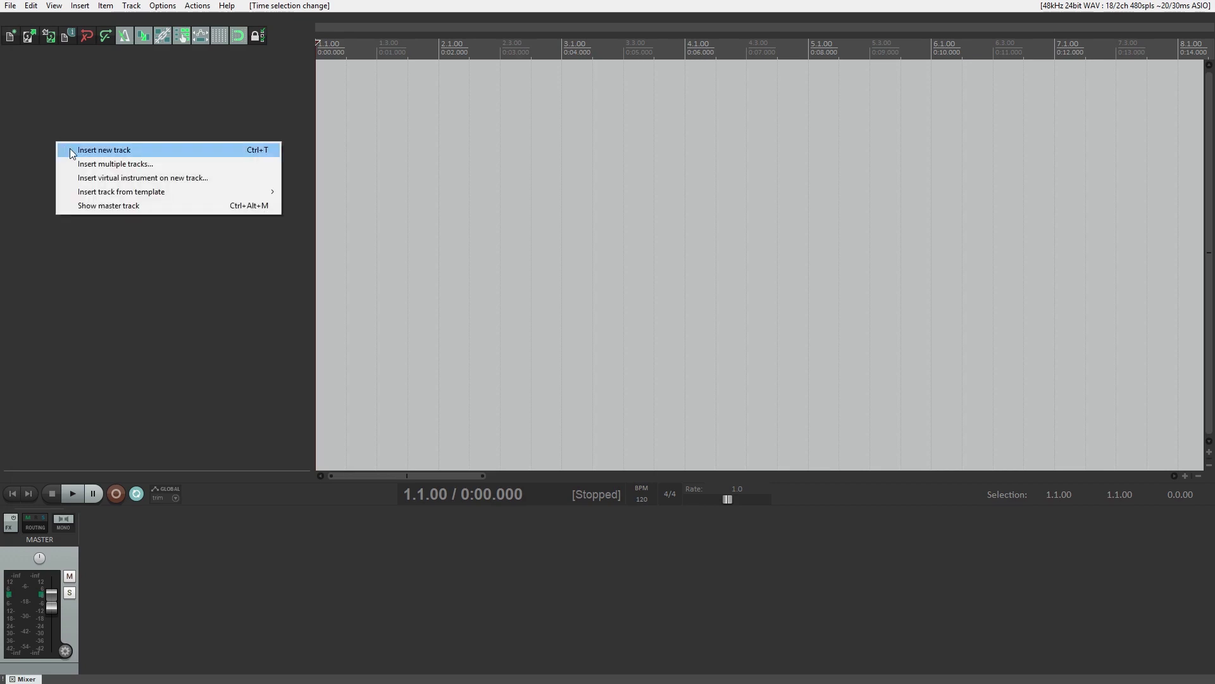
Insert the project's first track and begin typing its name, 'Tra'.
{"action": "left_click", "coordinate": [104, 149]}
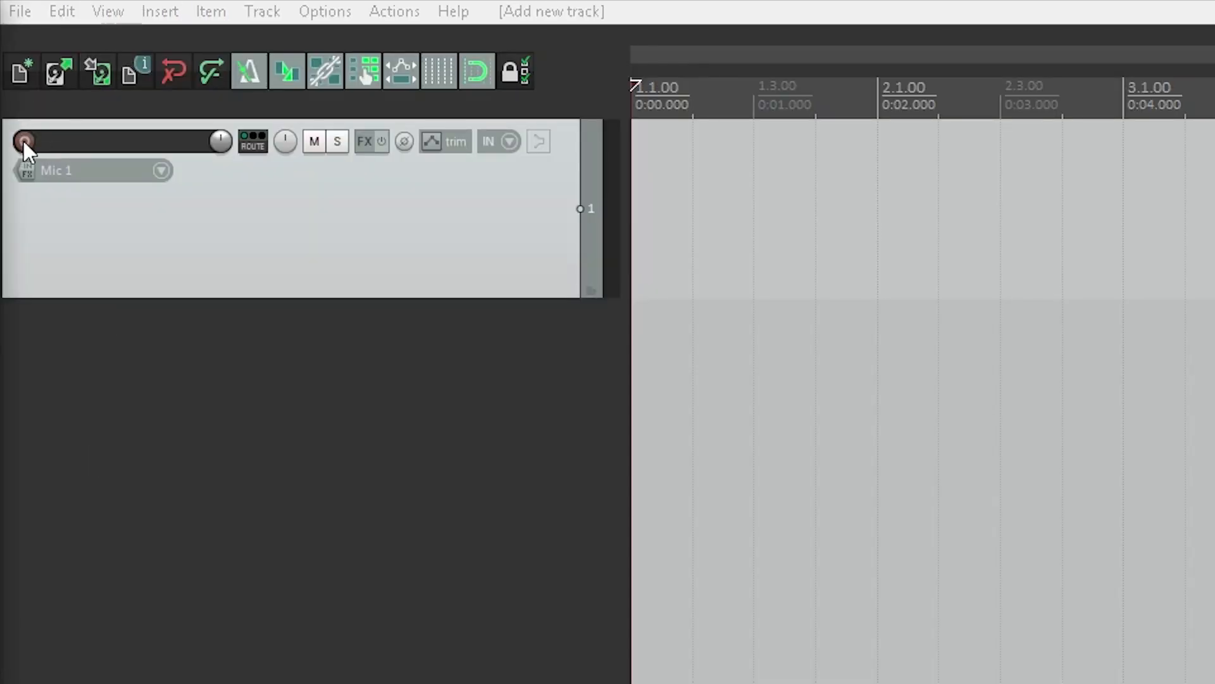
{"action": "left_click", "coordinate": [24, 142]}
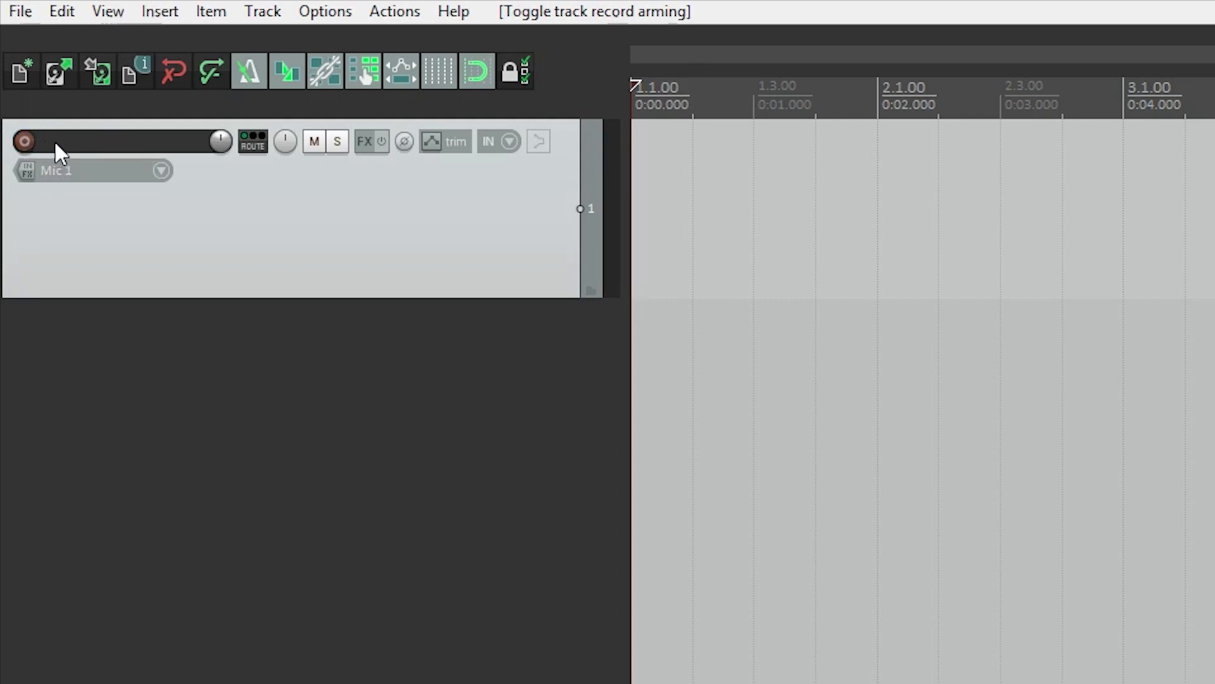
{"action": "type", "text": "Track 1"}
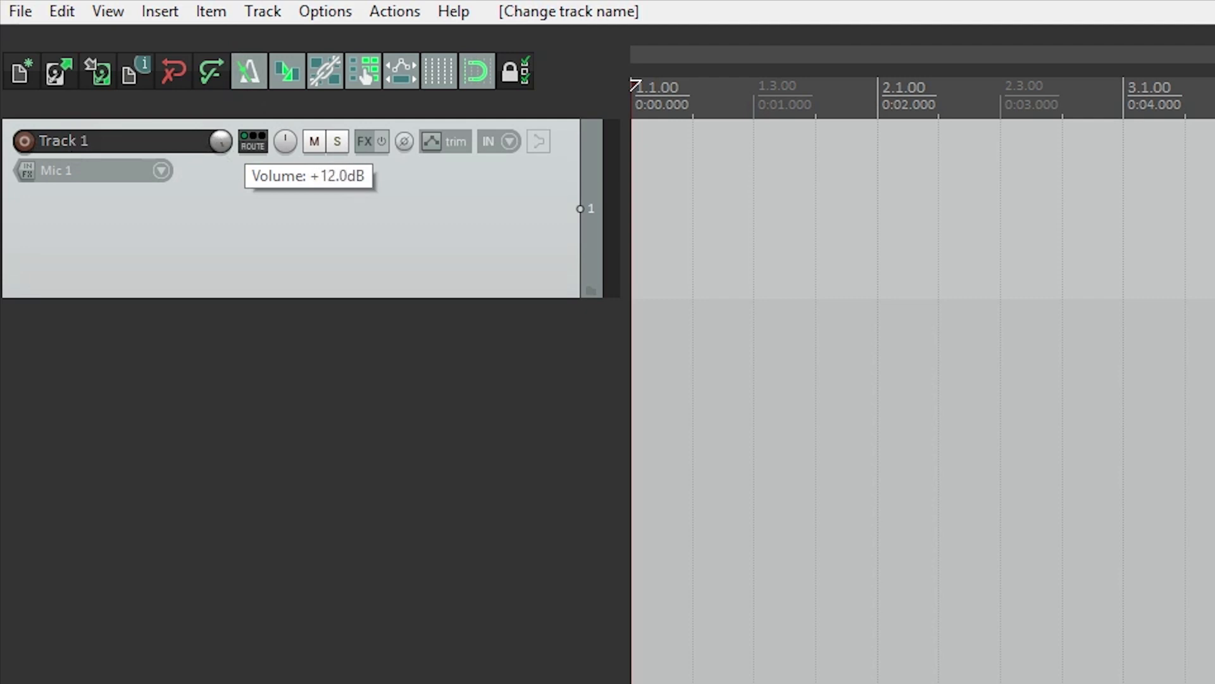
Swing Track 1's volume to +12 dB and back to 0.00 dB, then open its routing.
{"action": "left_click_drag", "start_coordinate": [221, 141], "coordinate": [221, 141]}
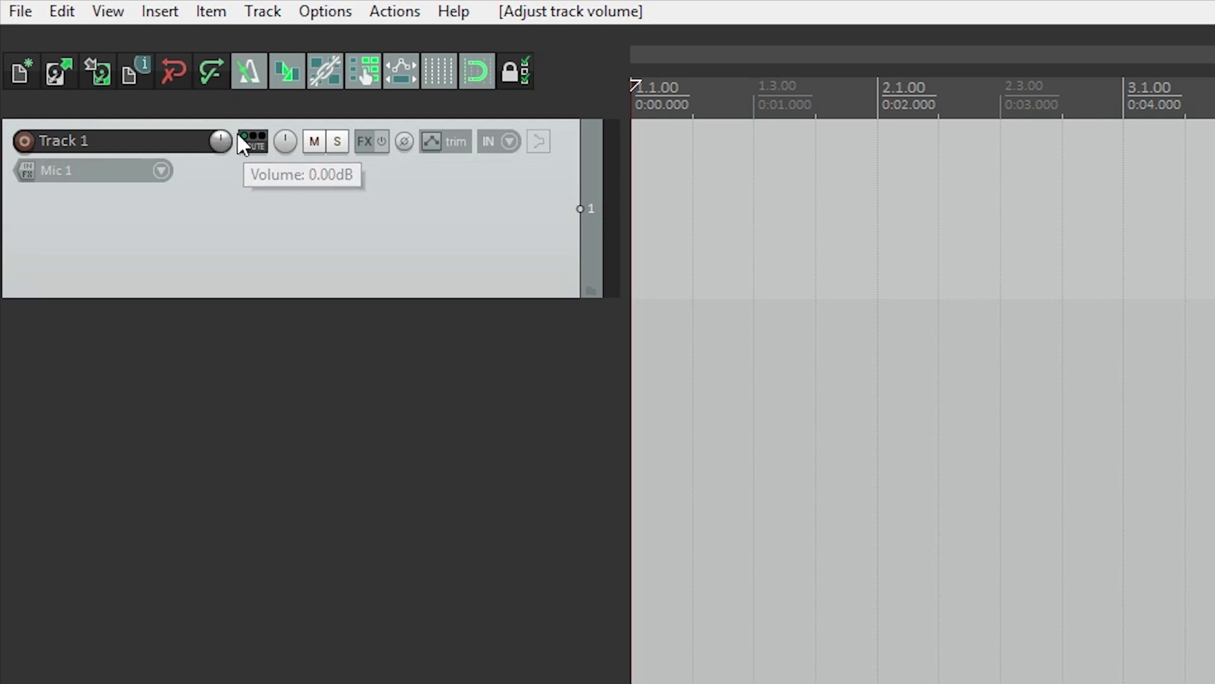
{"action": "left_click", "coordinate": [252, 137]}
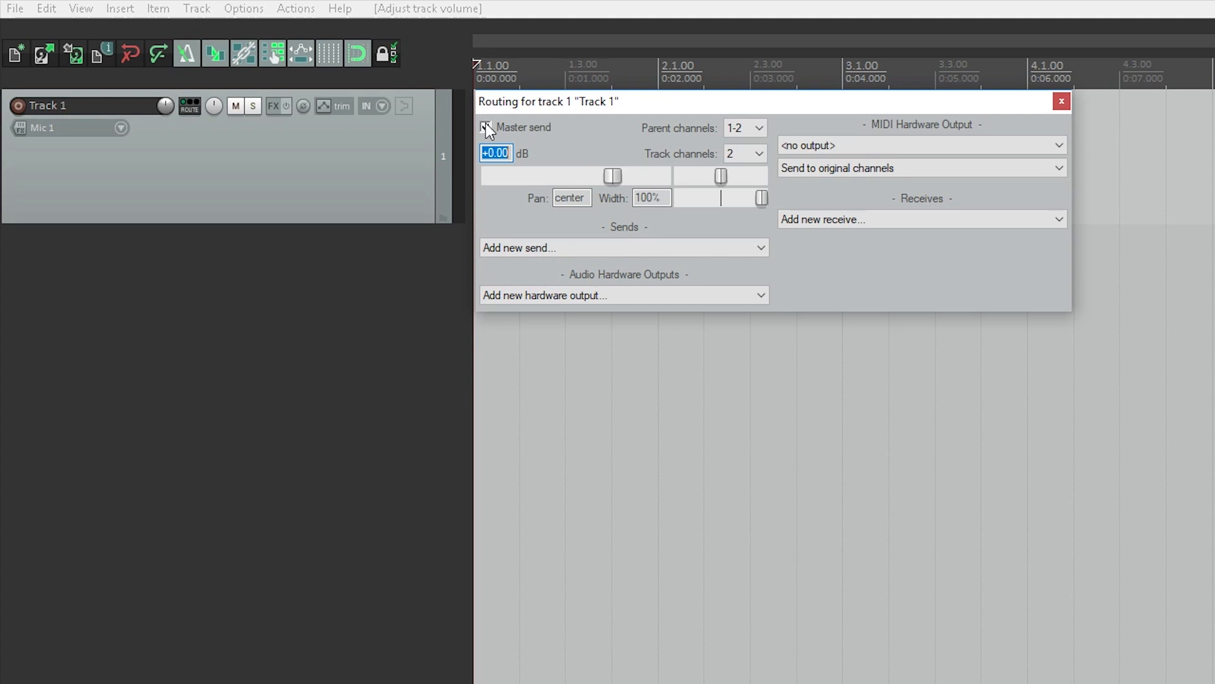
{"action": "left_click", "coordinate": [484, 127]}
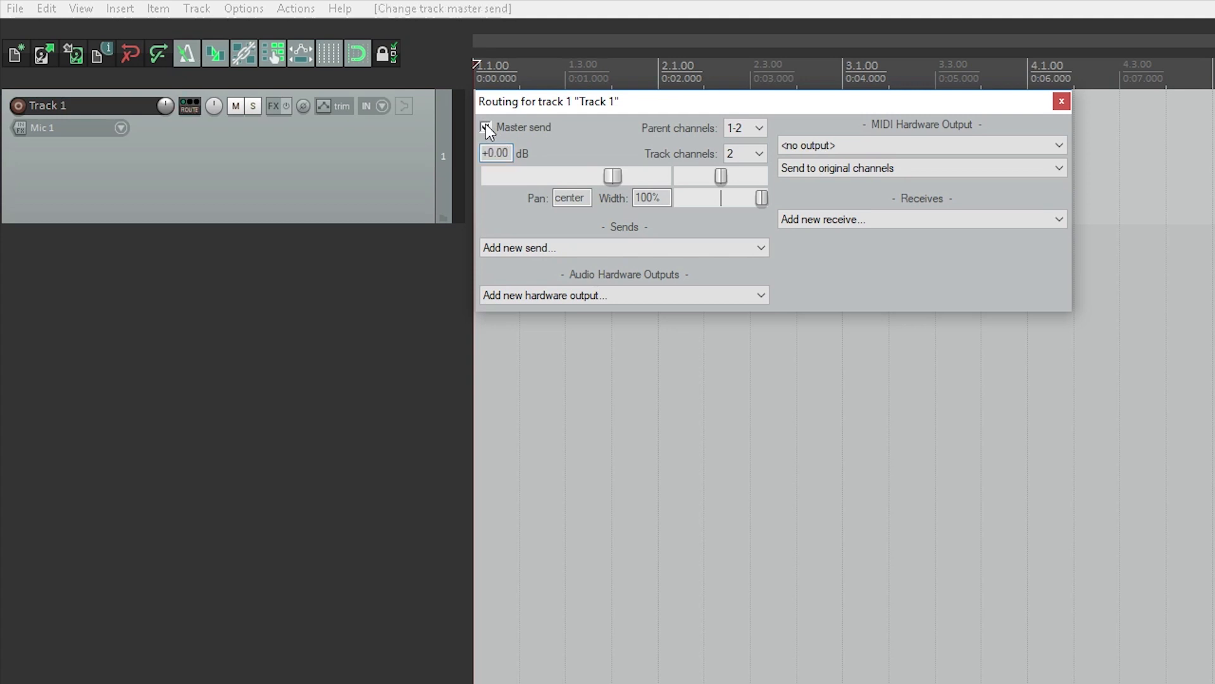
{"action": "left_click", "coordinate": [744, 152]}
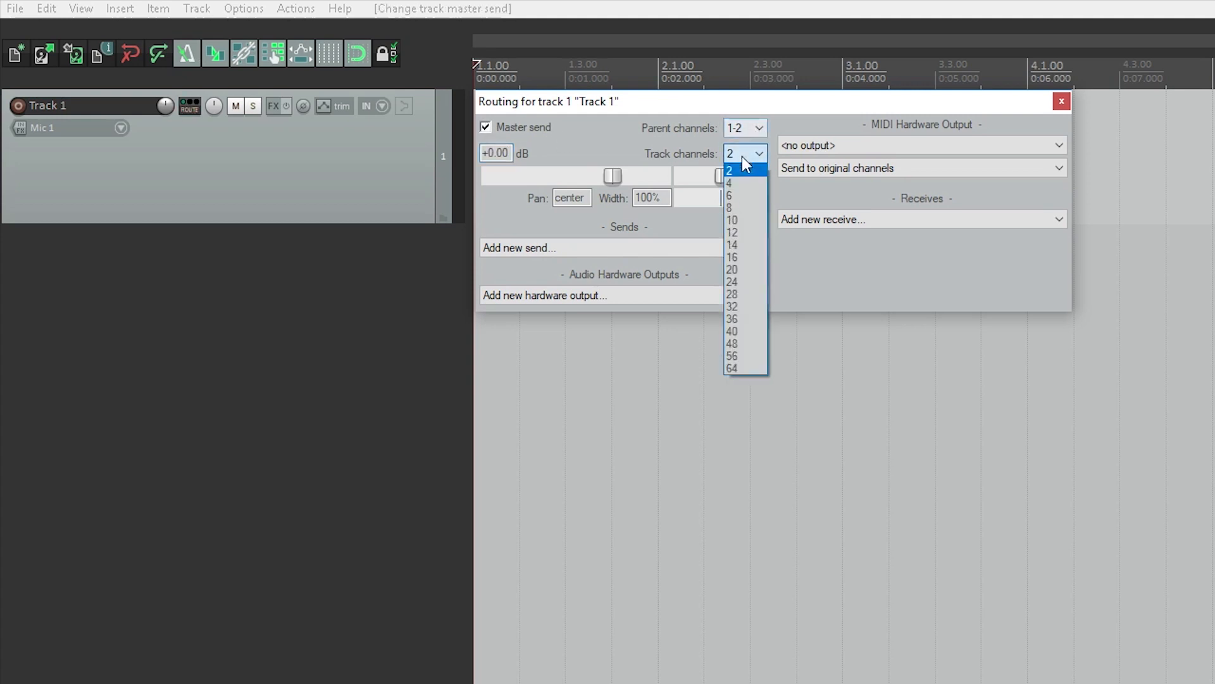
{"action": "left_click", "coordinate": [730, 169]}
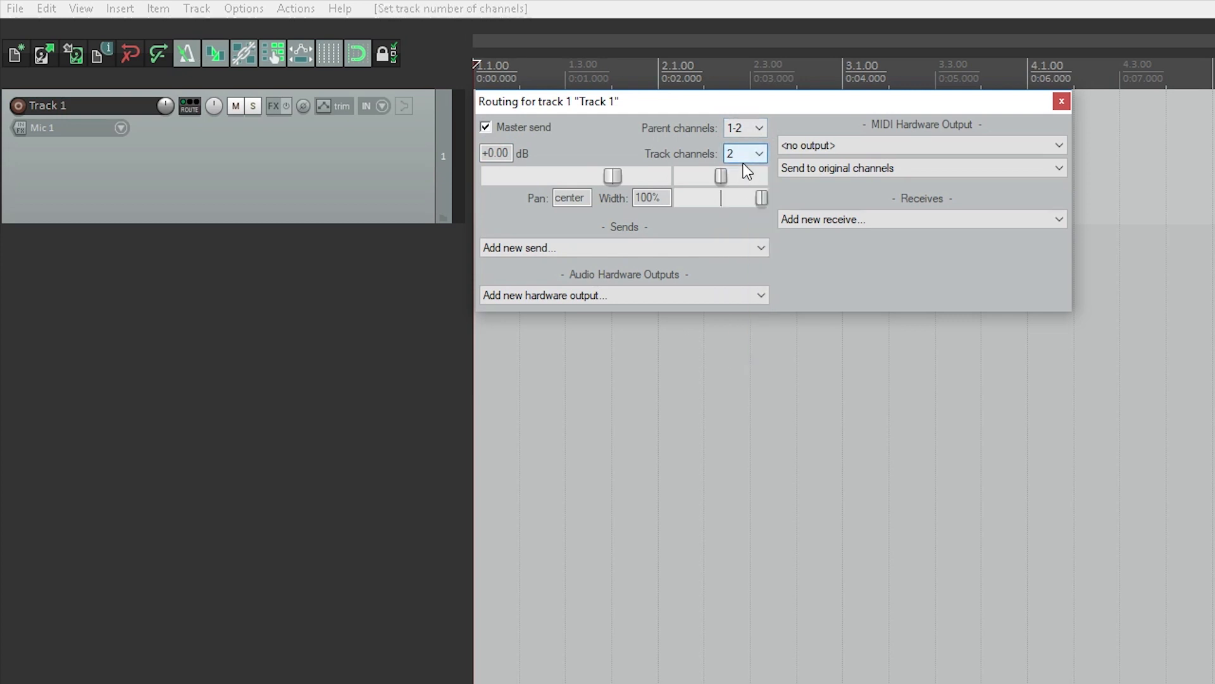
{"action": "left_click_drag", "start_coordinate": [612, 176], "coordinate": [577, 176]}
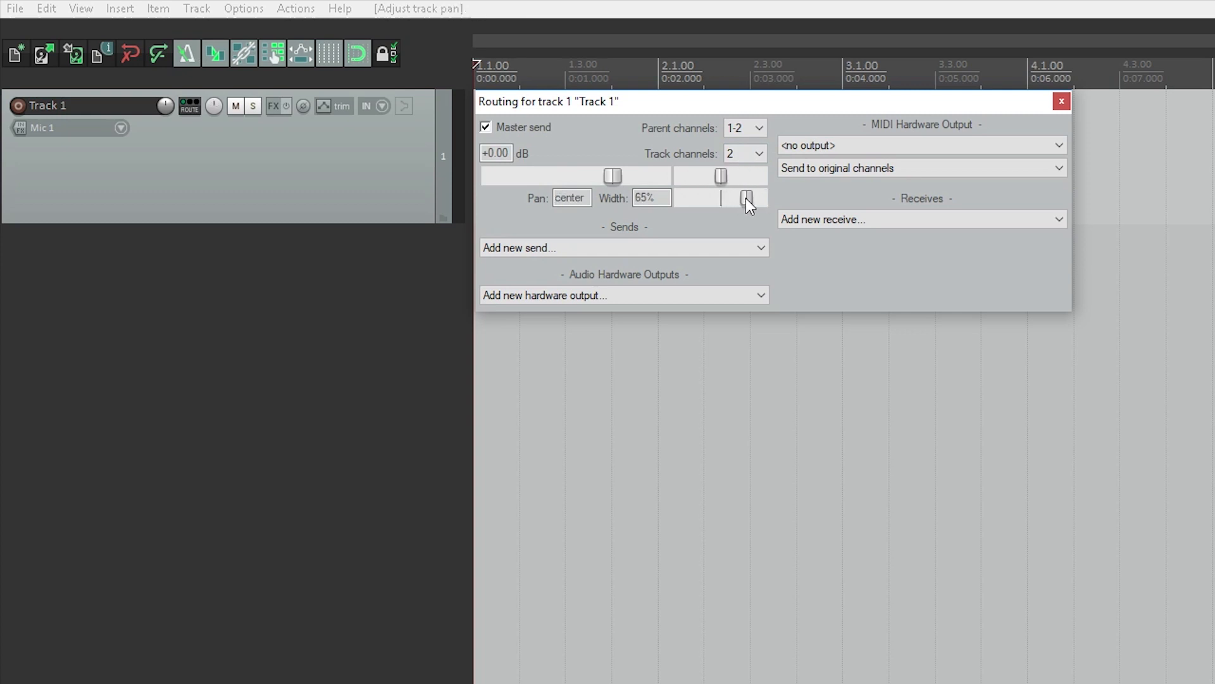
{"action": "left_click_drag", "start_coordinate": [746, 198], "coordinate": [762, 198]}
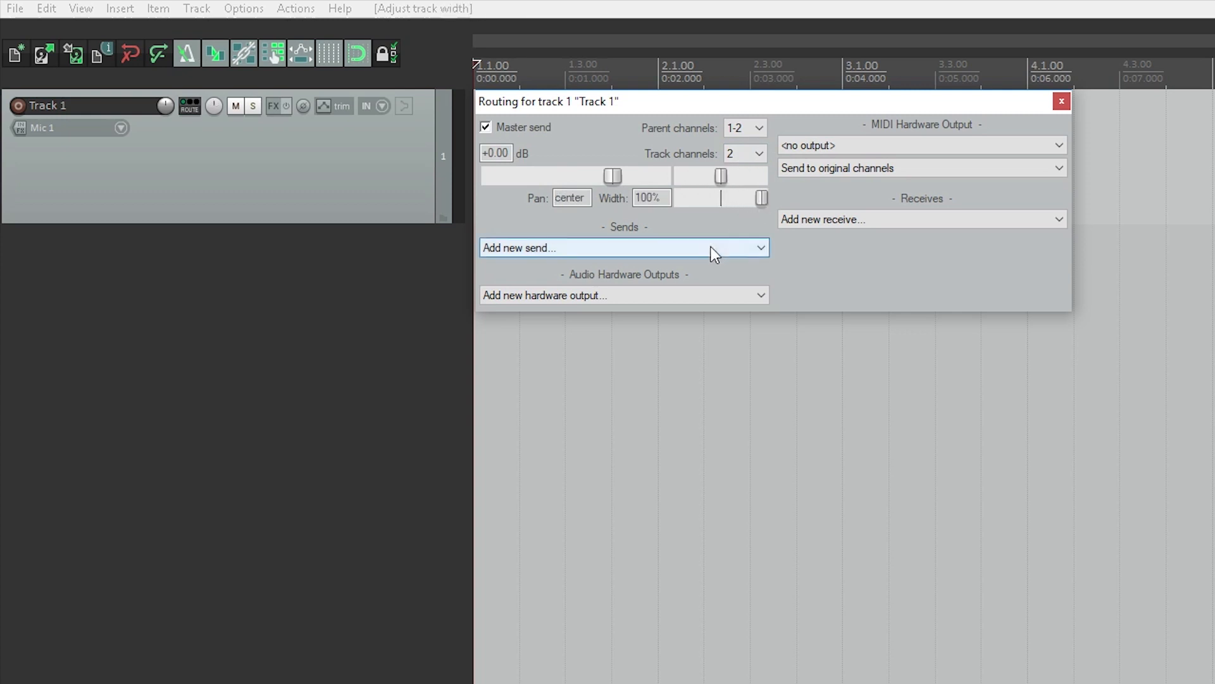
{"action": "left_click", "coordinate": [196, 8]}
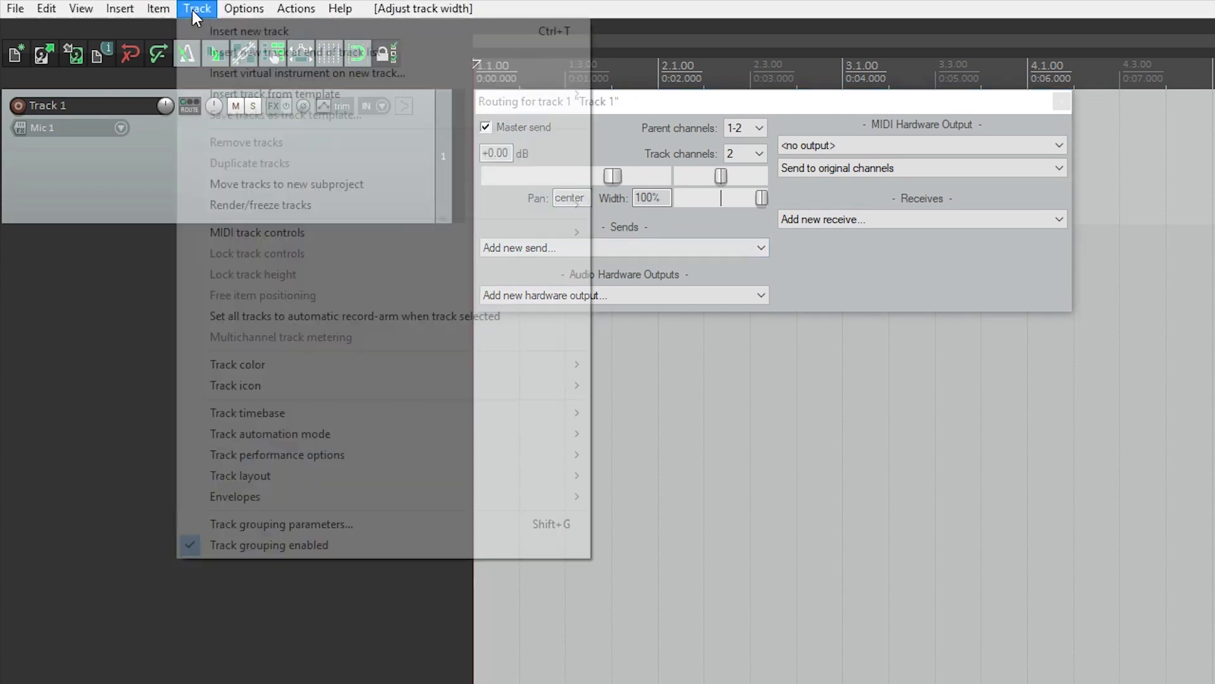
Insert a second track named 'Reverb' below Track 1 and reopen Track 1's routing.
{"action": "left_click", "coordinate": [248, 31]}
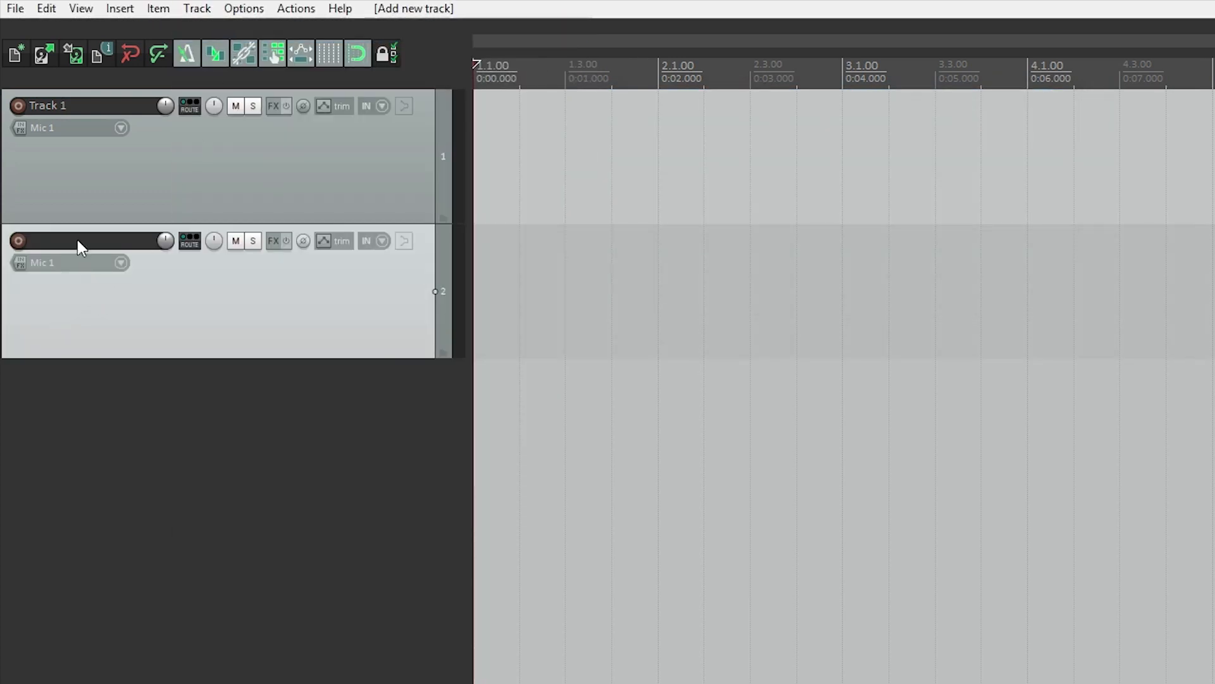
{"action": "type", "text": "Reverb"}
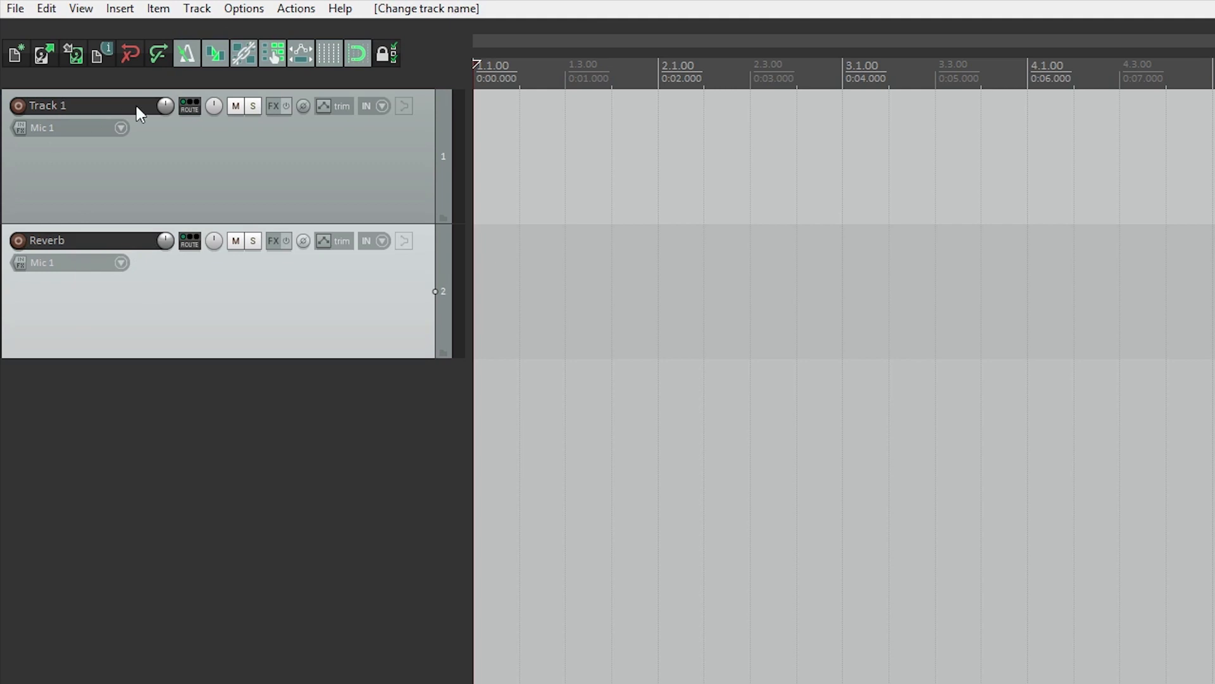
{"action": "left_click", "coordinate": [188, 106]}
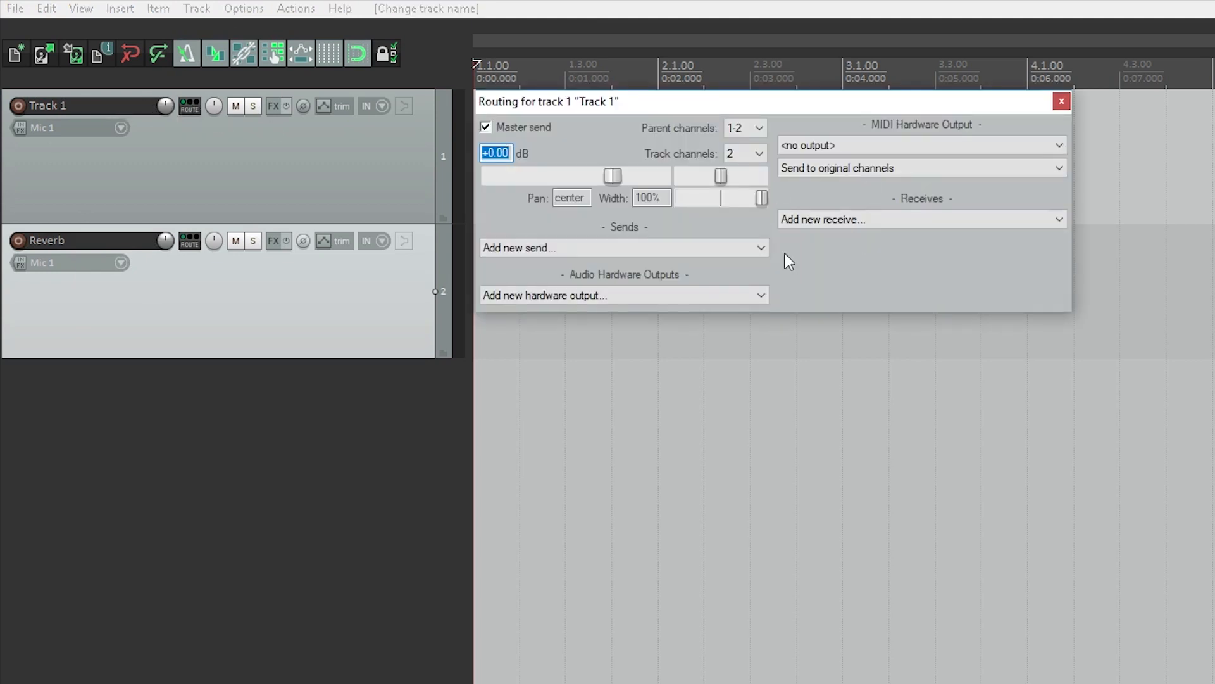
Add a send from Track 1 to Reverb, then delete and re-add Reverb's receive.
{"action": "left_click", "coordinate": [622, 247]}
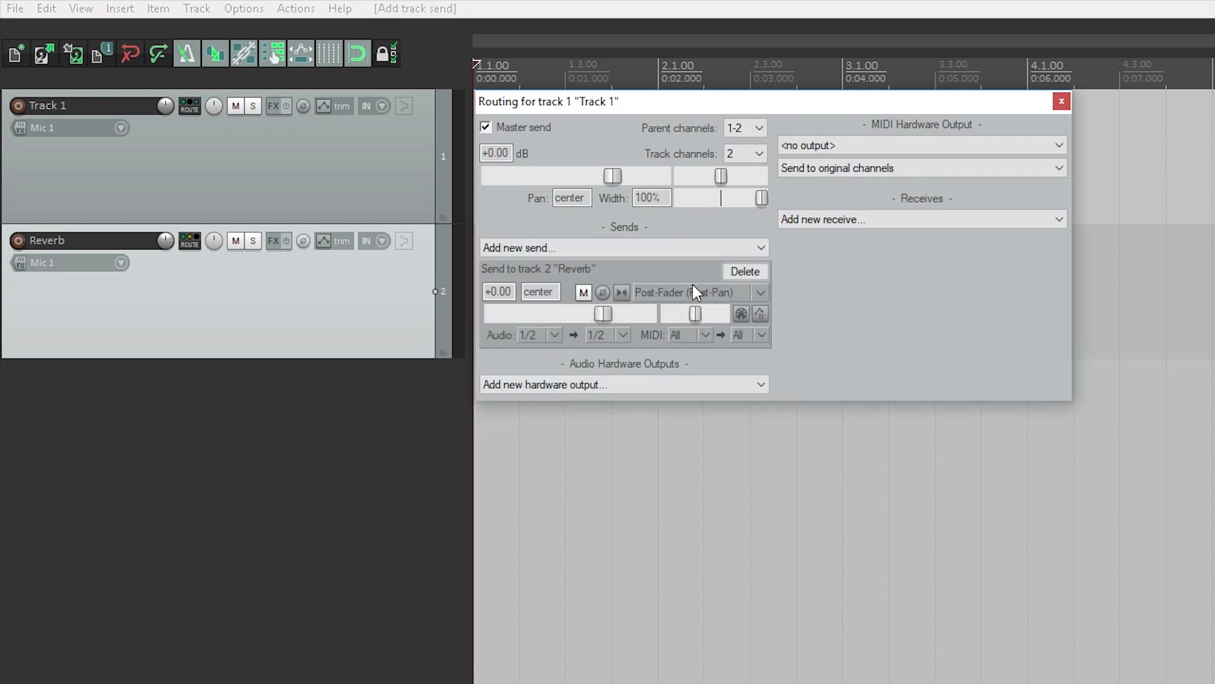
{"action": "left_click", "coordinate": [1060, 101]}
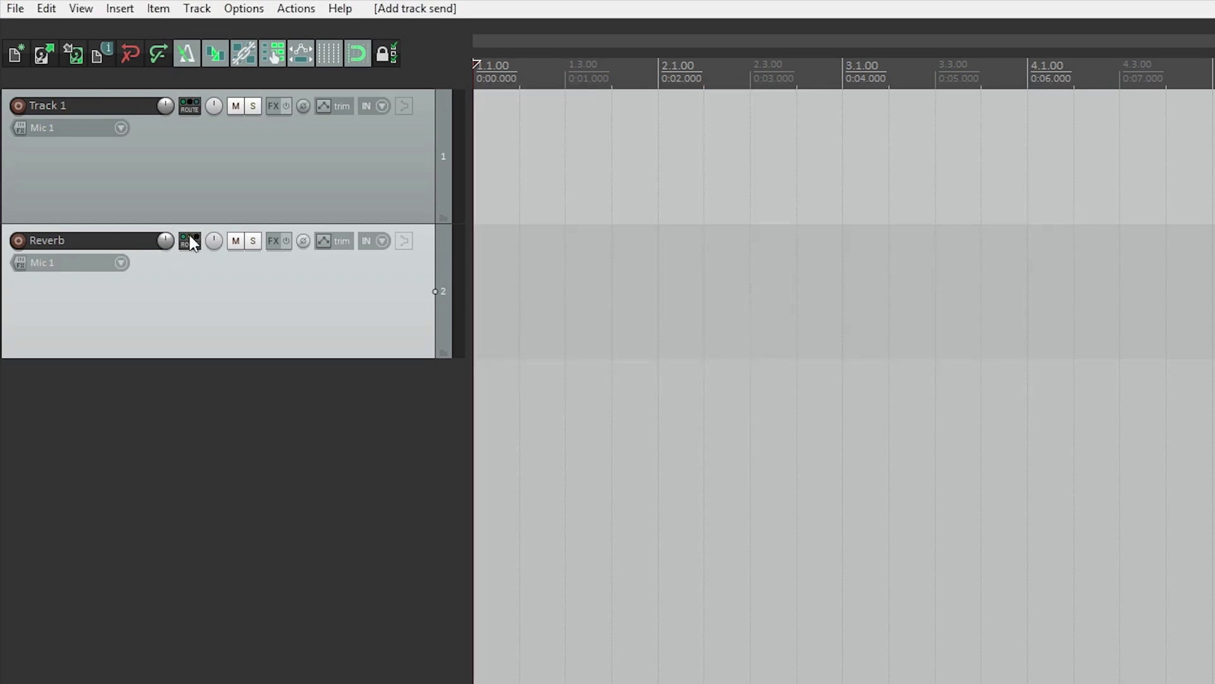
{"action": "left_click", "coordinate": [189, 241]}
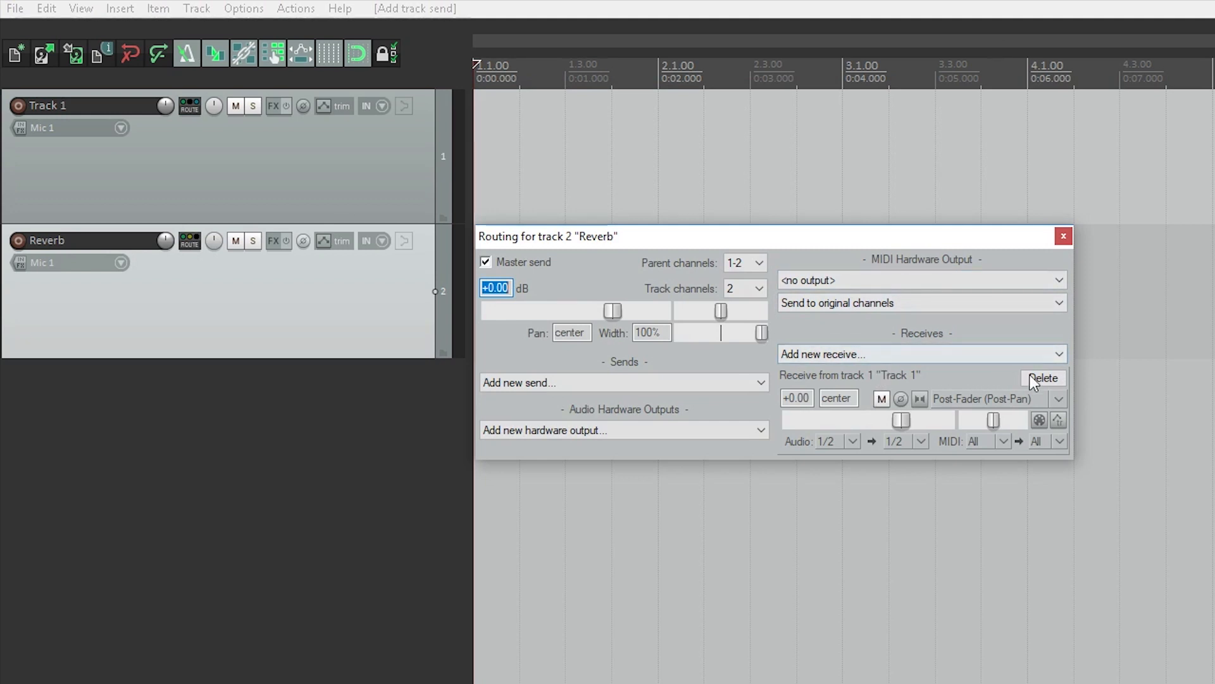
{"action": "left_click", "coordinate": [1043, 379]}
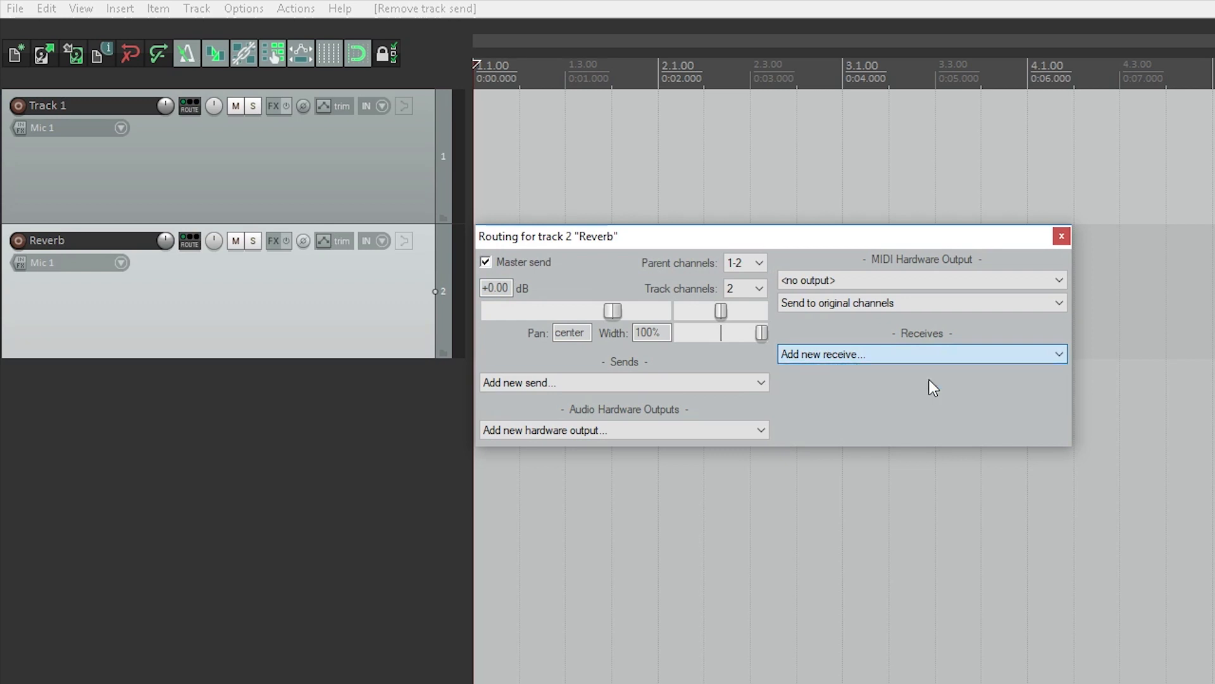
{"action": "left_click", "coordinate": [921, 353]}
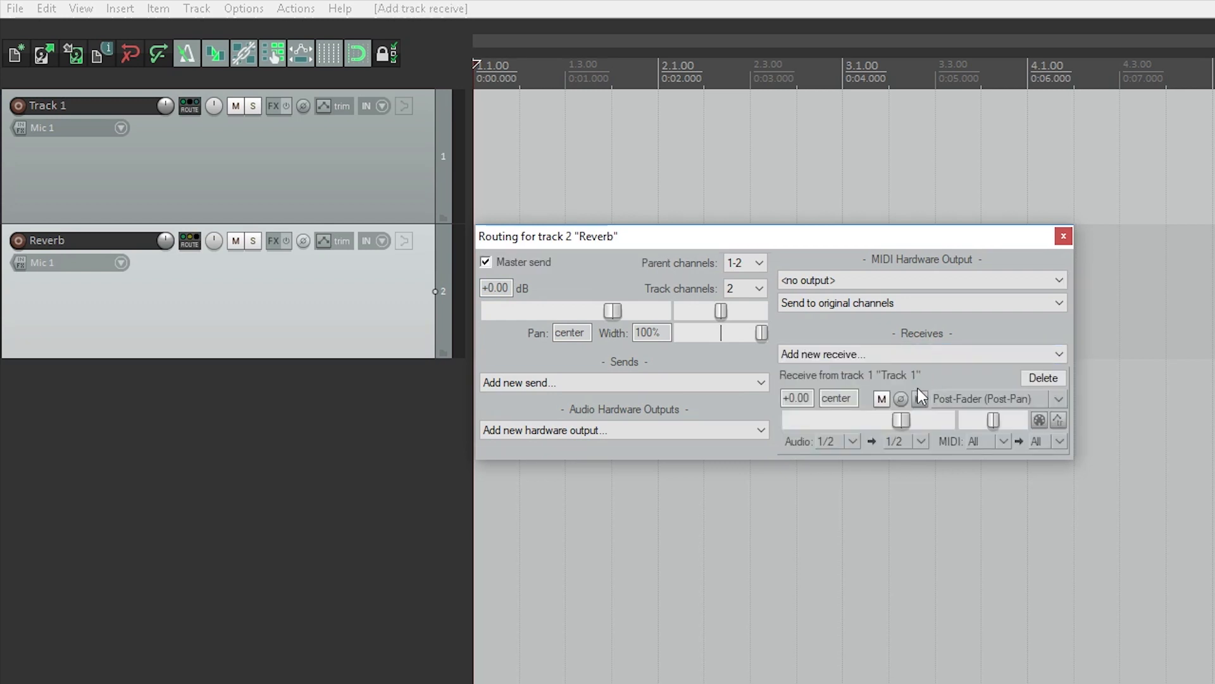
Dip the receive to -11.23 dB, return it to 0.00 dB on stereo 1/2, and close routing.
{"action": "left_click_drag", "start_coordinate": [900, 419], "coordinate": [866, 419]}
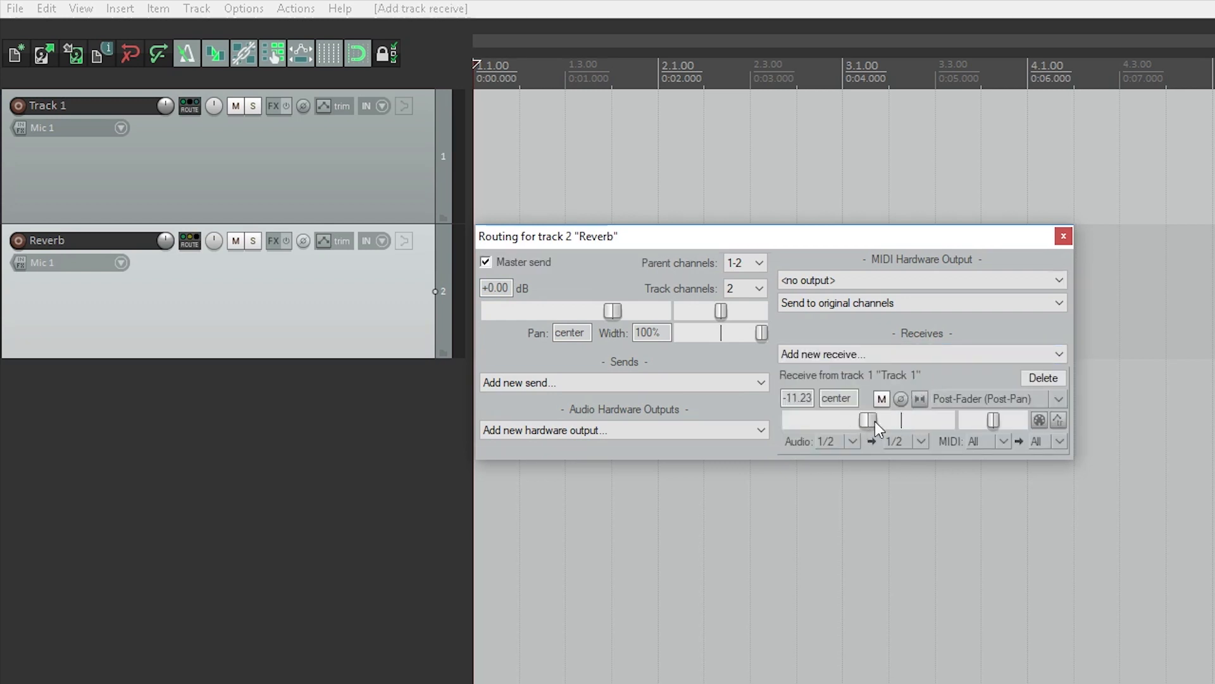
{"action": "left_click_drag", "start_coordinate": [868, 419], "coordinate": [995, 419]}
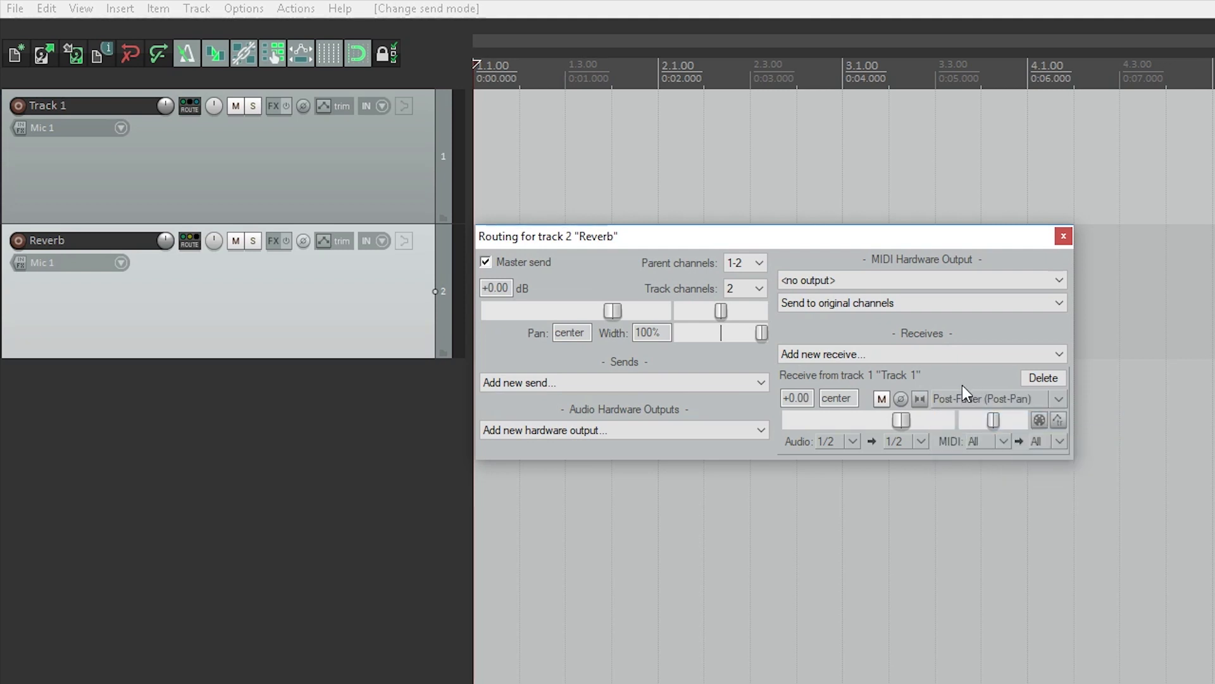
{"action": "left_click", "coordinate": [818, 441]}
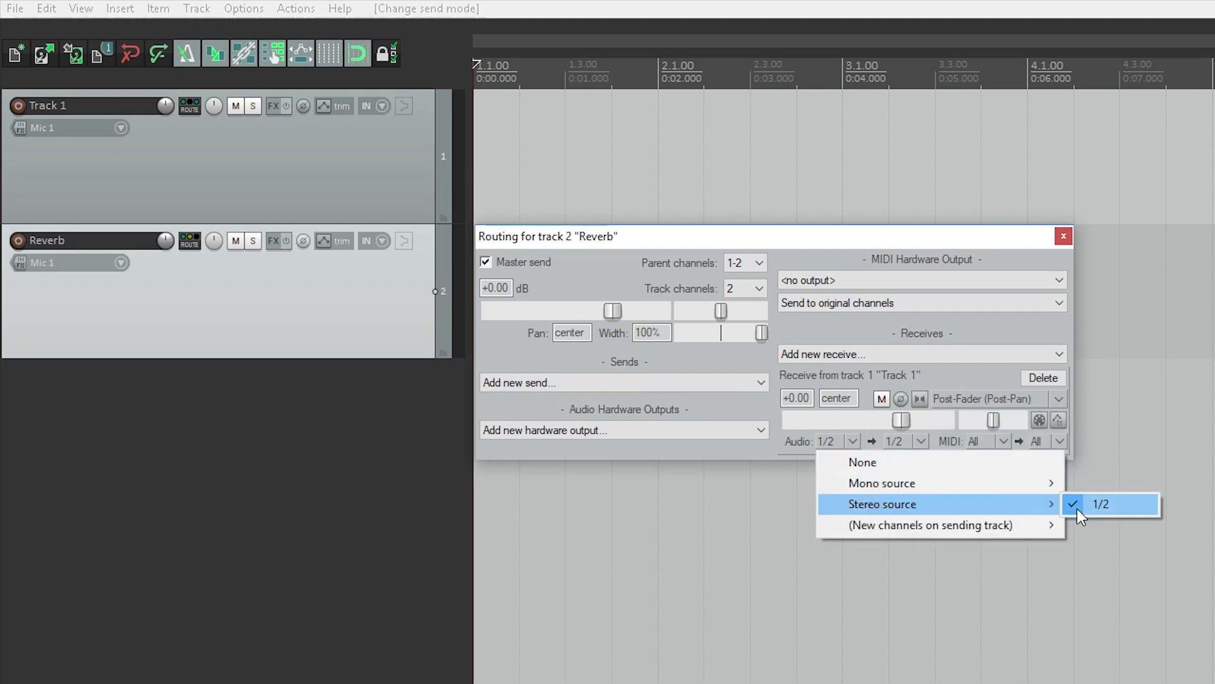
{"action": "left_click", "coordinate": [1100, 504]}
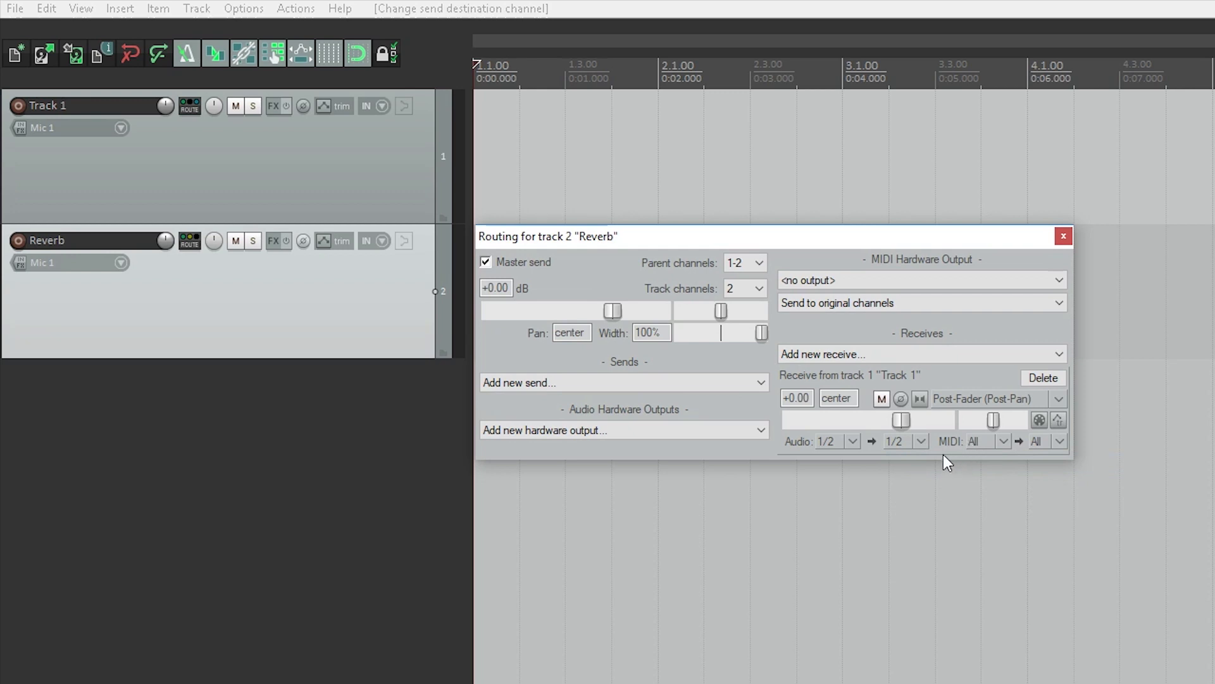
{"action": "mouse_move", "coordinate": [970, 463]}
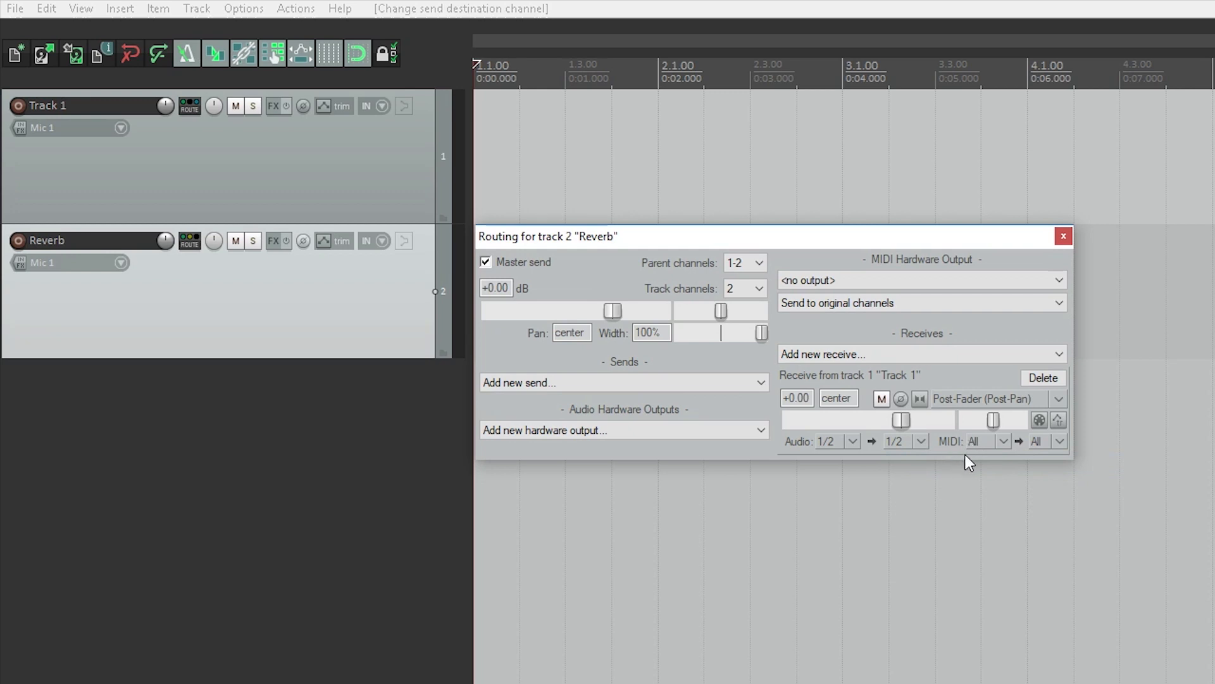
{"action": "left_click", "coordinate": [1063, 235]}
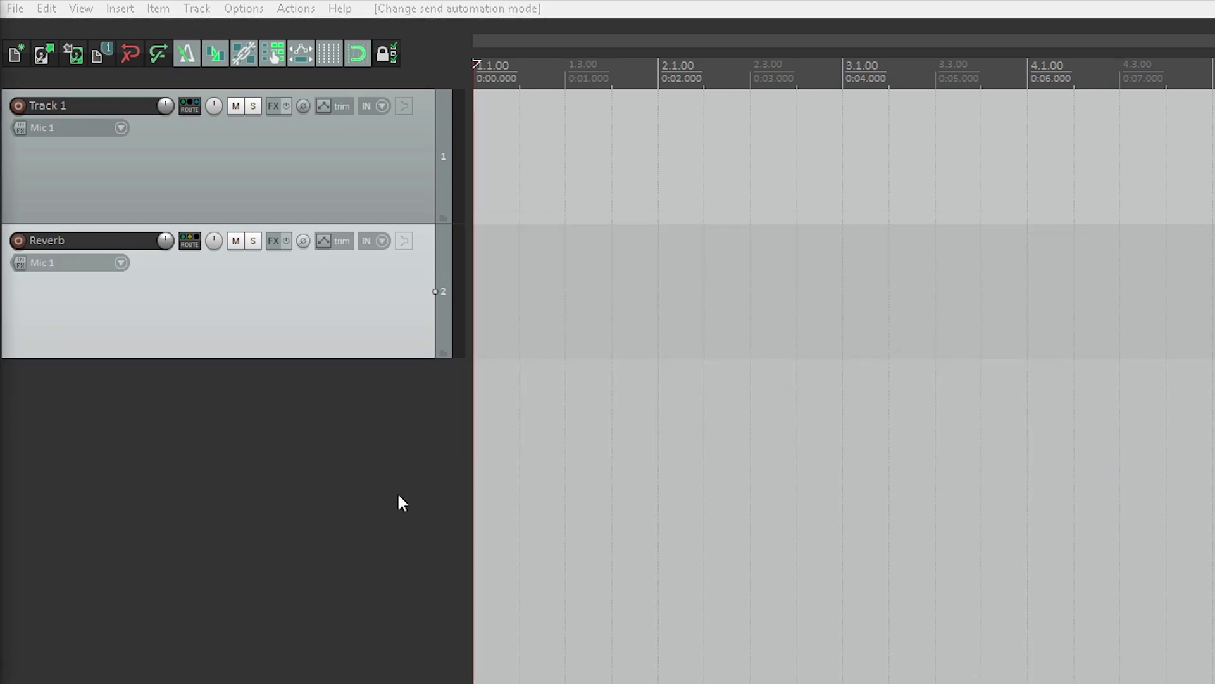
Disable Track 1's master send so it outputs only to Reverb, then reopen its routing.
{"action": "left_click", "coordinate": [189, 241]}
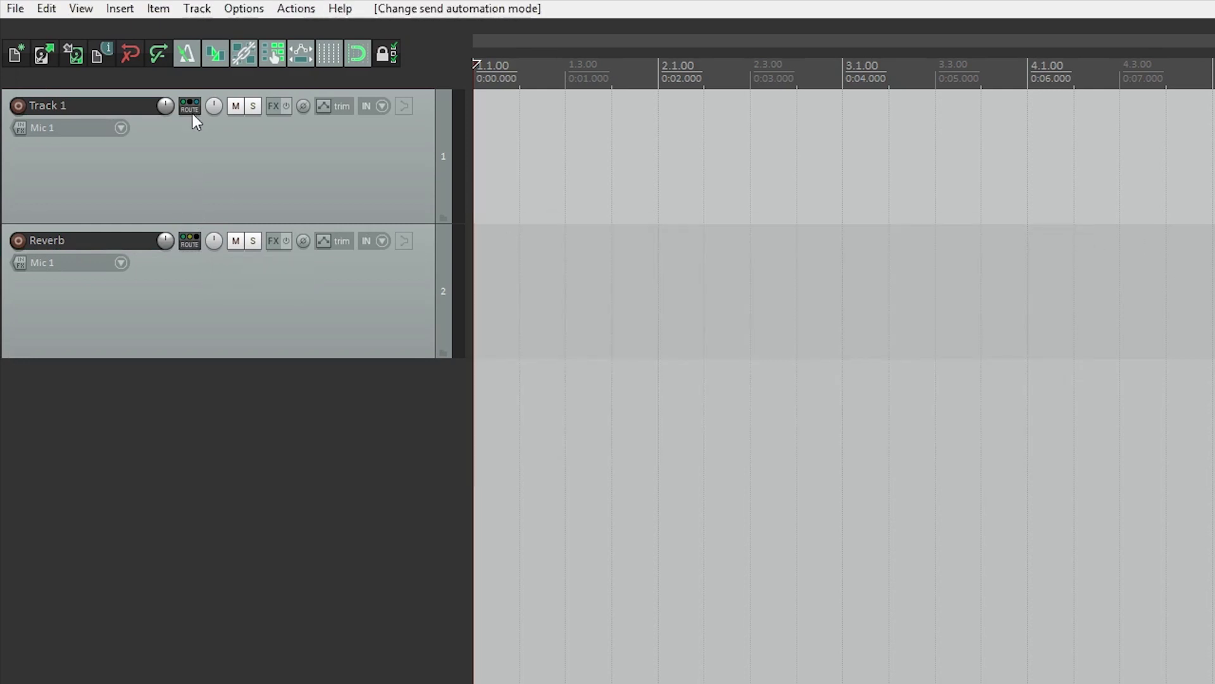
{"action": "left_click", "coordinate": [189, 106]}
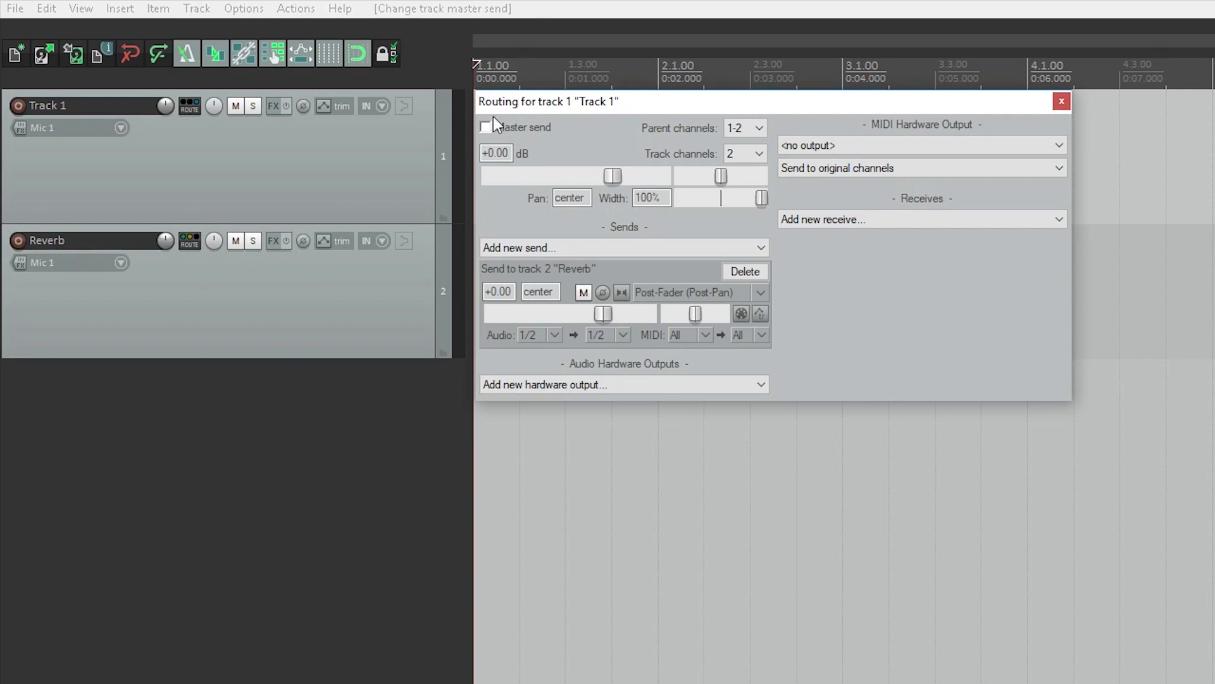
{"action": "left_click", "coordinate": [486, 127]}
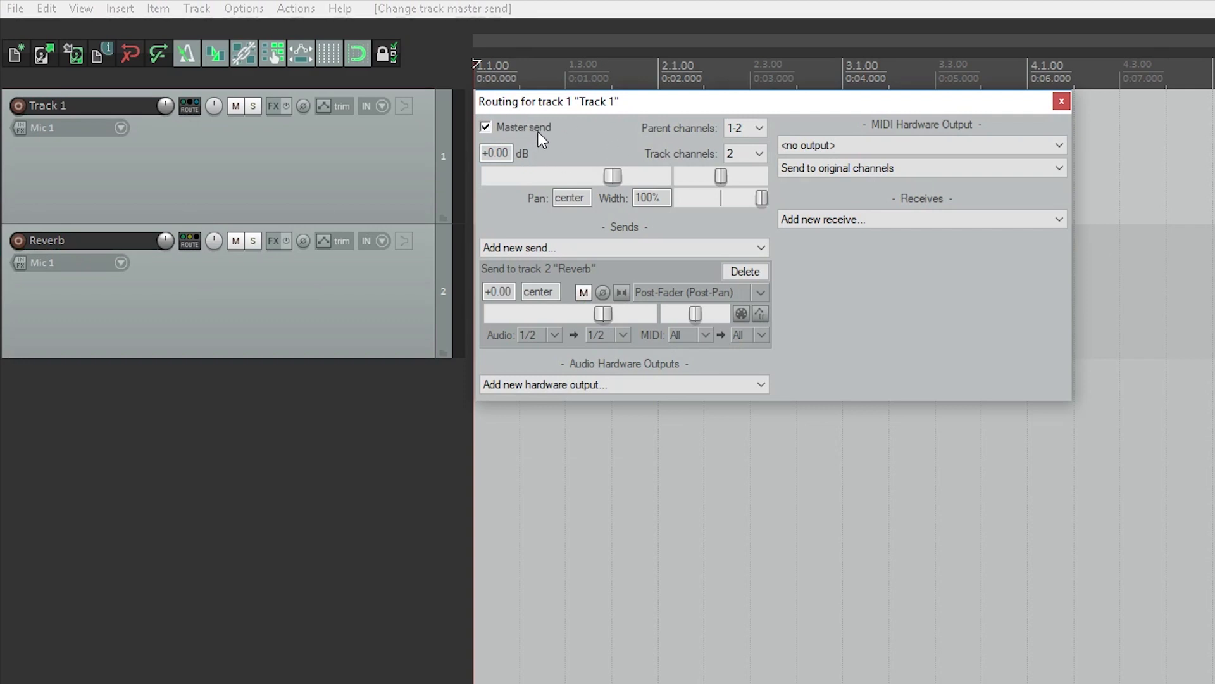
{"action": "left_click", "coordinate": [1060, 101]}
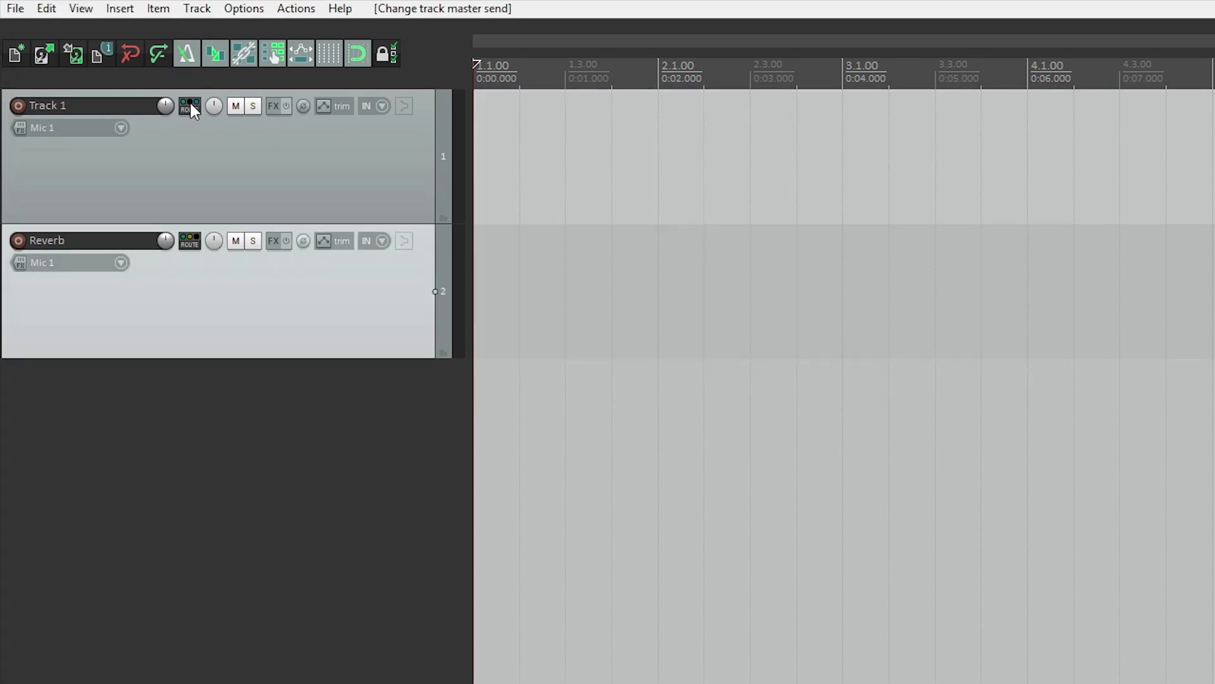
{"action": "left_click", "coordinate": [190, 107]}
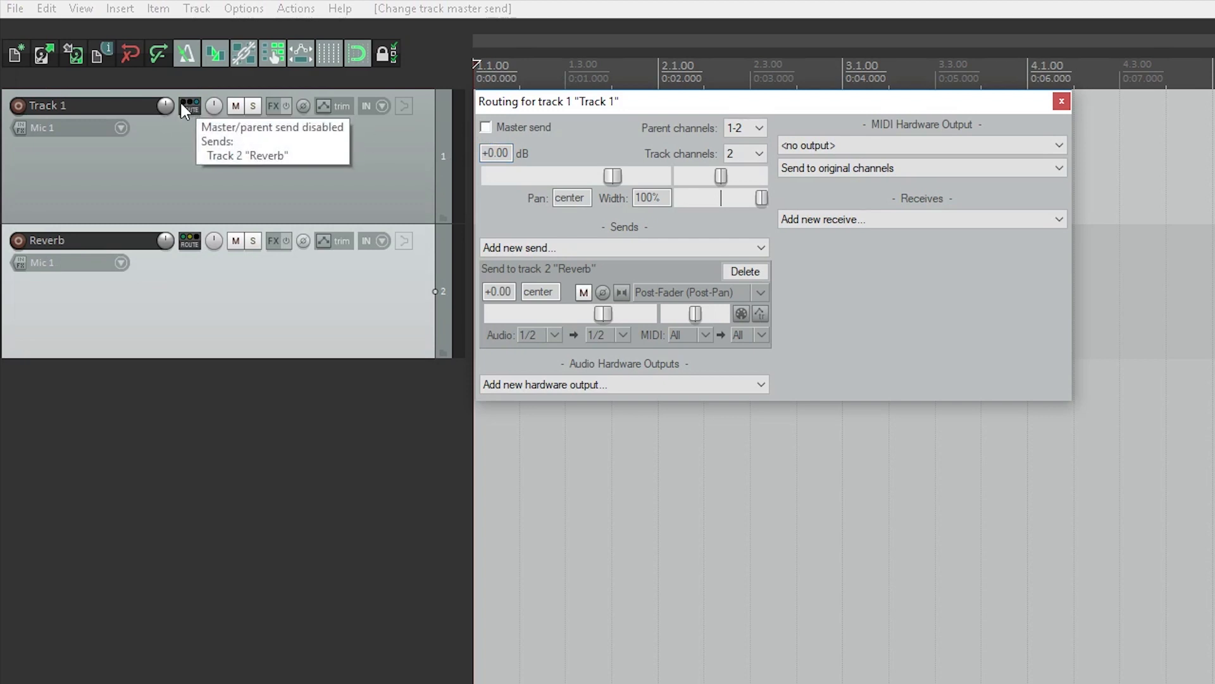
Re-enable Track 1's master send, remove the Reverb receive, and re-add the send to Reverb.
{"action": "left_click", "coordinate": [189, 106]}
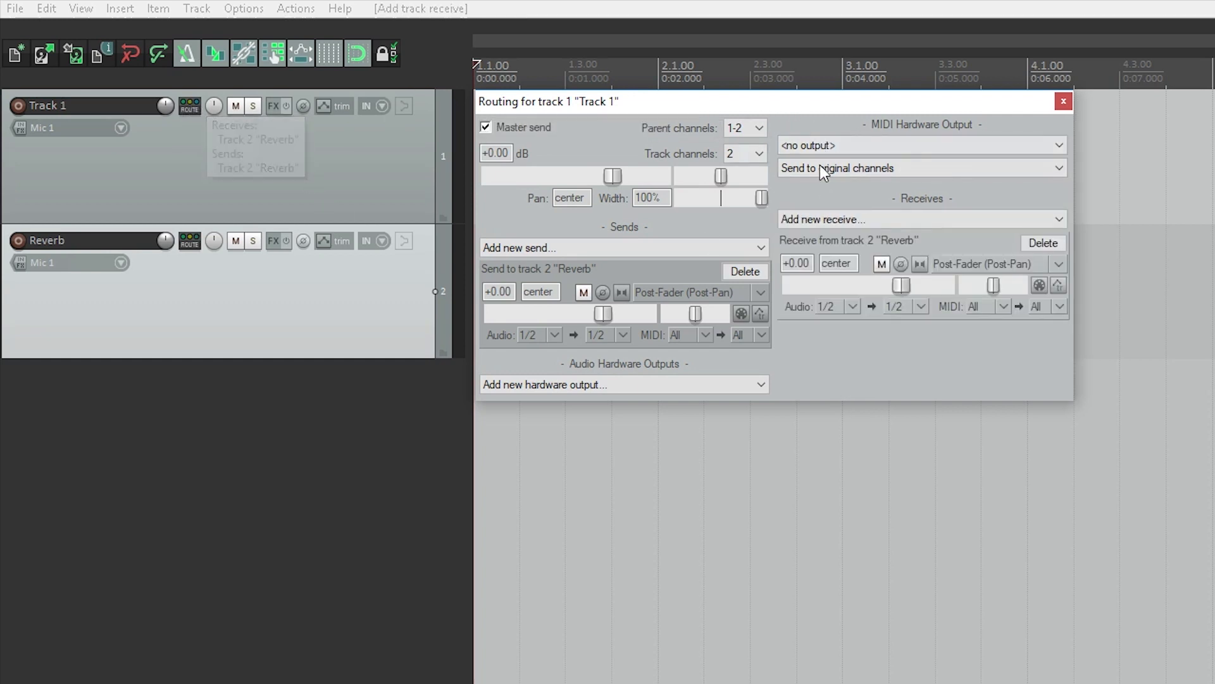
{"action": "left_click", "coordinate": [1042, 242]}
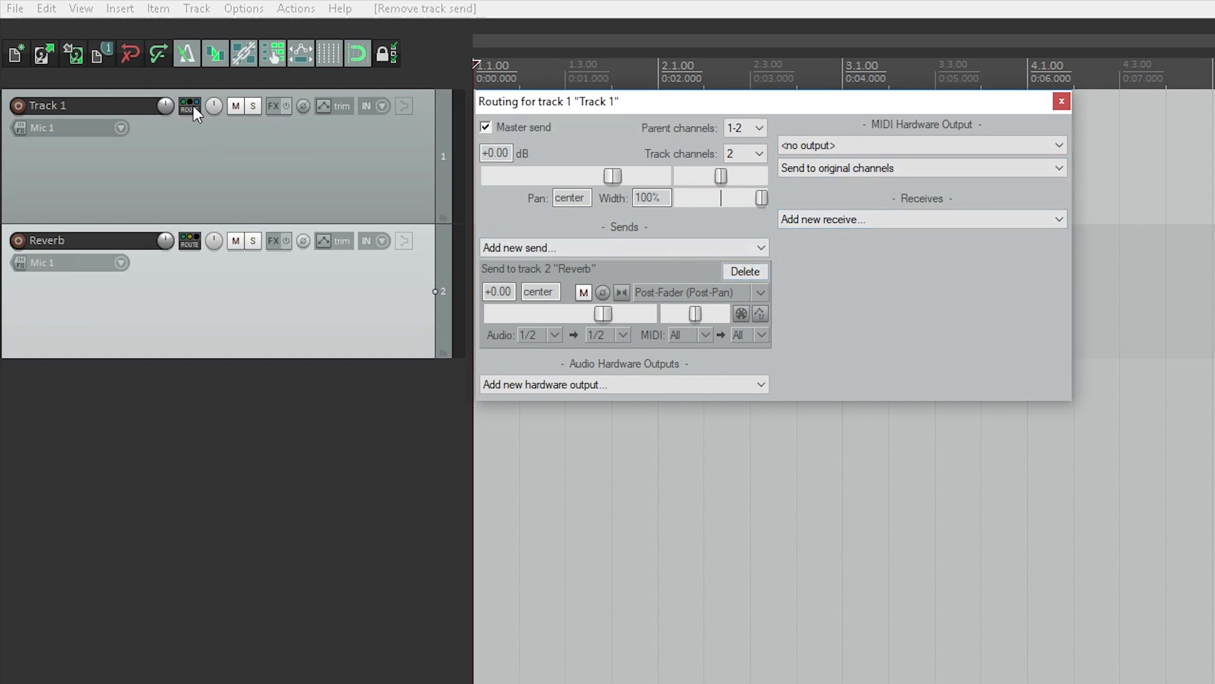
{"action": "left_click", "coordinate": [743, 270]}
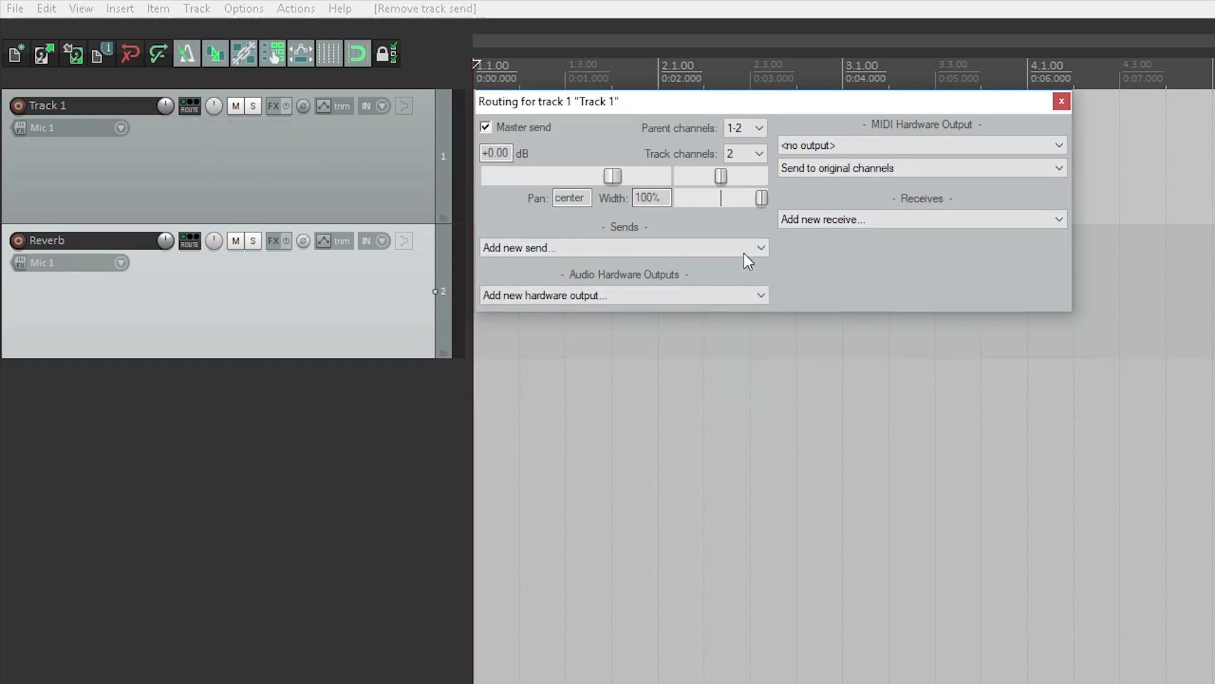
{"action": "left_click", "coordinate": [624, 248]}
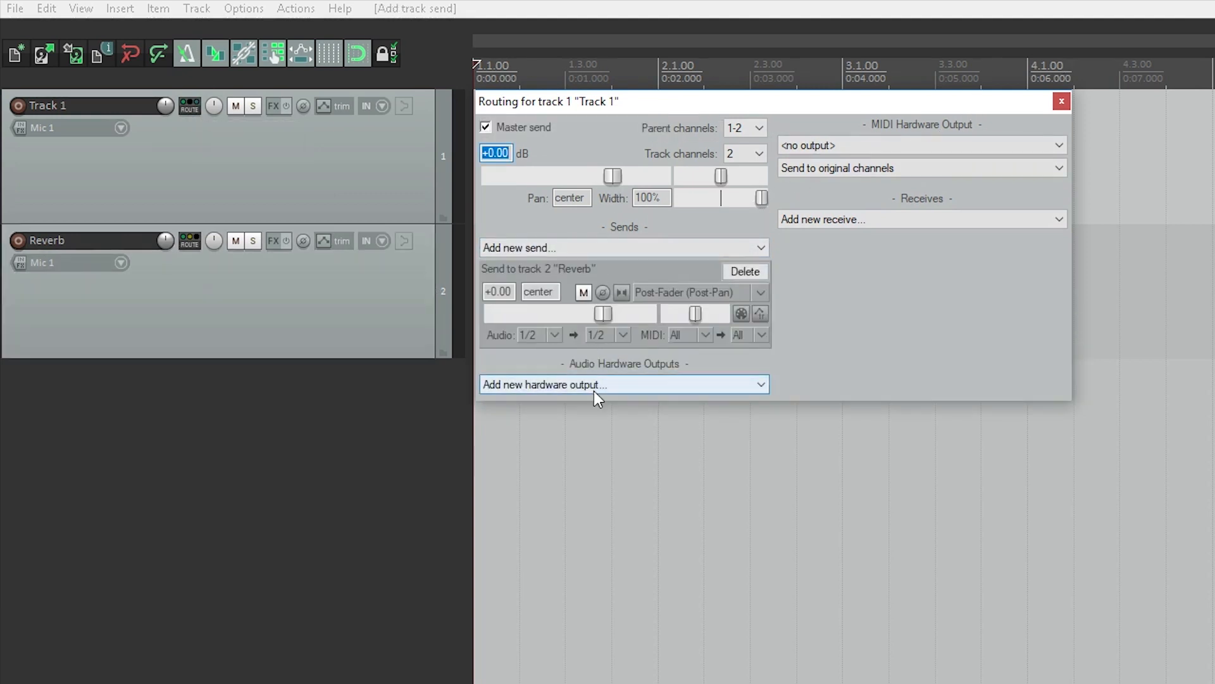
Browse Track 1's hardware outputs, pick a MIDI output channel, and close the routing window.
{"action": "left_click", "coordinate": [623, 383]}
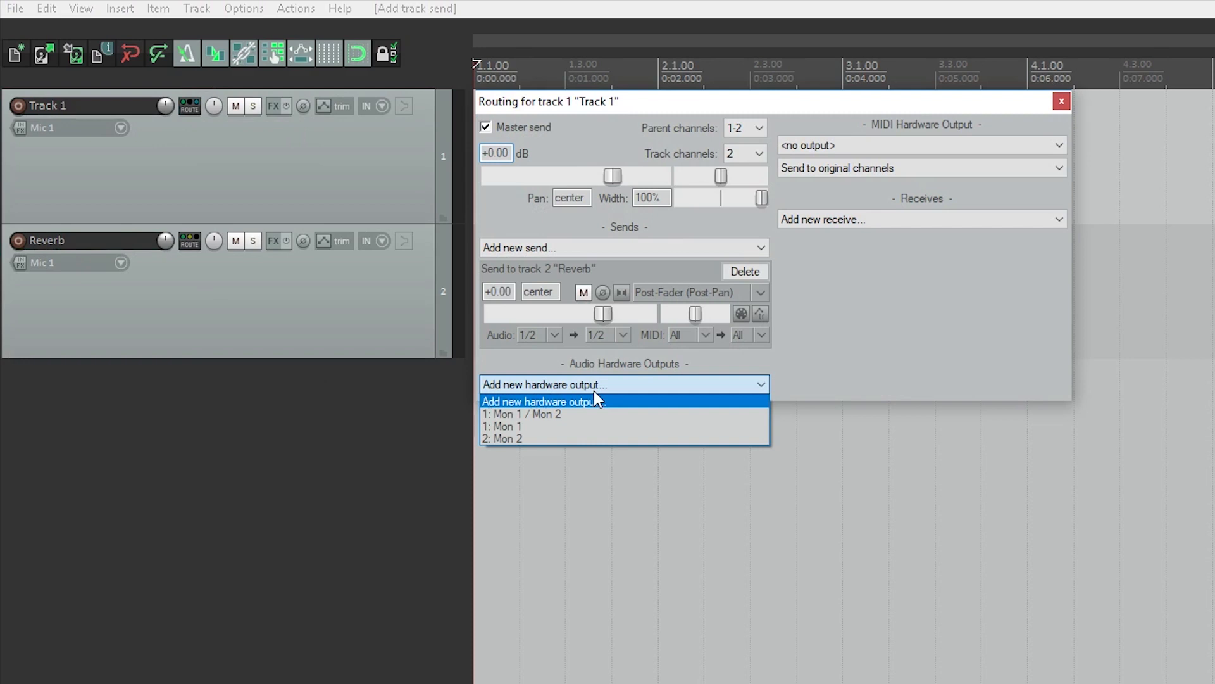
{"action": "mouse_move", "coordinate": [589, 414]}
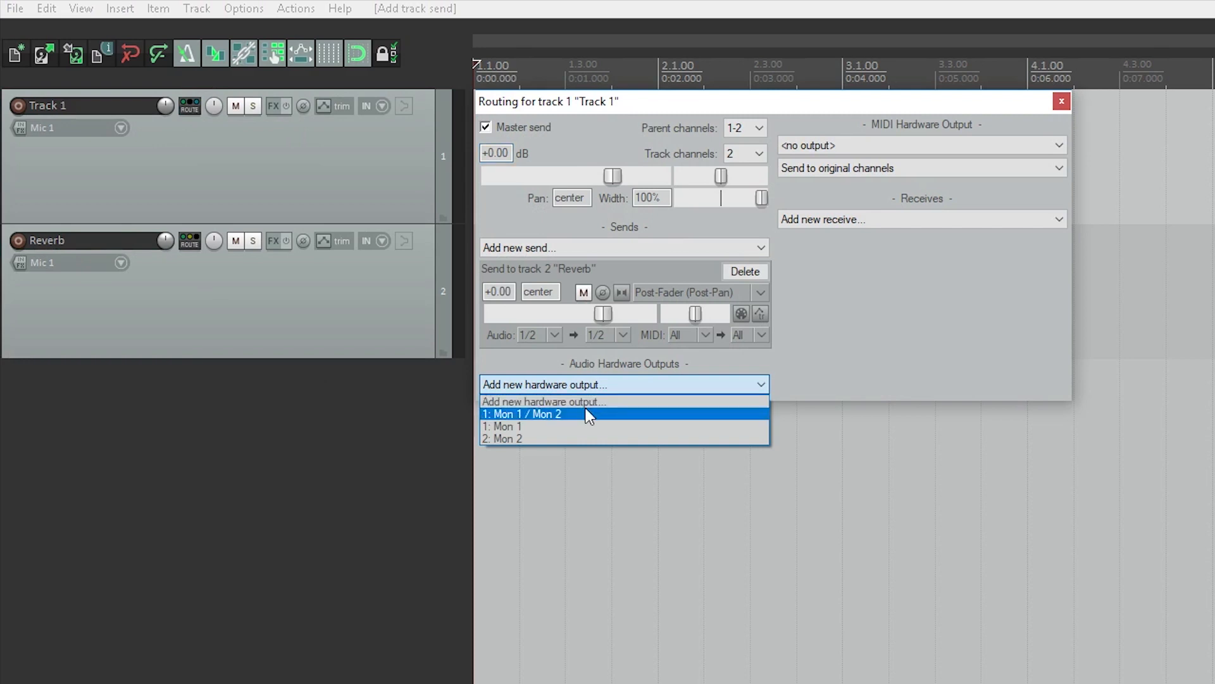
{"action": "mouse_move", "coordinate": [584, 439]}
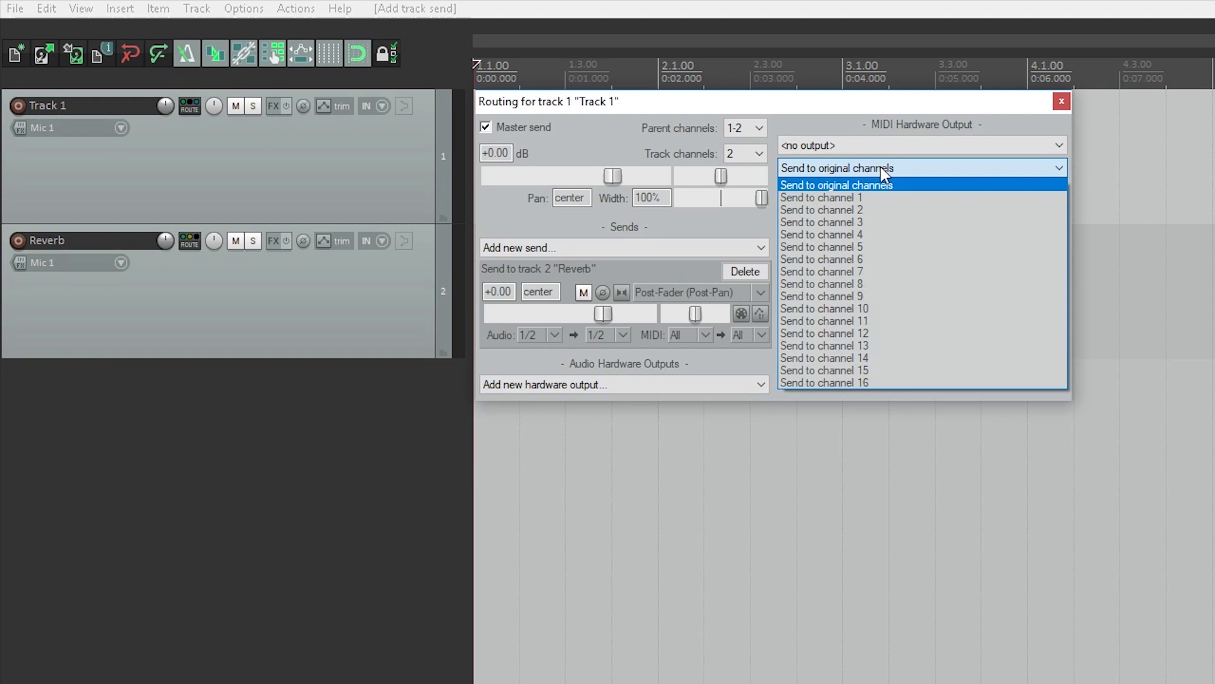
{"action": "left_click", "coordinate": [835, 184]}
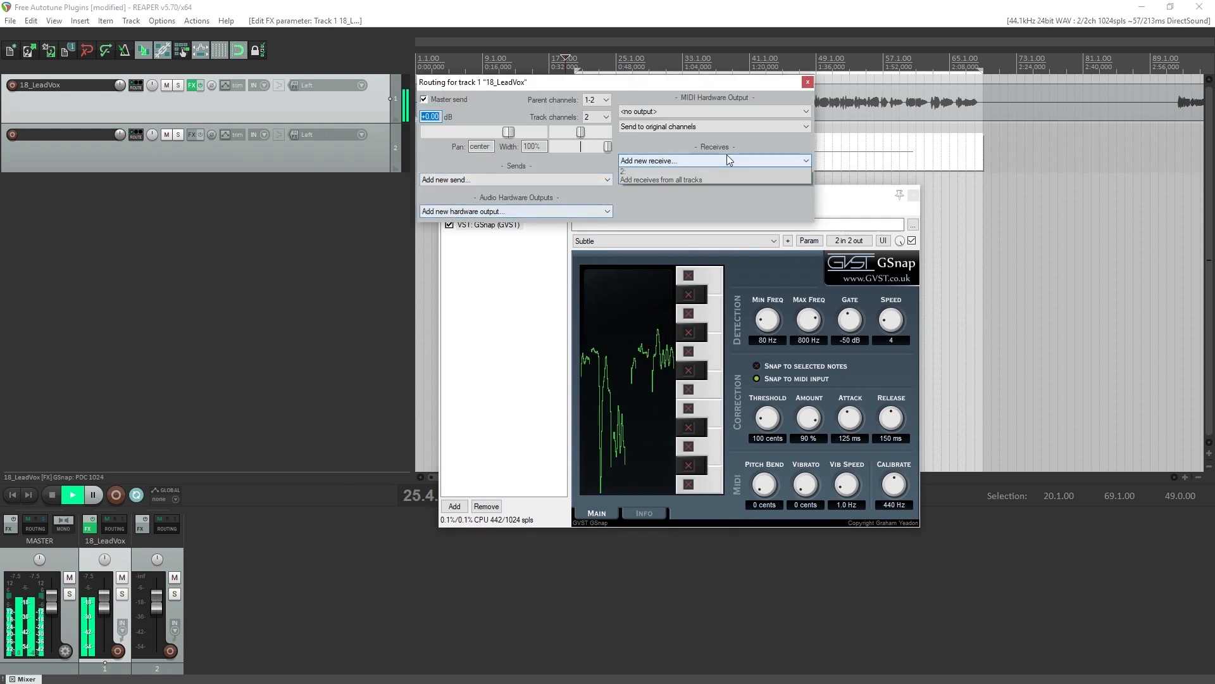
{"action": "left_click", "coordinate": [624, 170]}
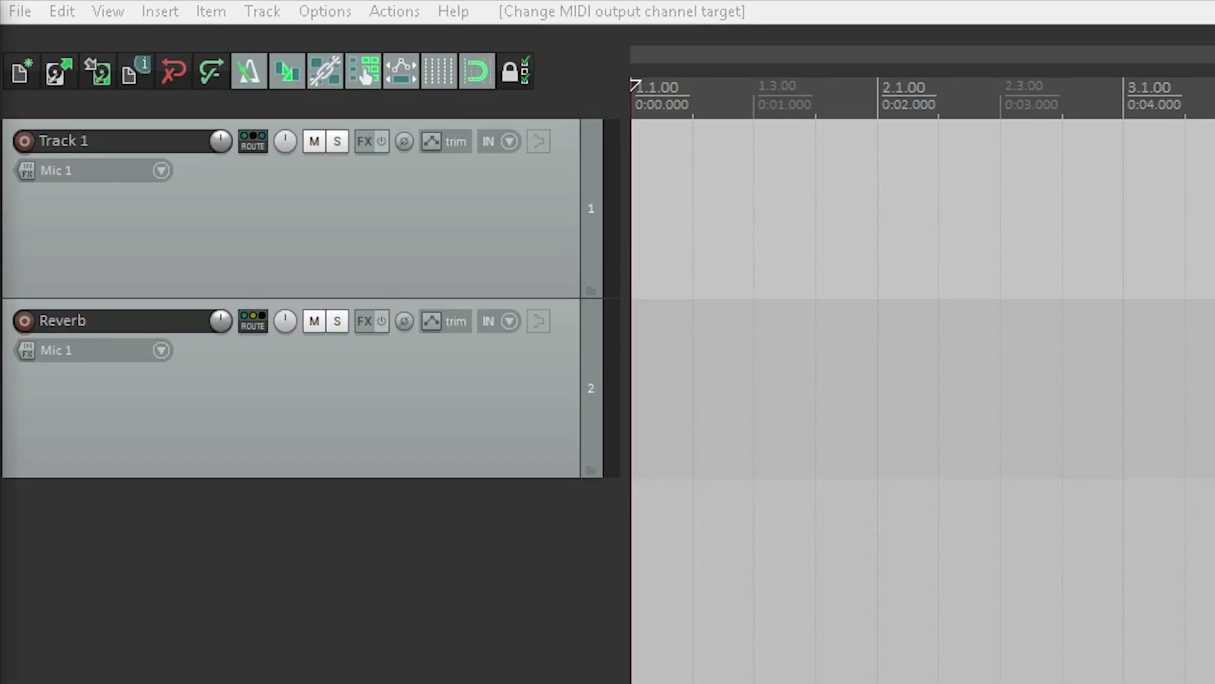
{"action": "mouse_move", "coordinate": [284, 141]}
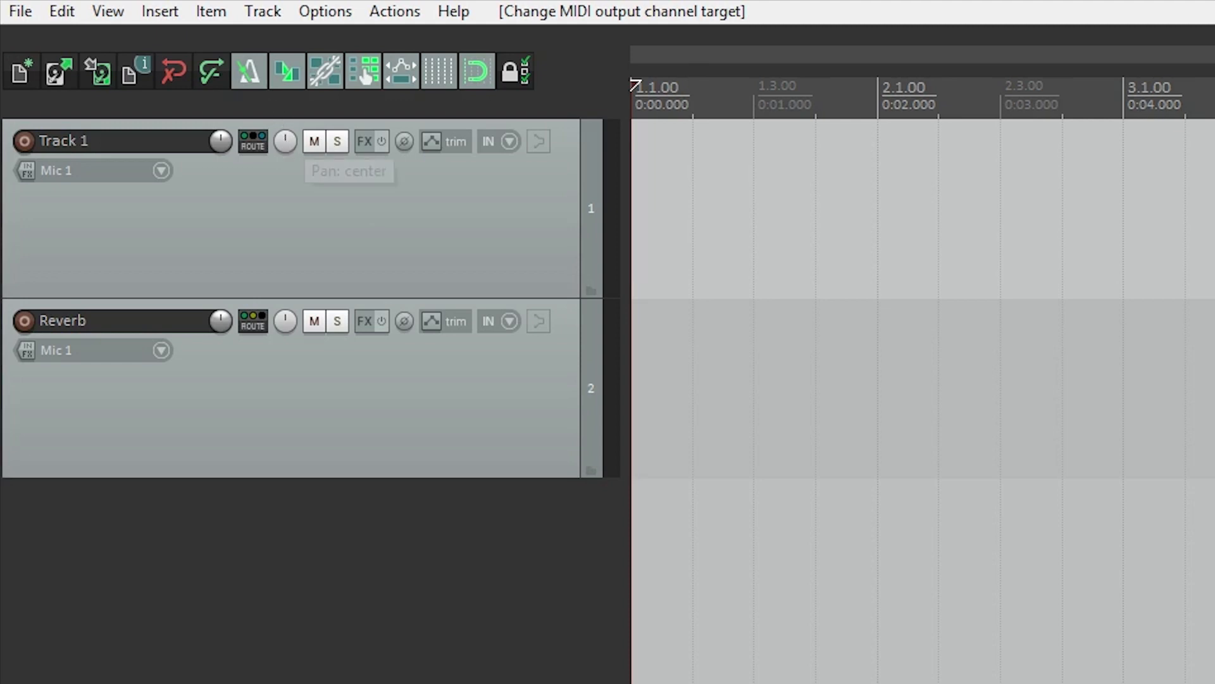
{"action": "left_click_drag", "start_coordinate": [286, 141], "coordinate": [287, 151]}
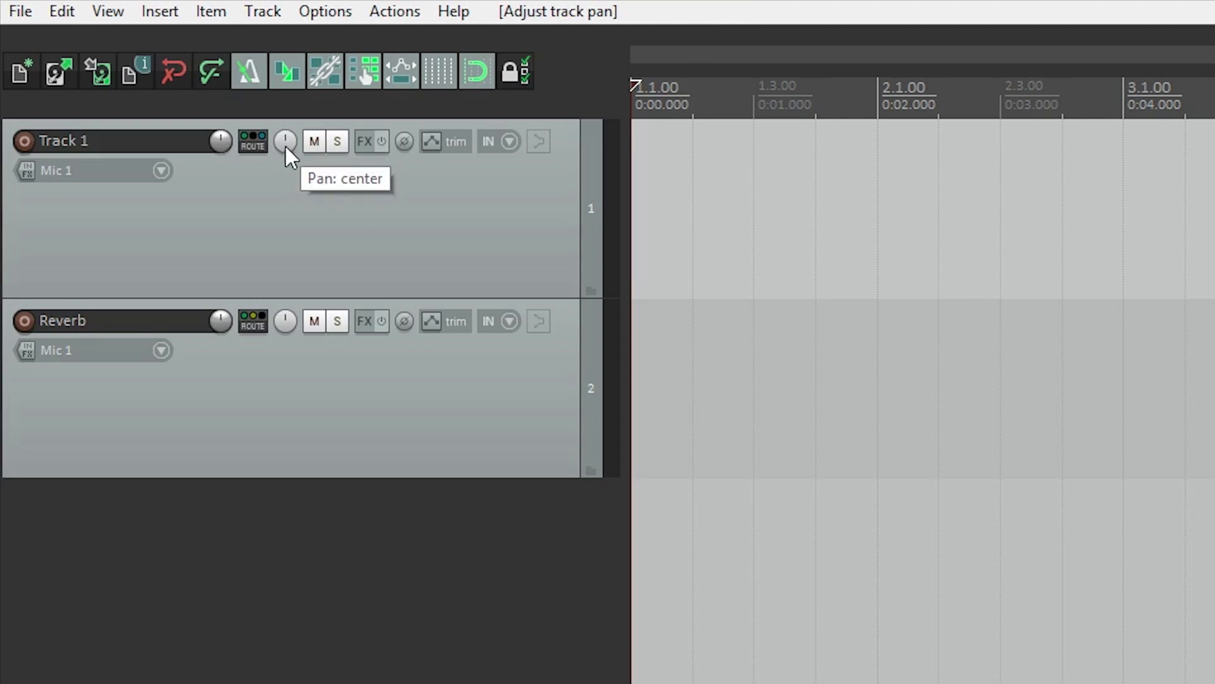
{"action": "left_click", "coordinate": [314, 141]}
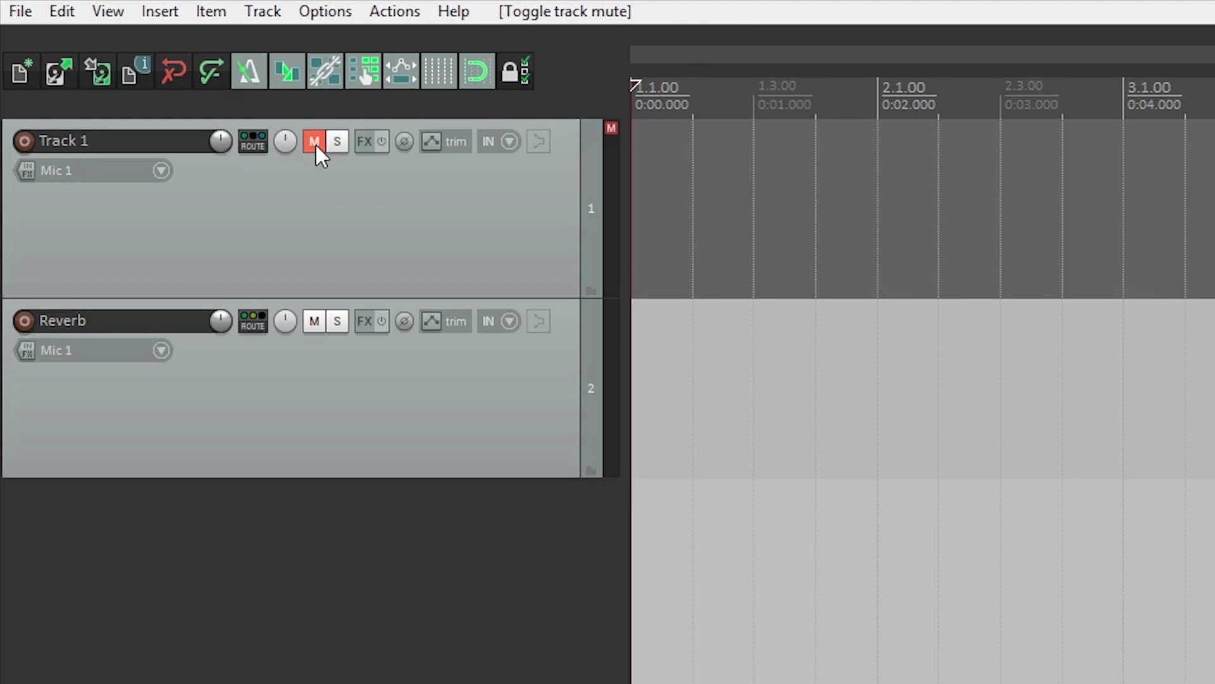
{"action": "left_click", "coordinate": [314, 141]}
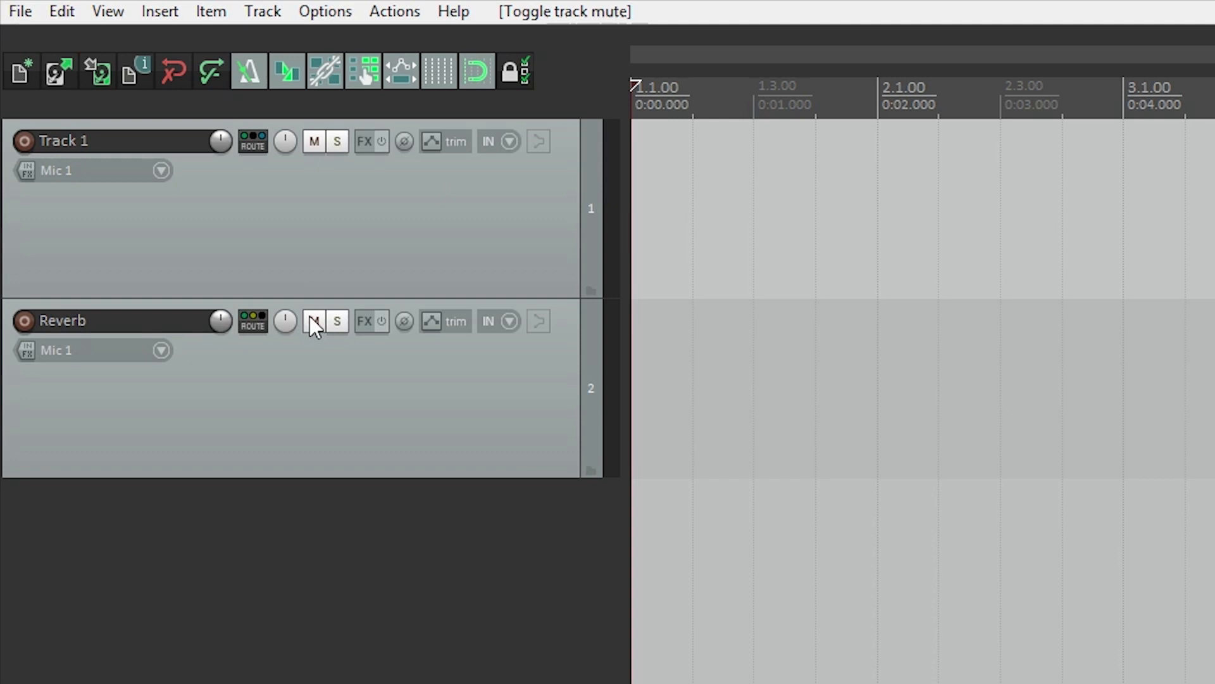
{"action": "left_click", "coordinate": [336, 141]}
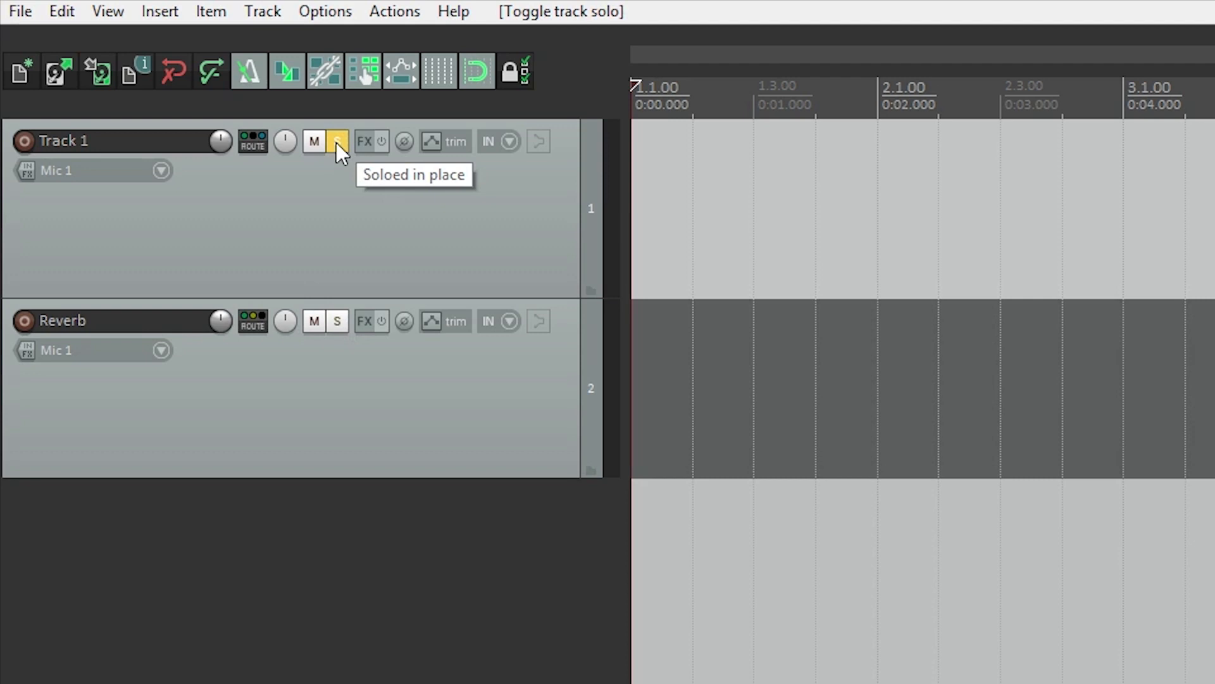
{"action": "left_click", "coordinate": [337, 141]}
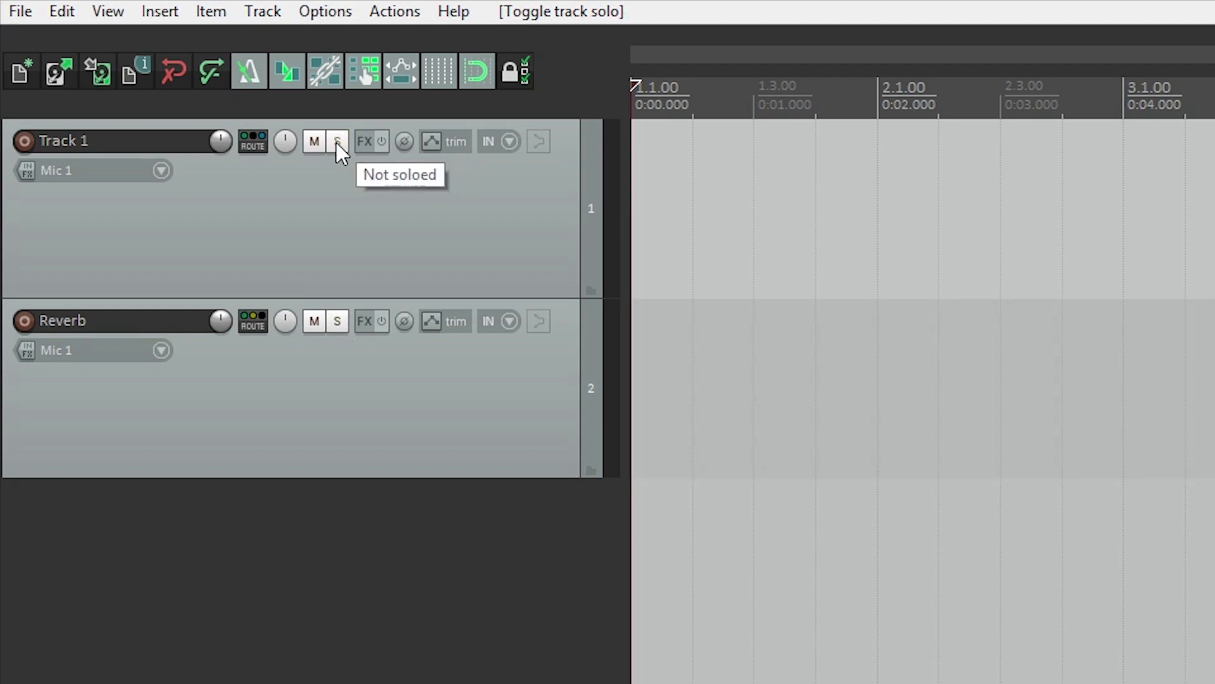
{"action": "mouse_move", "coordinate": [385, 148]}
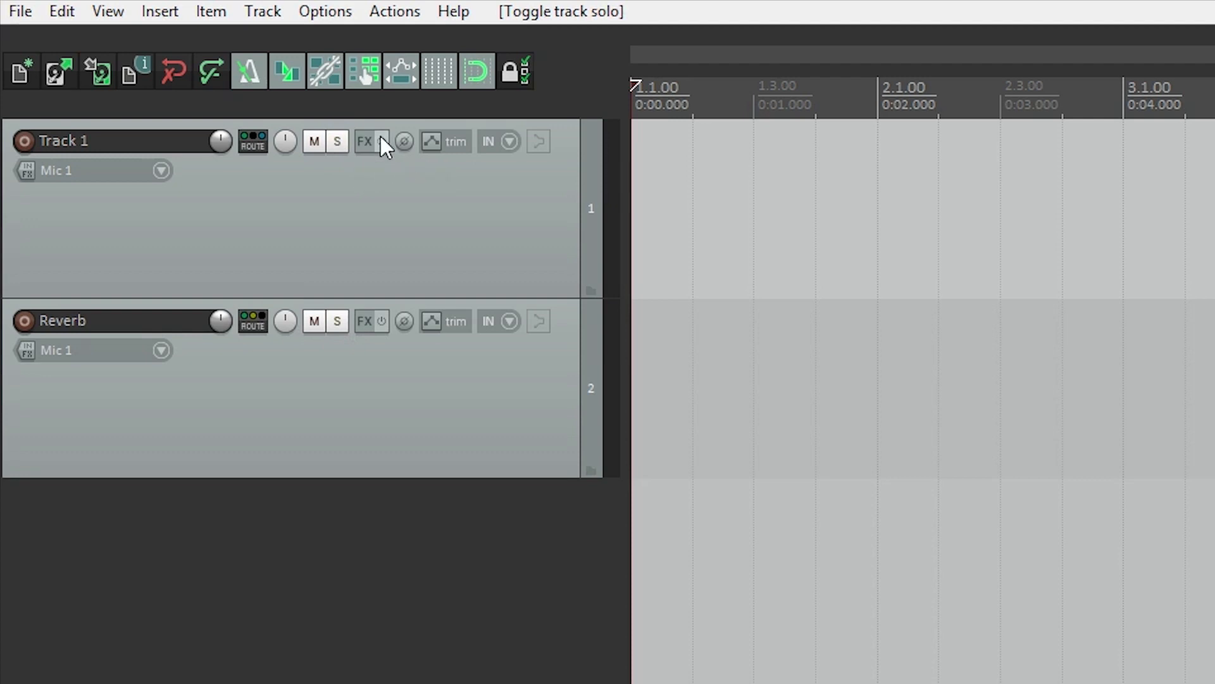
Add ReaGate and ReaInsert to Track 1's FX chain.
{"action": "left_click", "coordinate": [364, 141]}
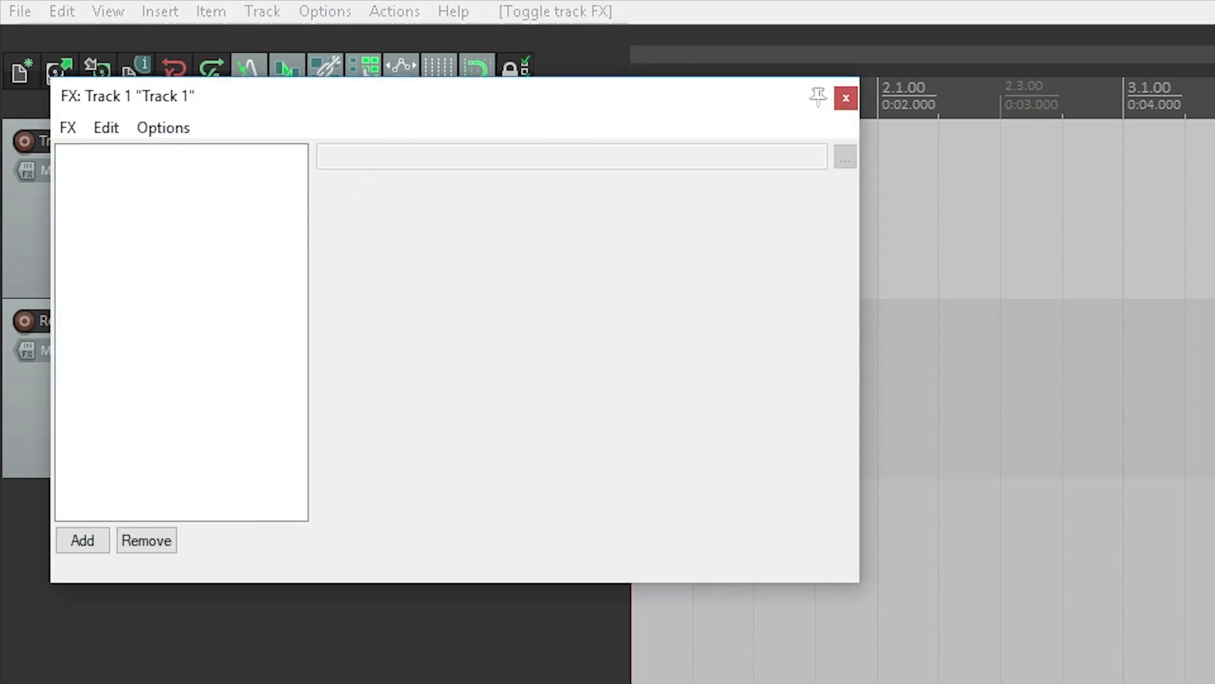
{"action": "left_click", "coordinate": [82, 540]}
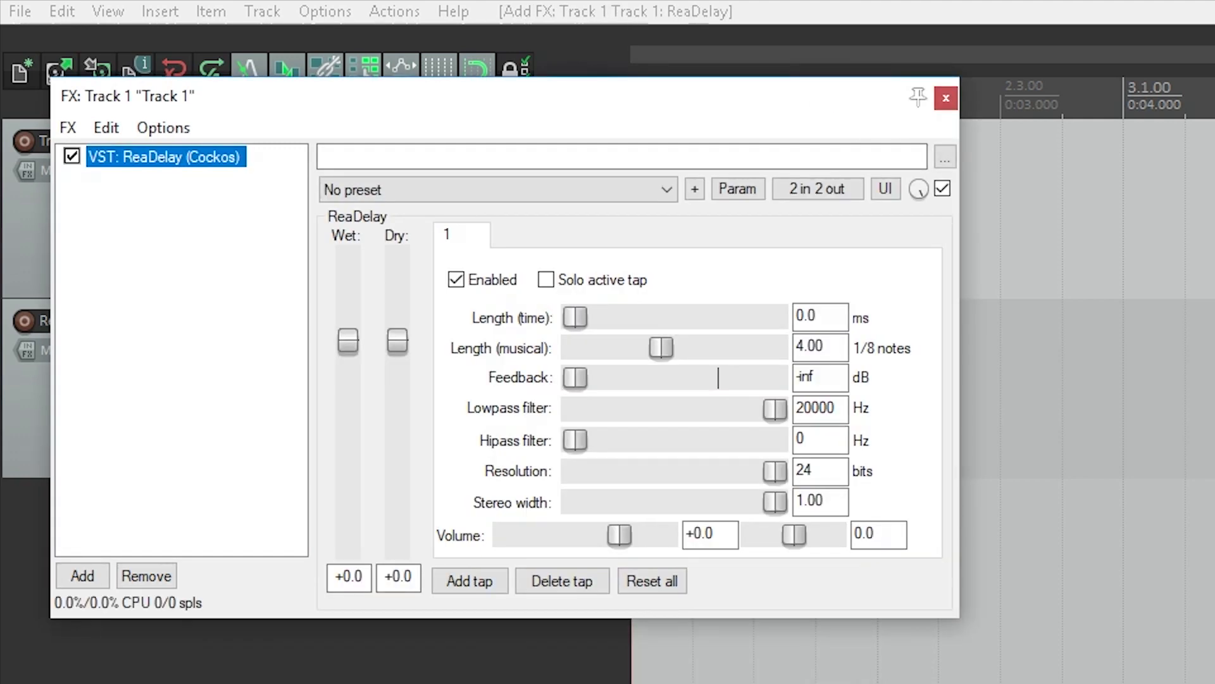
{"action": "mouse_move", "coordinate": [273, 612]}
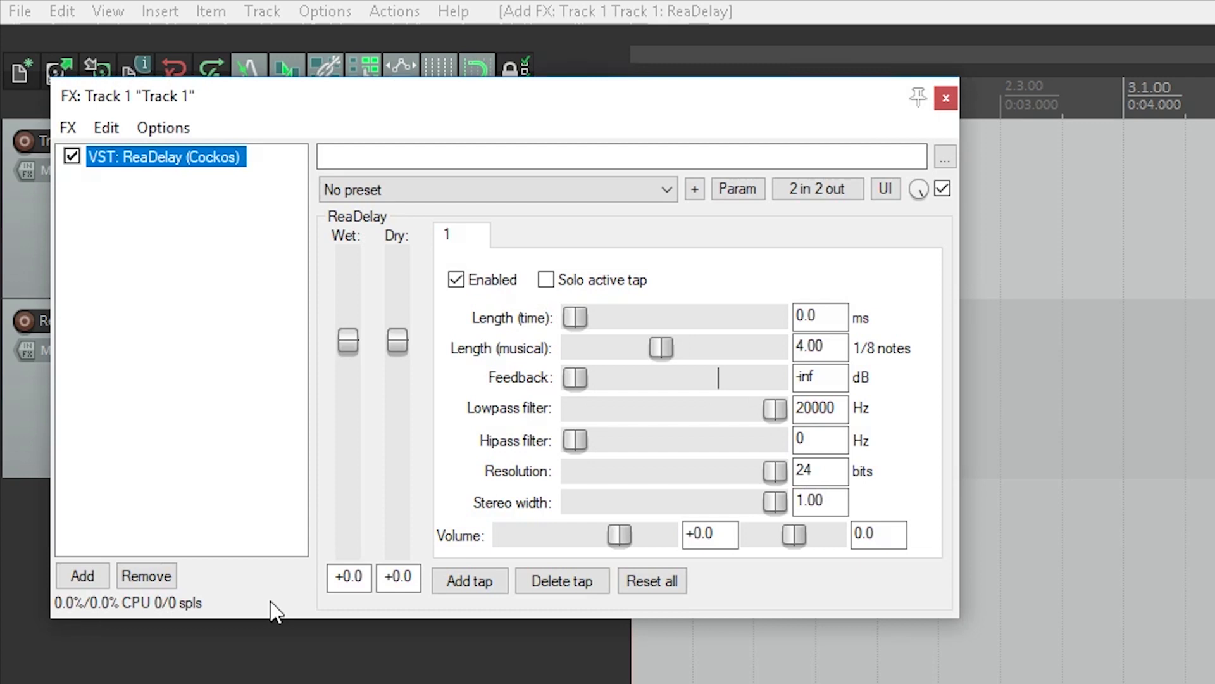
{"action": "left_click", "coordinate": [82, 575]}
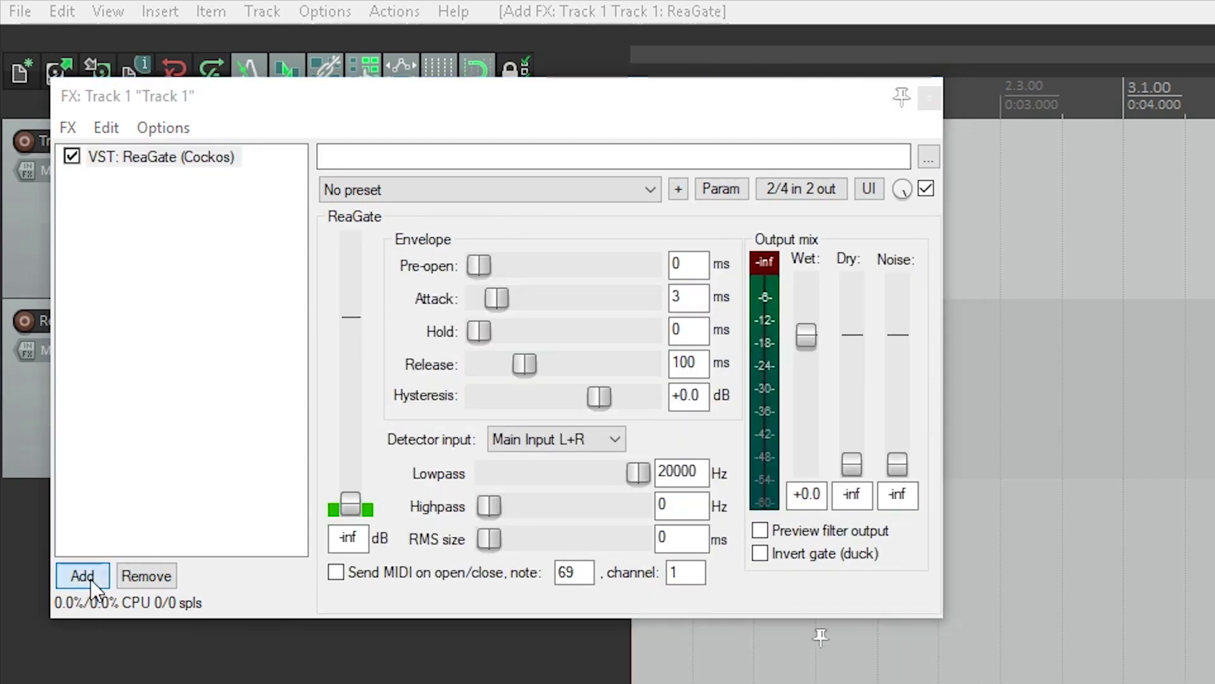
{"action": "left_click", "coordinate": [82, 575]}
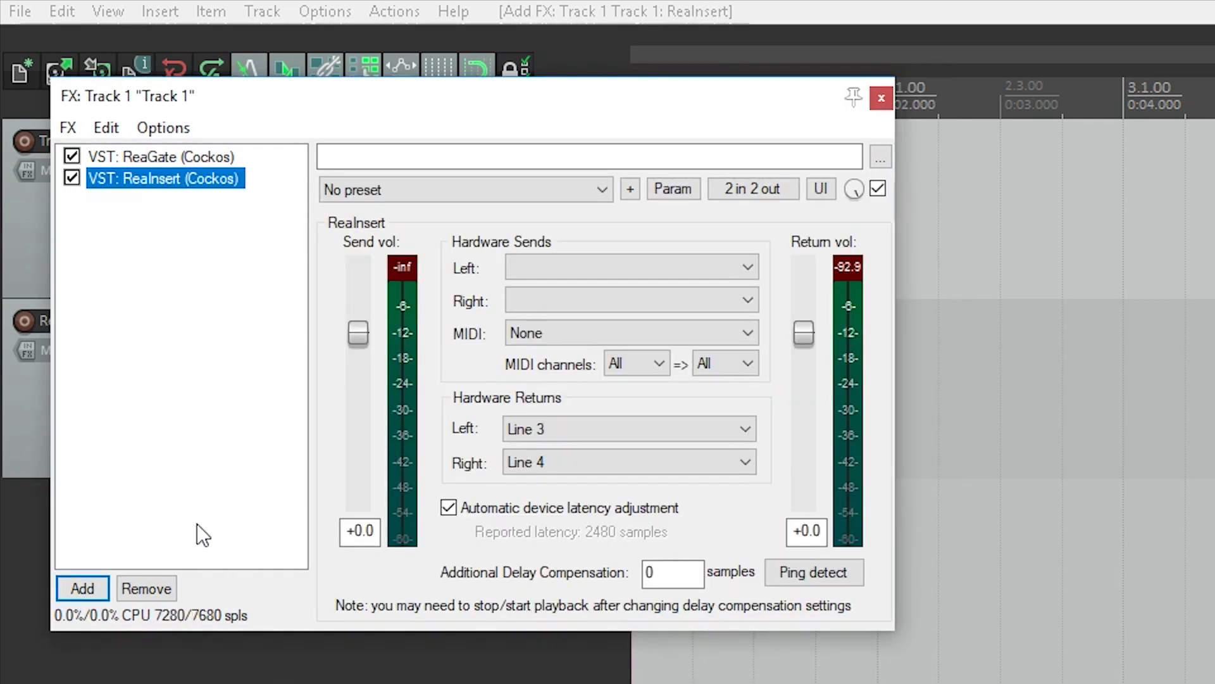
{"action": "mouse_move", "coordinate": [308, 248]}
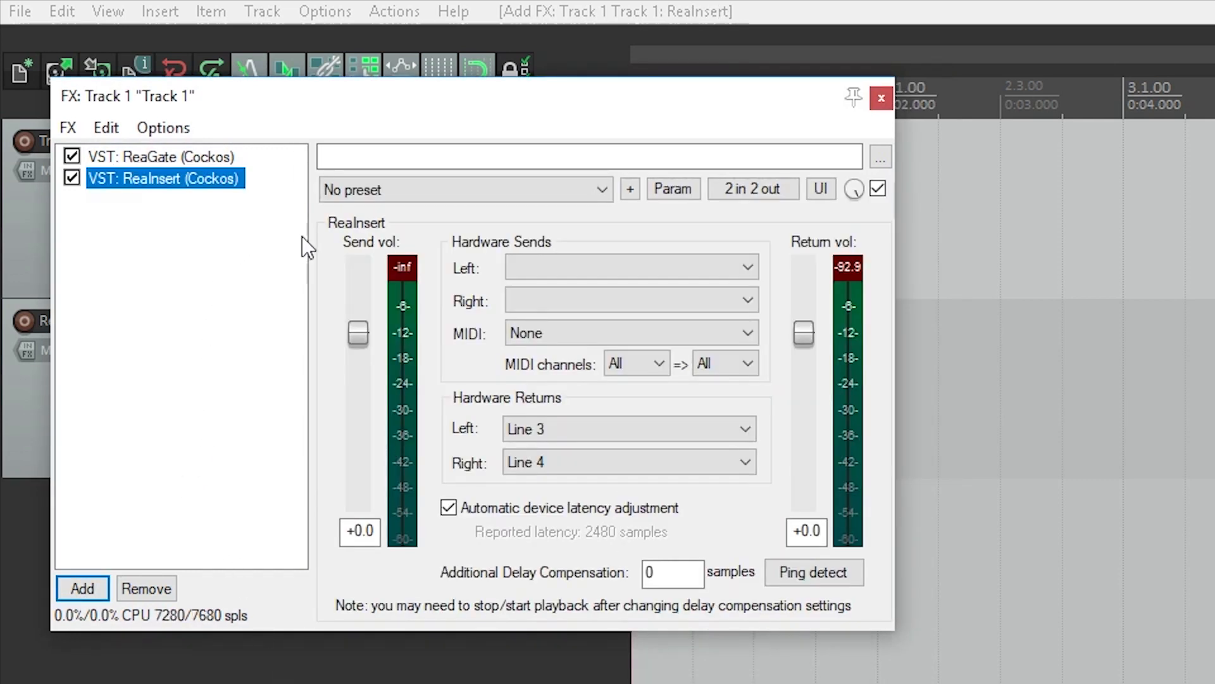
Move ReaInsert above ReaGate, view ReaGate, then remove the plug-ins and close the chain.
{"action": "left_click_drag", "start_coordinate": [164, 178], "coordinate": [165, 156]}
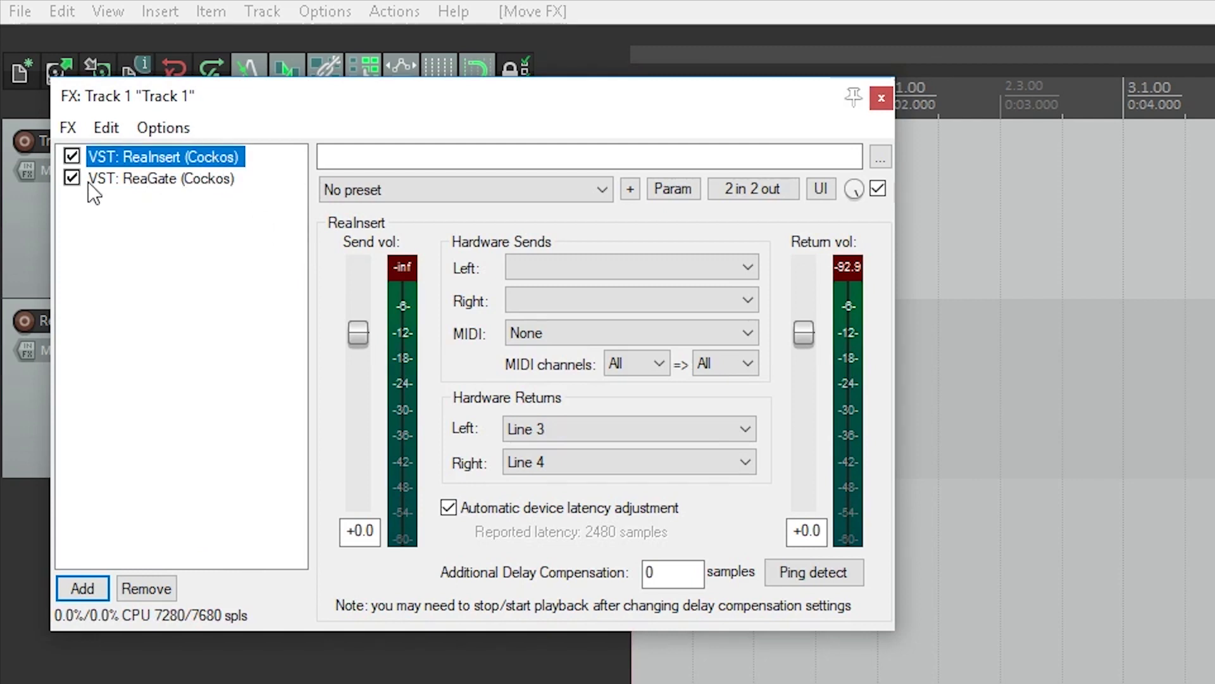
{"action": "left_click", "coordinate": [161, 178]}
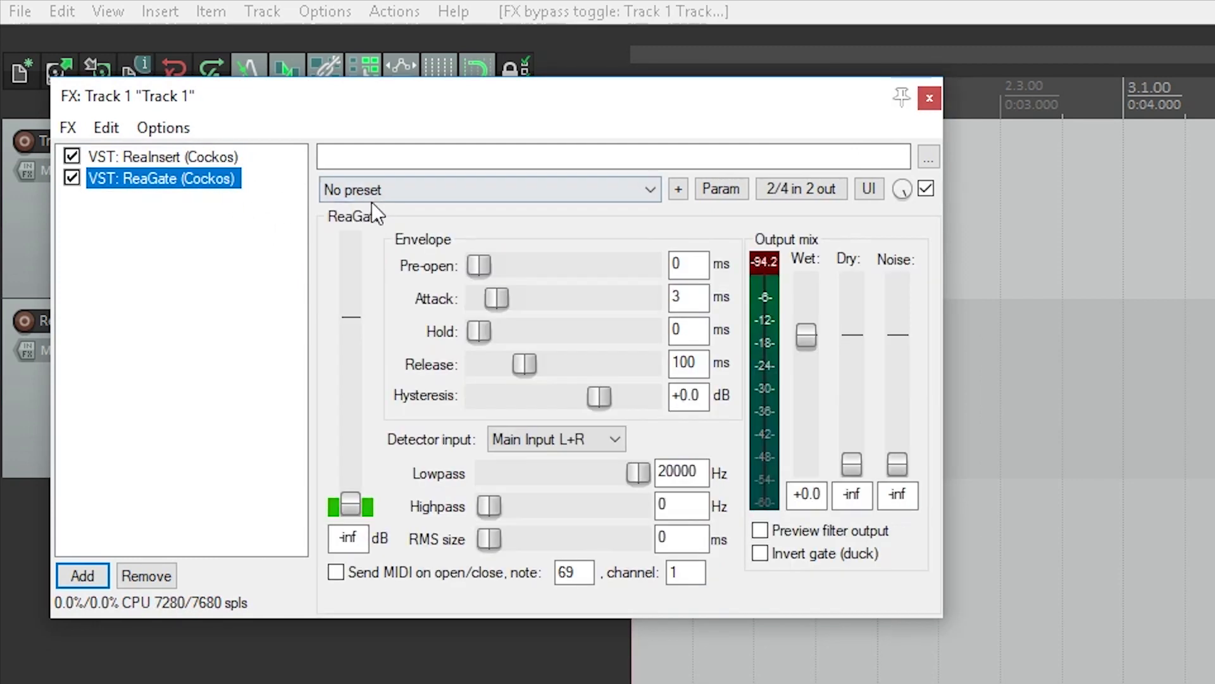
{"action": "left_click", "coordinate": [488, 190]}
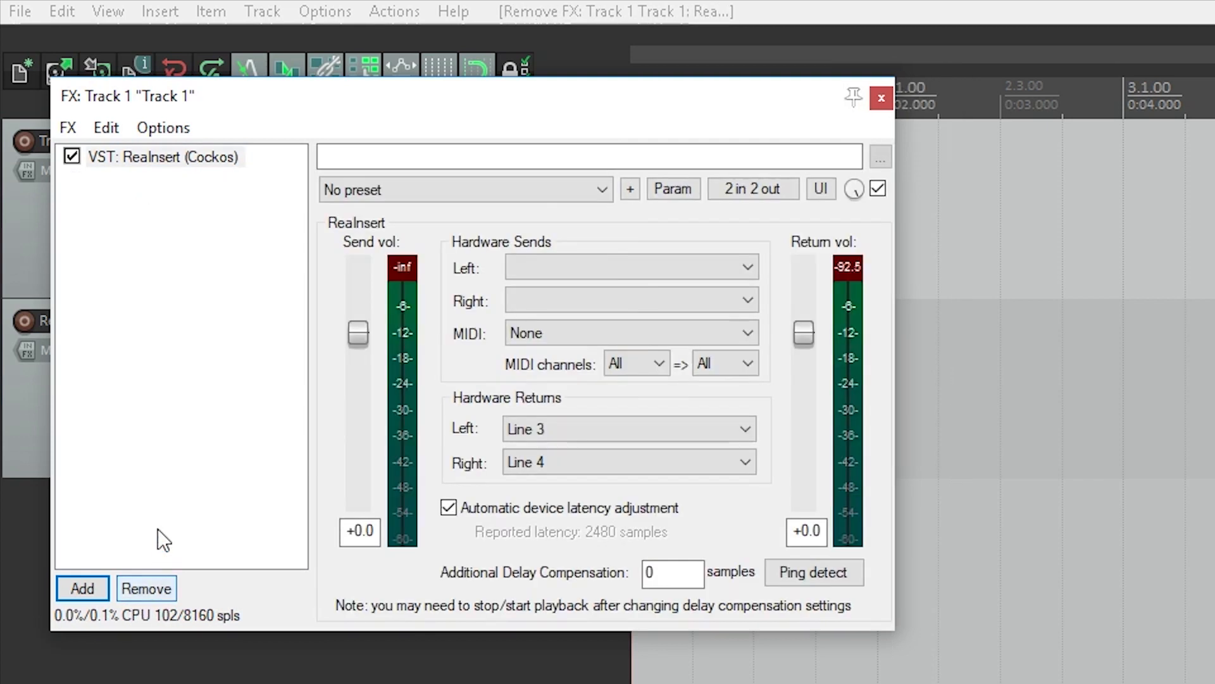
{"action": "left_click", "coordinate": [146, 588]}
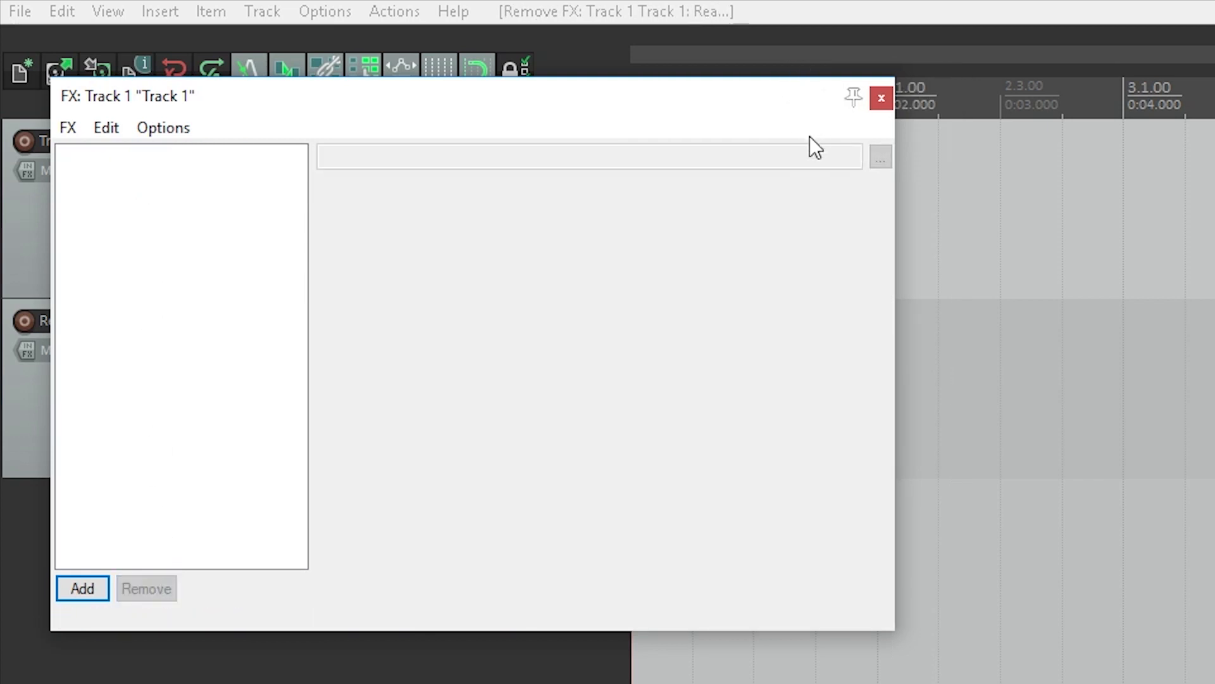
{"action": "left_click", "coordinate": [81, 588]}
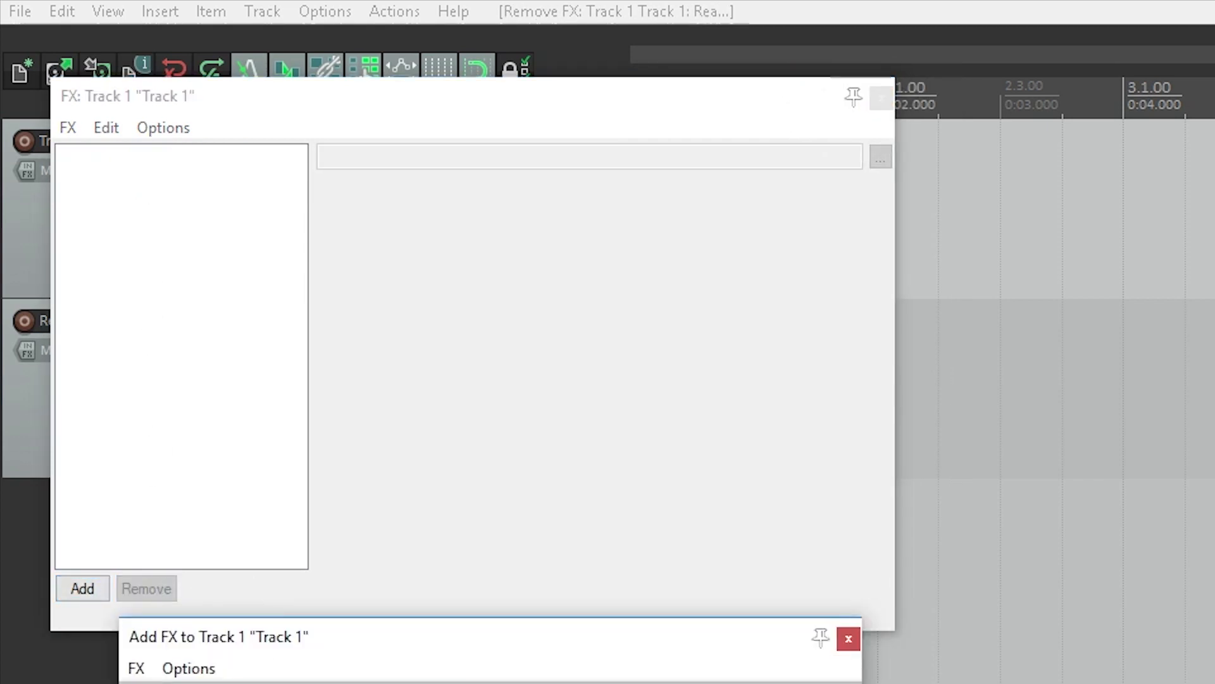
{"action": "left_click", "coordinate": [847, 638]}
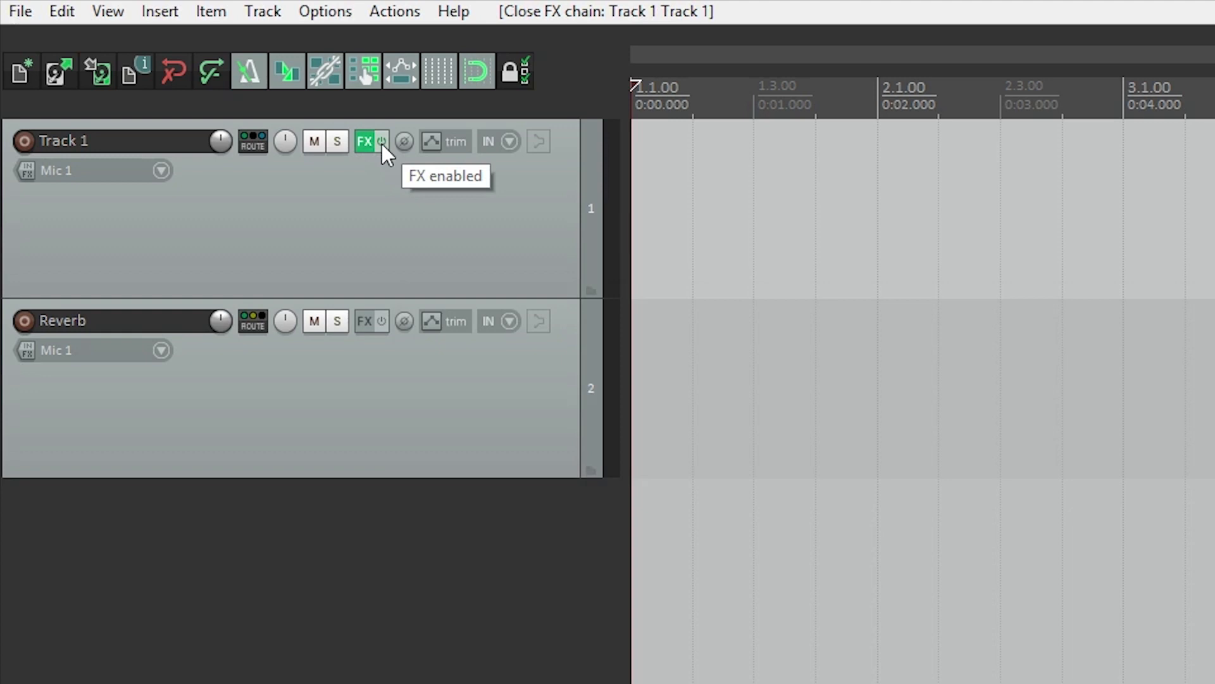
{"action": "left_click", "coordinate": [365, 141]}
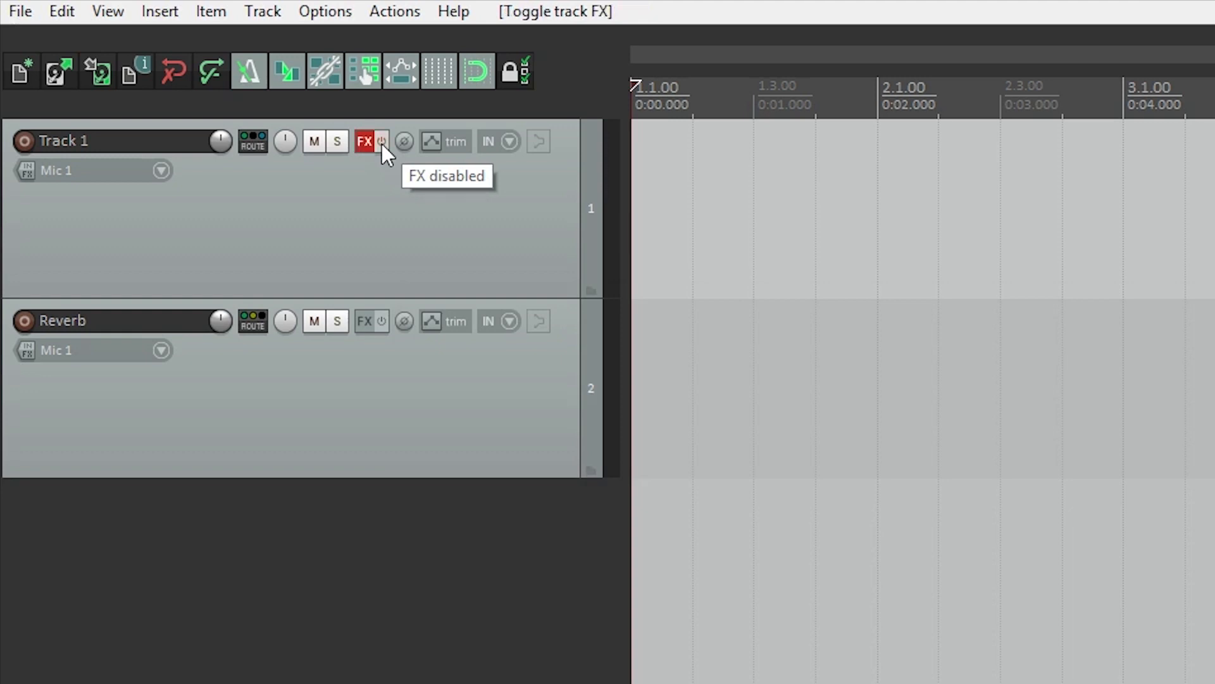
{"action": "left_click", "coordinate": [381, 141]}
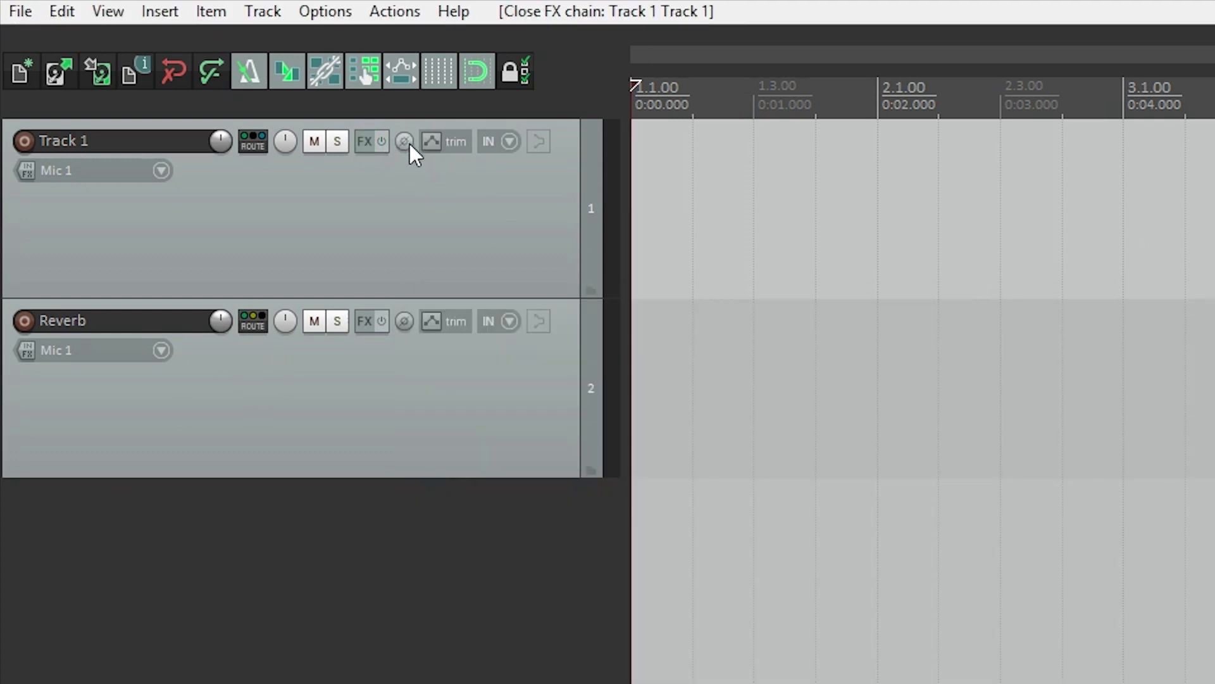
{"action": "left_click", "coordinate": [404, 141]}
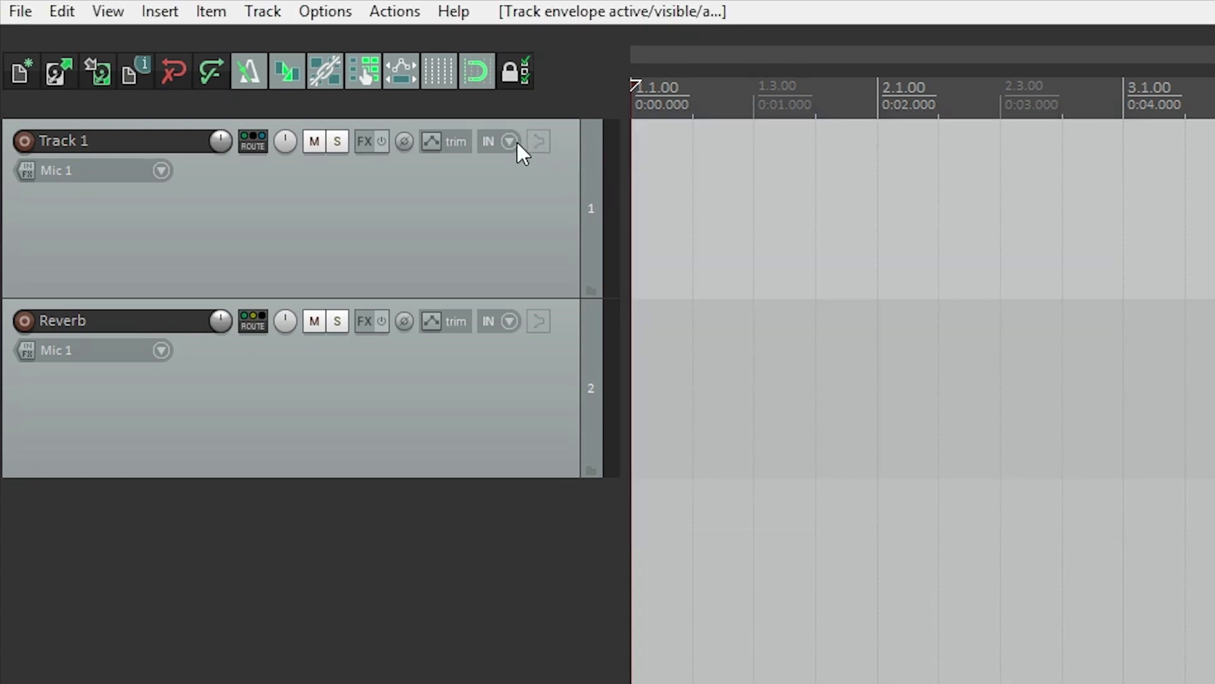
{"action": "left_click", "coordinate": [509, 141]}
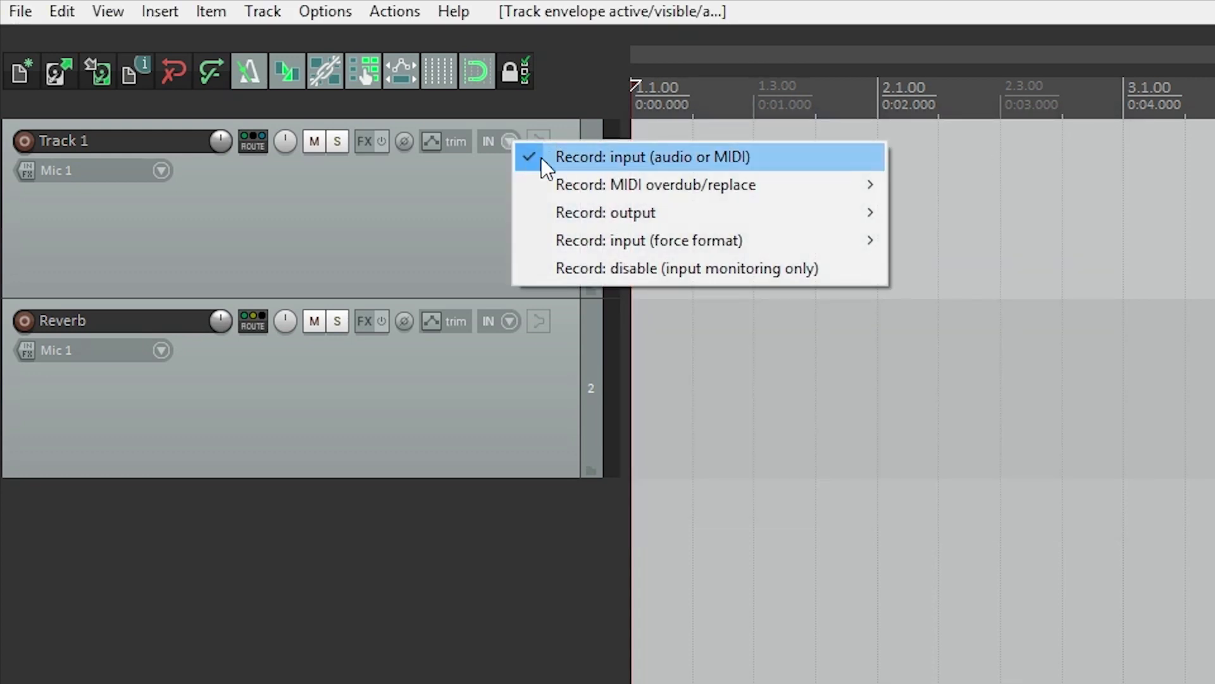
{"action": "mouse_move", "coordinate": [605, 212]}
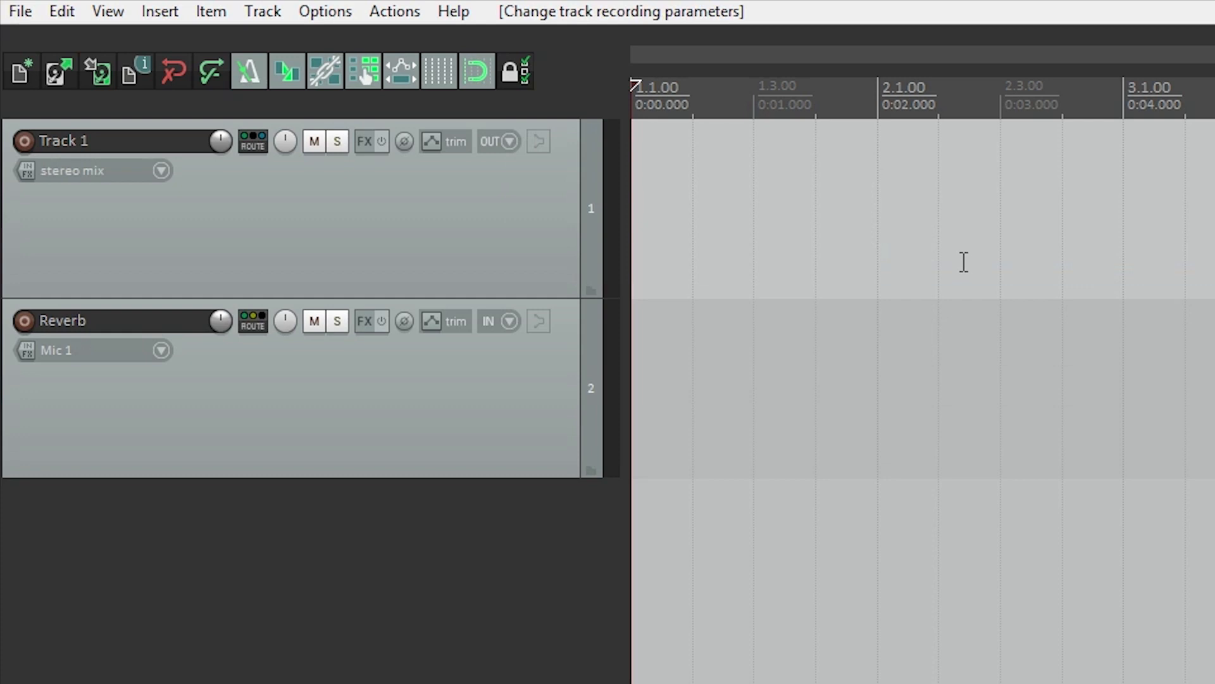
{"action": "mouse_move", "coordinate": [961, 259]}
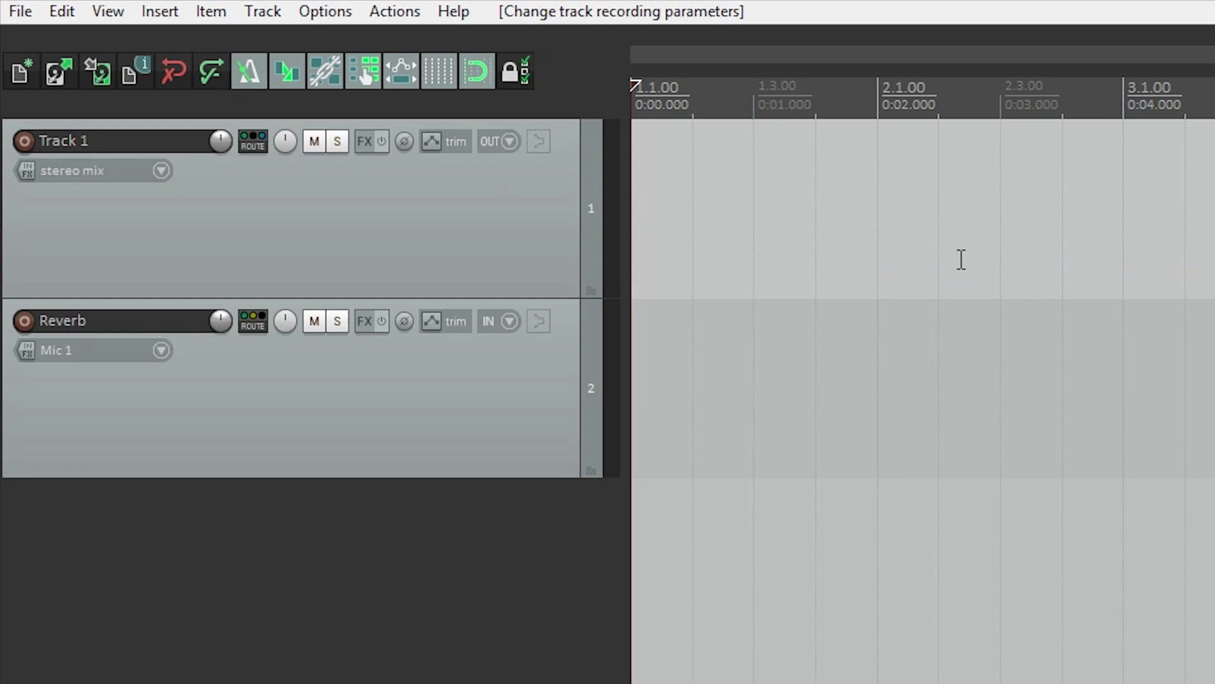
{"action": "left_click", "coordinate": [509, 142]}
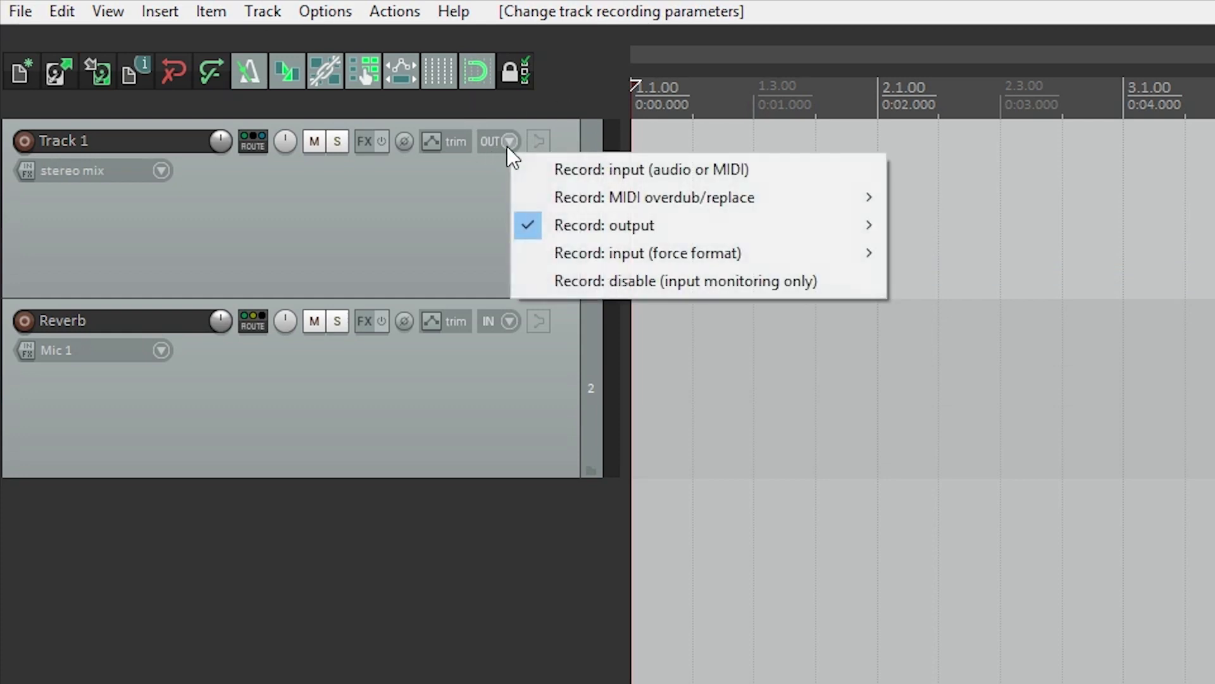
{"action": "left_click", "coordinate": [651, 169]}
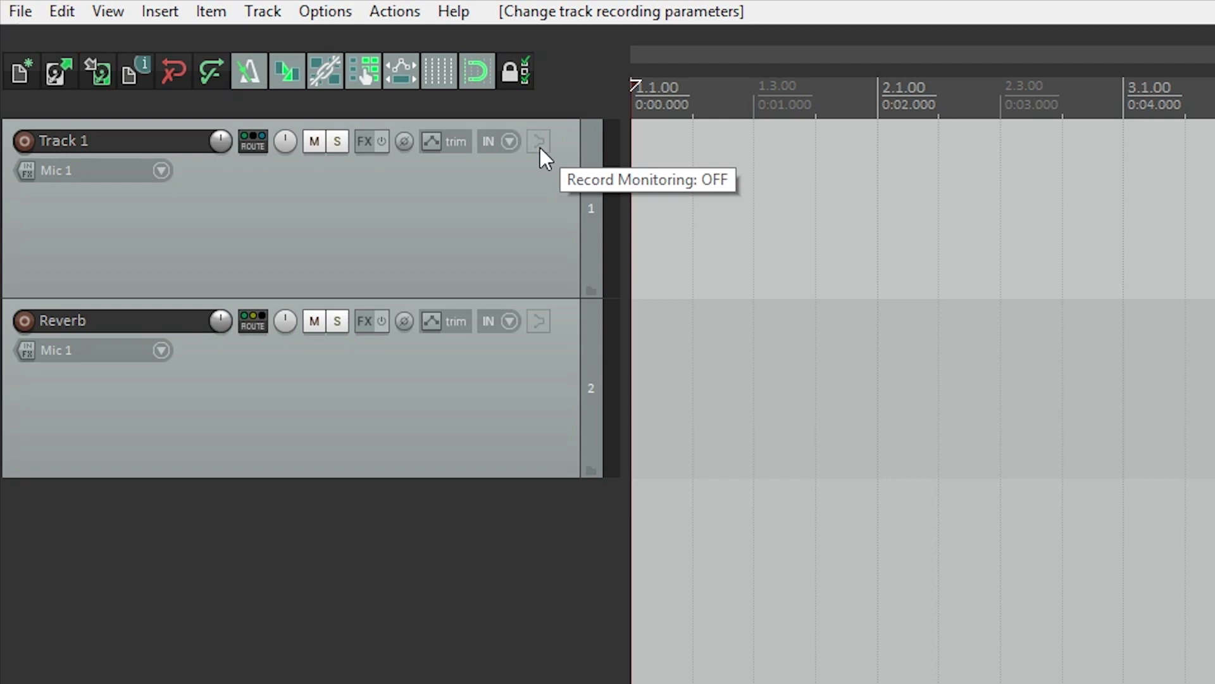
{"action": "left_click", "coordinate": [538, 142]}
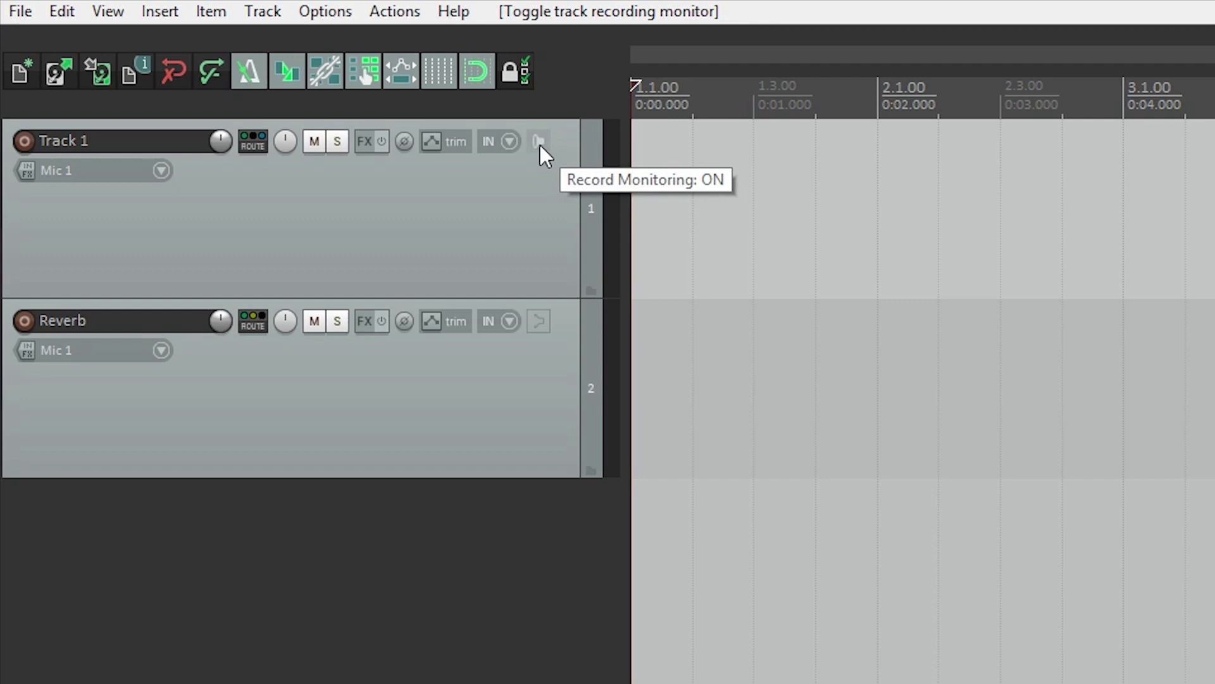
{"action": "left_click", "coordinate": [539, 140]}
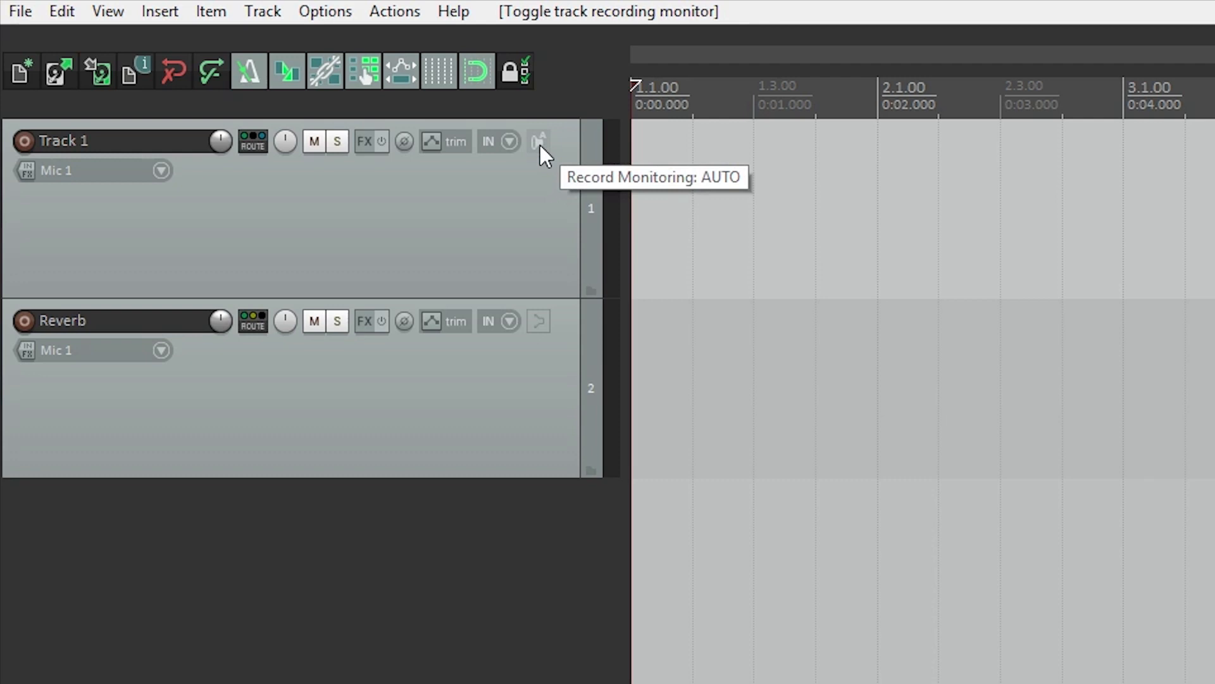
{"action": "left_click", "coordinate": [538, 141]}
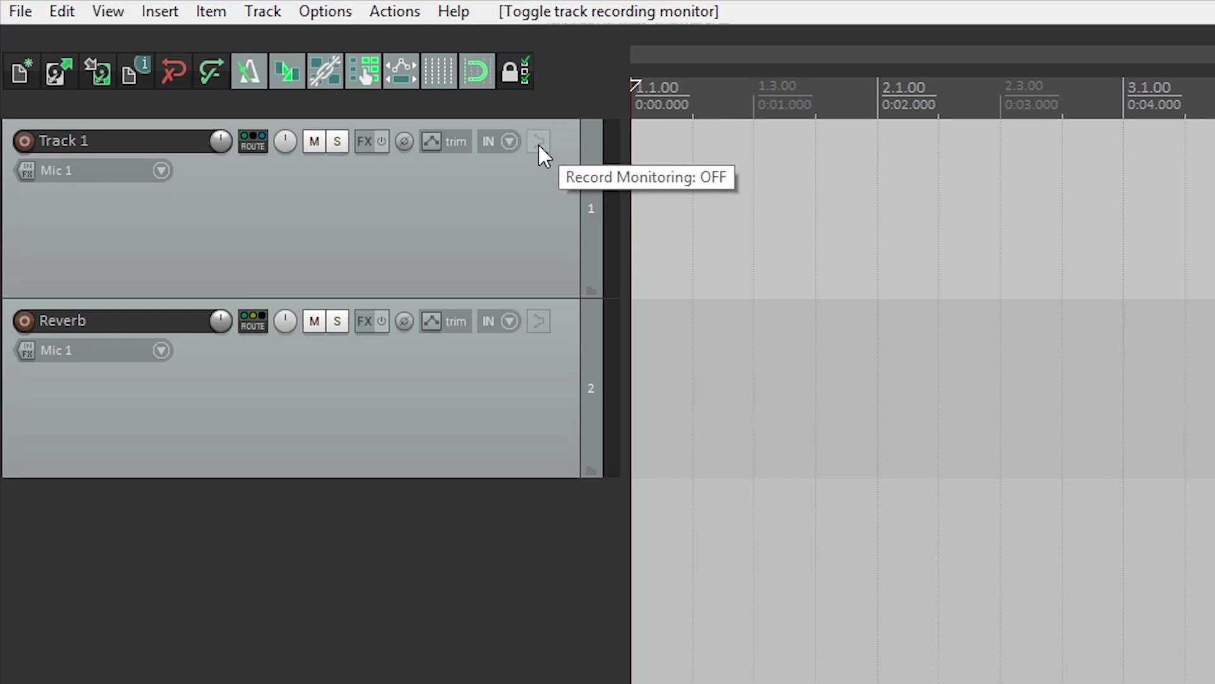
{"action": "left_click", "coordinate": [162, 170]}
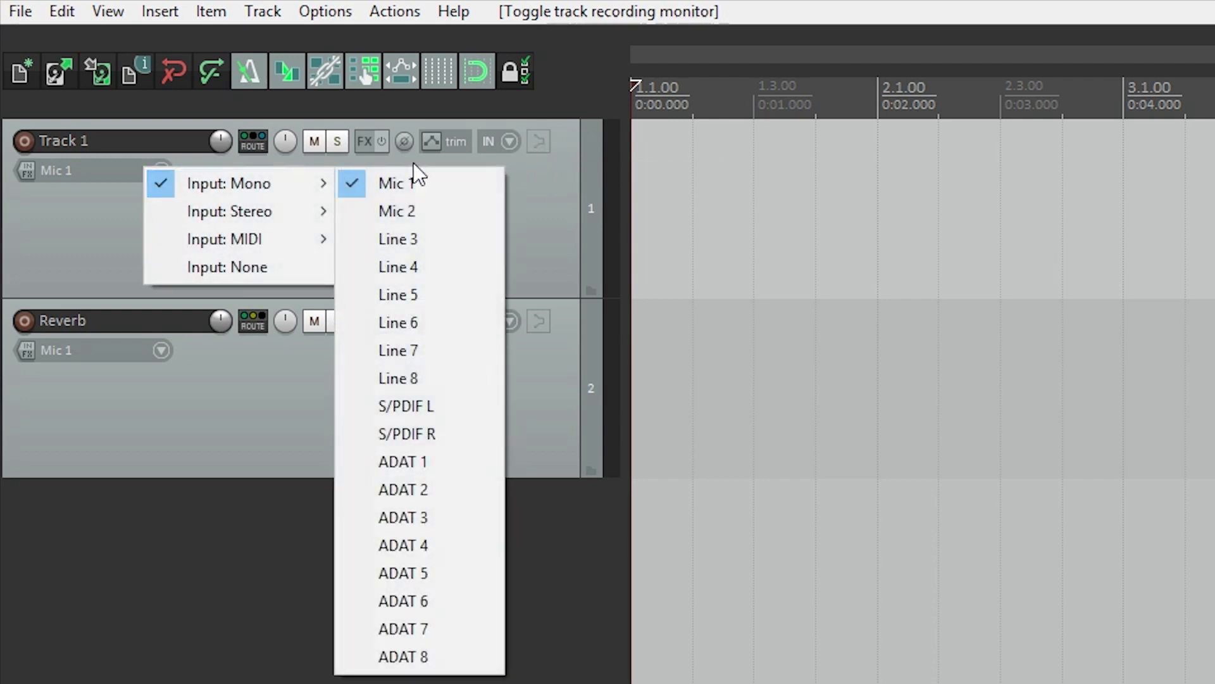
{"action": "left_click", "coordinate": [397, 210]}
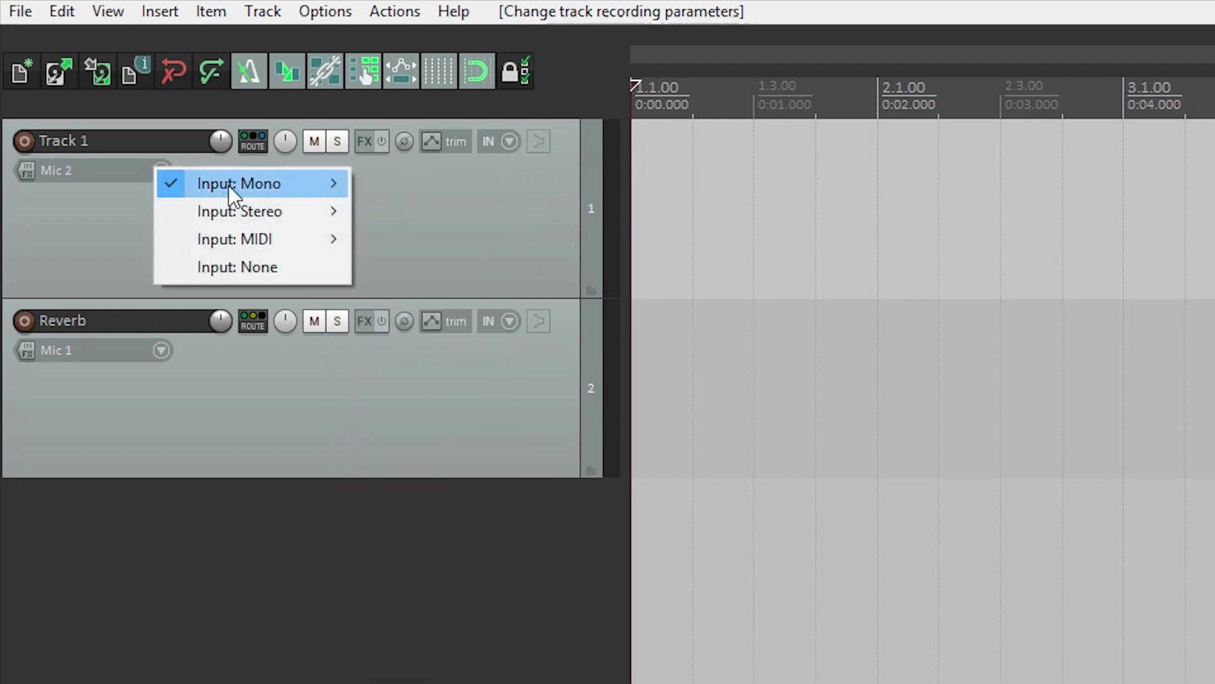
{"action": "left_click", "coordinate": [239, 183]}
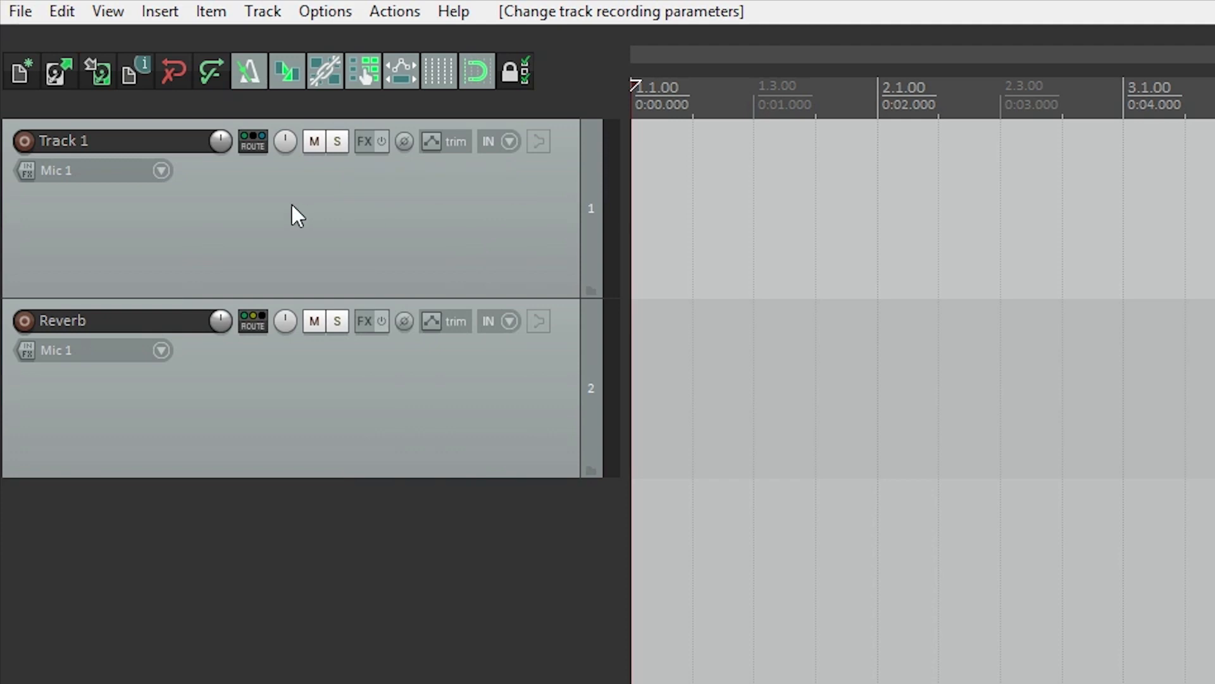
{"action": "mouse_move", "coordinate": [293, 220]}
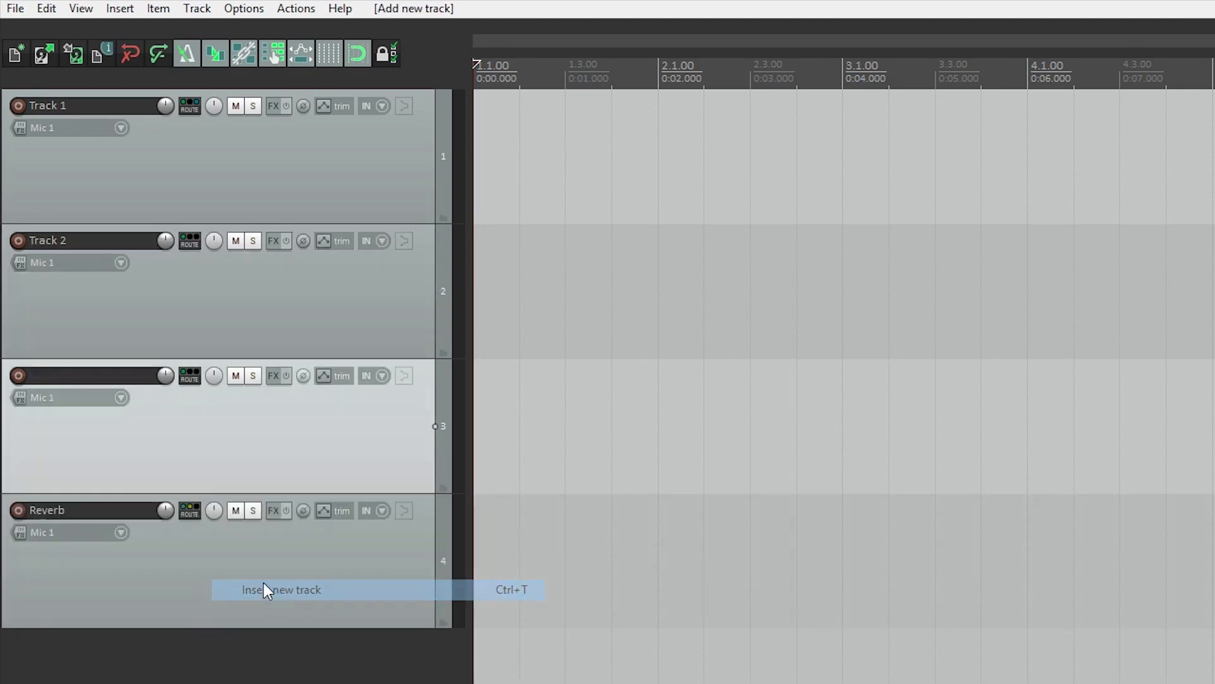
Name the newly inserted third track 'Track 3', above Reverb.
{"action": "left_click", "coordinate": [281, 589]}
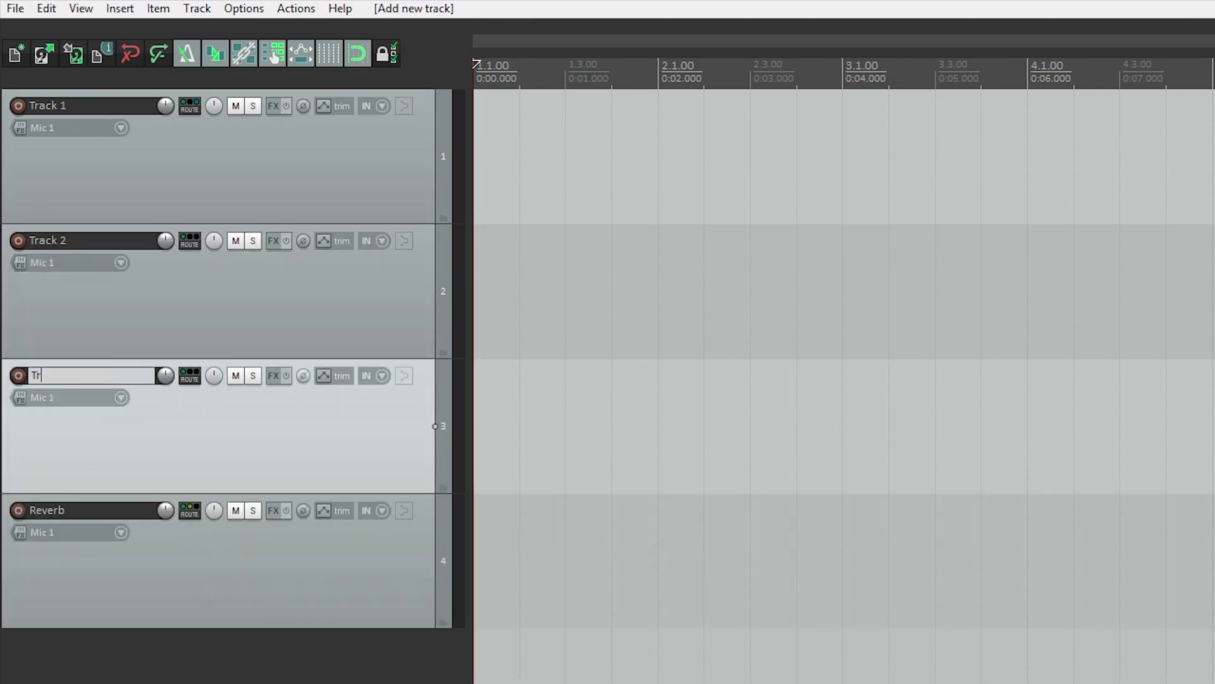
{"action": "type", "text": "Track 3"}
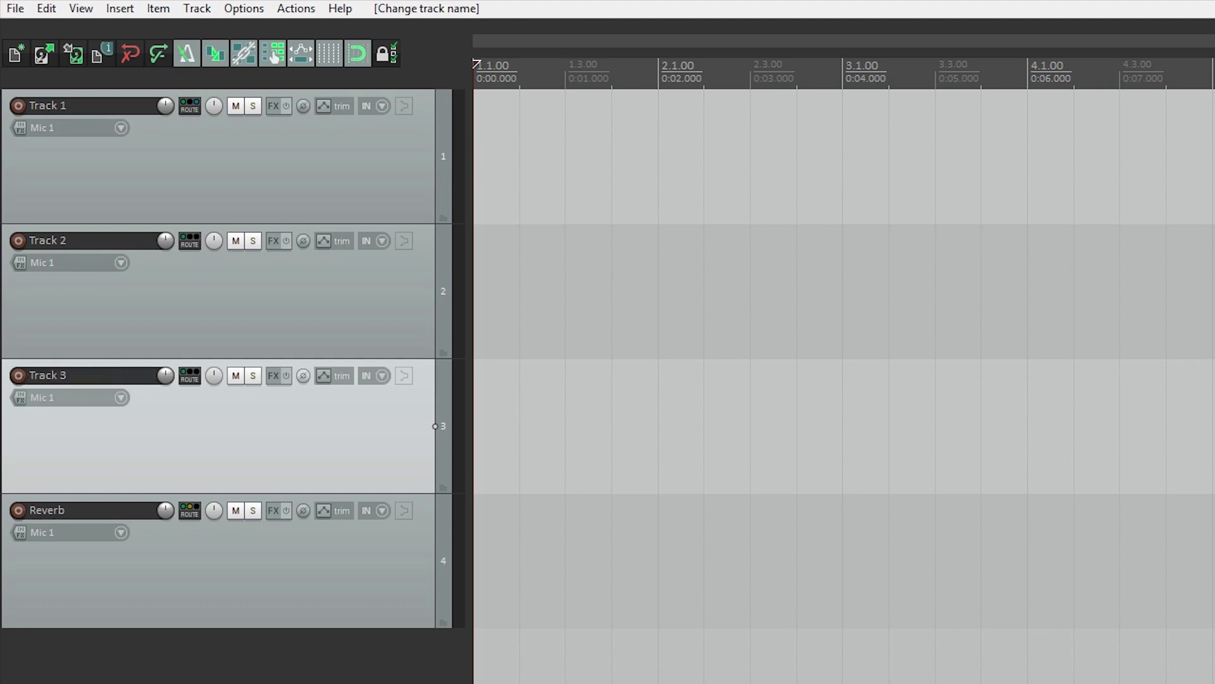
{"action": "mouse_move", "coordinate": [443, 222]}
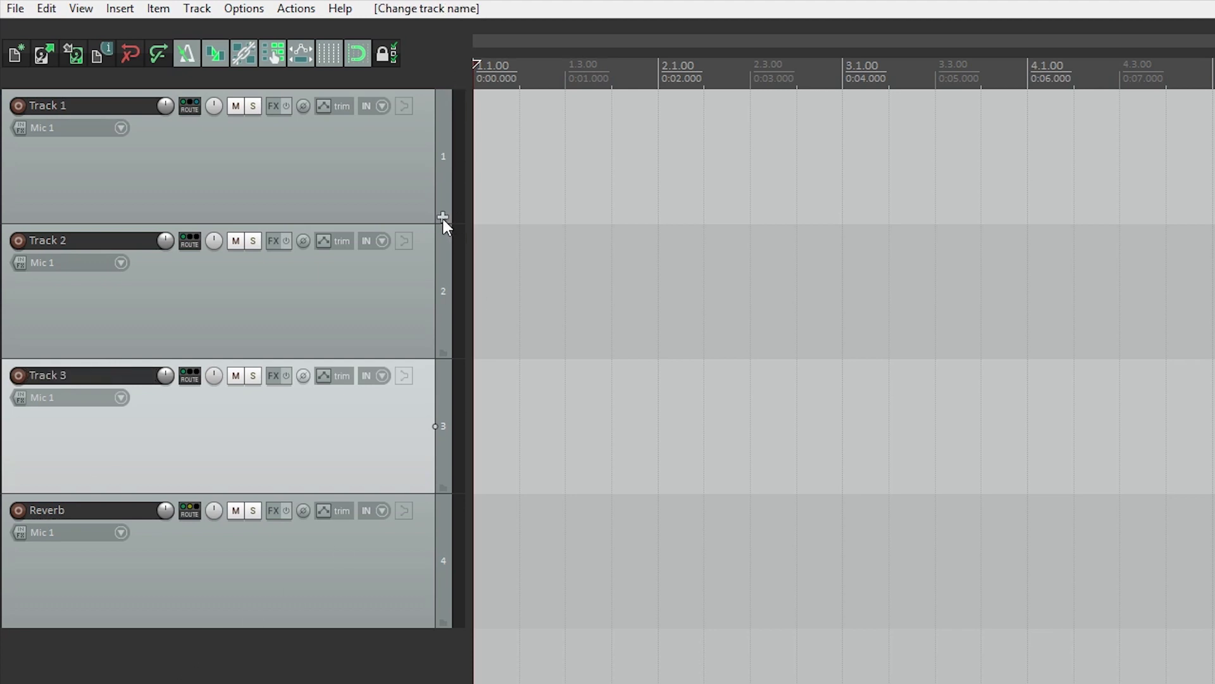
{"action": "mouse_move", "coordinate": [443, 224]}
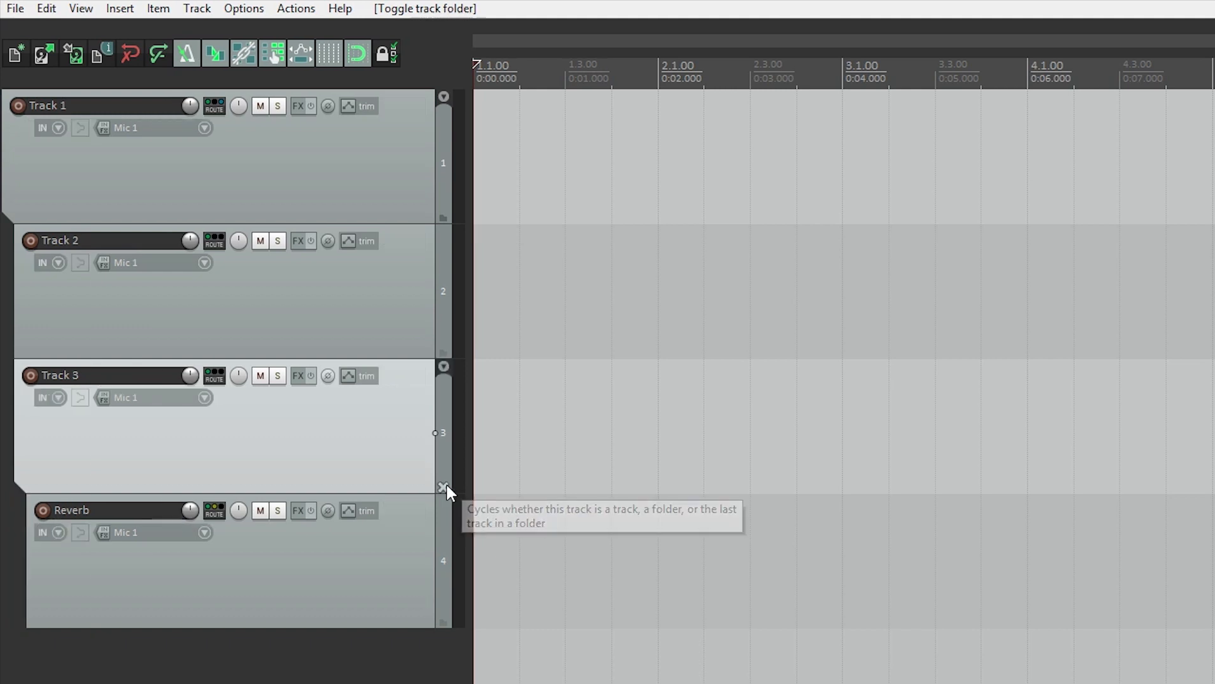
Set Track 3's folder icon so it ends the Track 1 folder, leaving Reverb outside.
{"action": "left_click", "coordinate": [445, 487]}
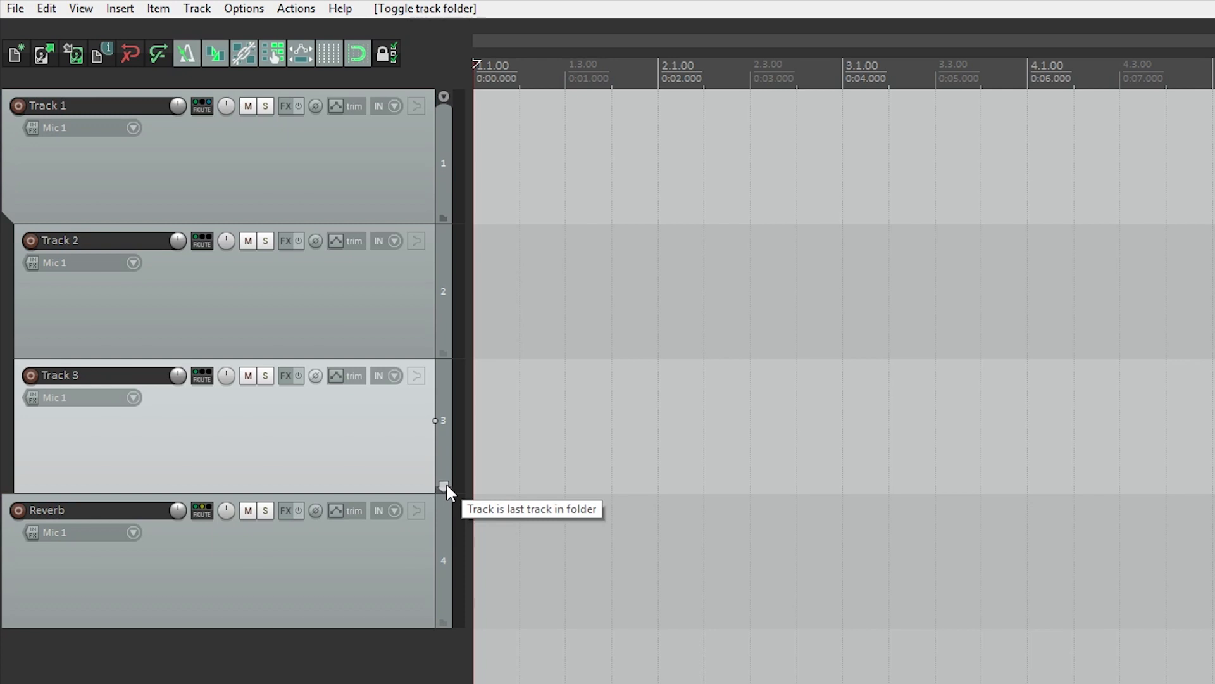
{"action": "mouse_move", "coordinate": [438, 213]}
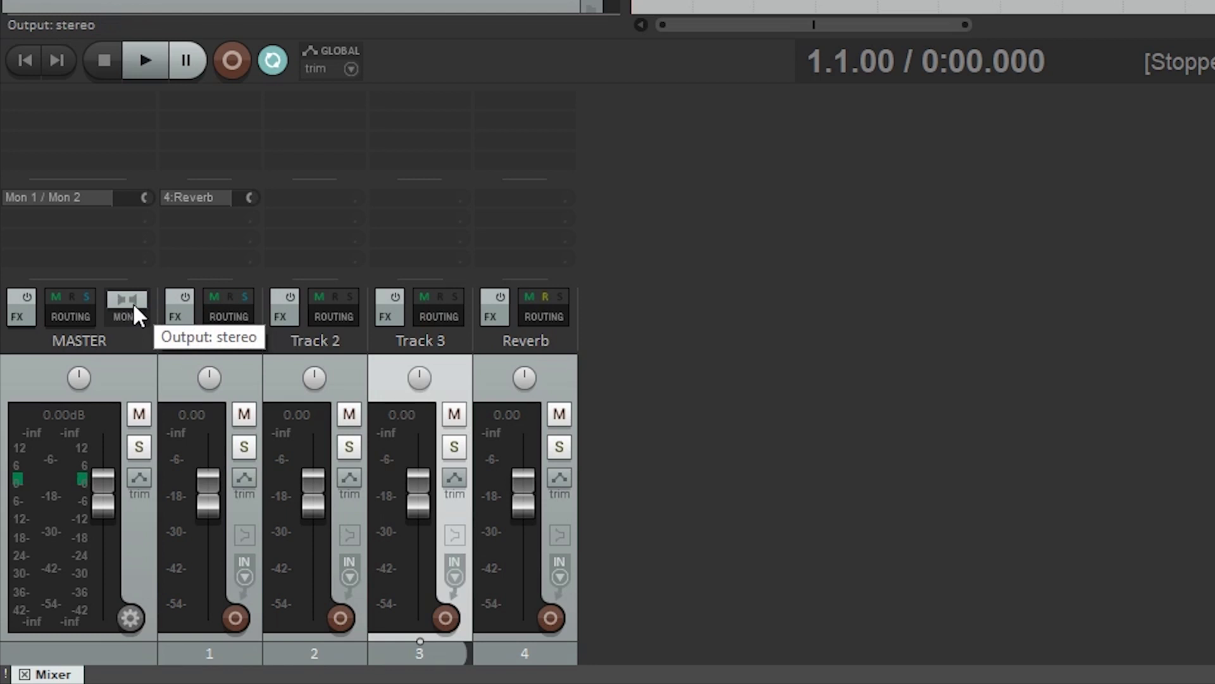
In the mixer, switch the master to mono and cancel its FX browser without adding effects.
{"action": "left_click", "coordinate": [126, 302]}
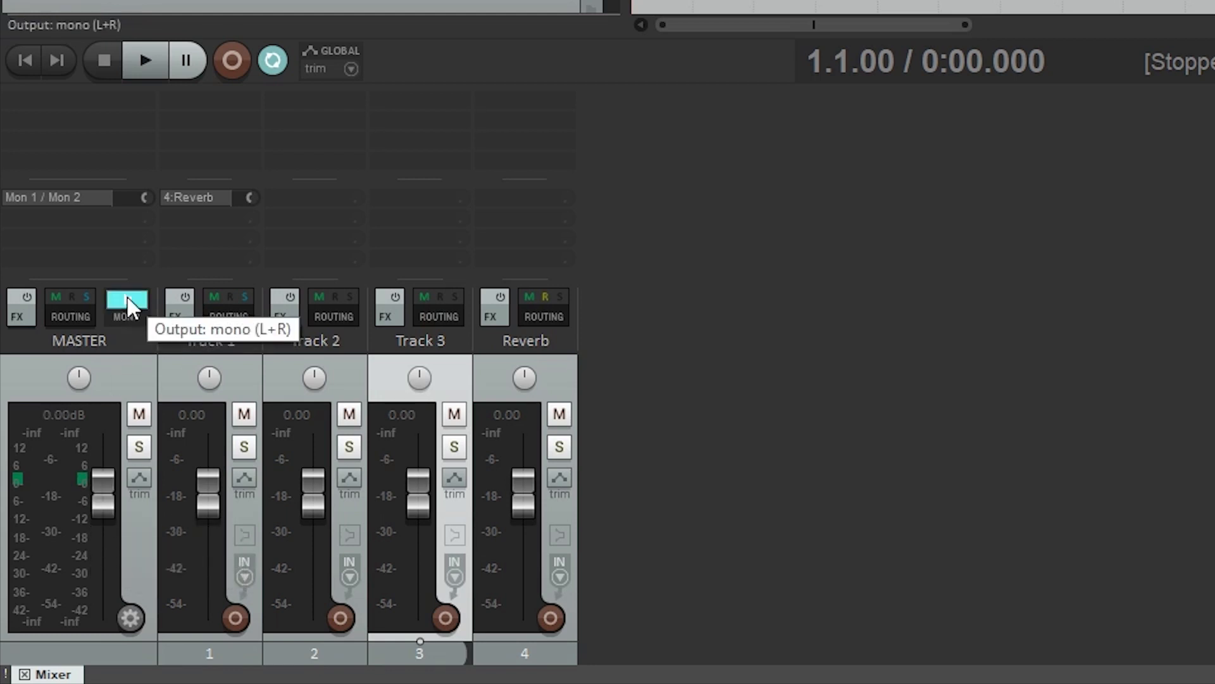
{"action": "left_click", "coordinate": [18, 308]}
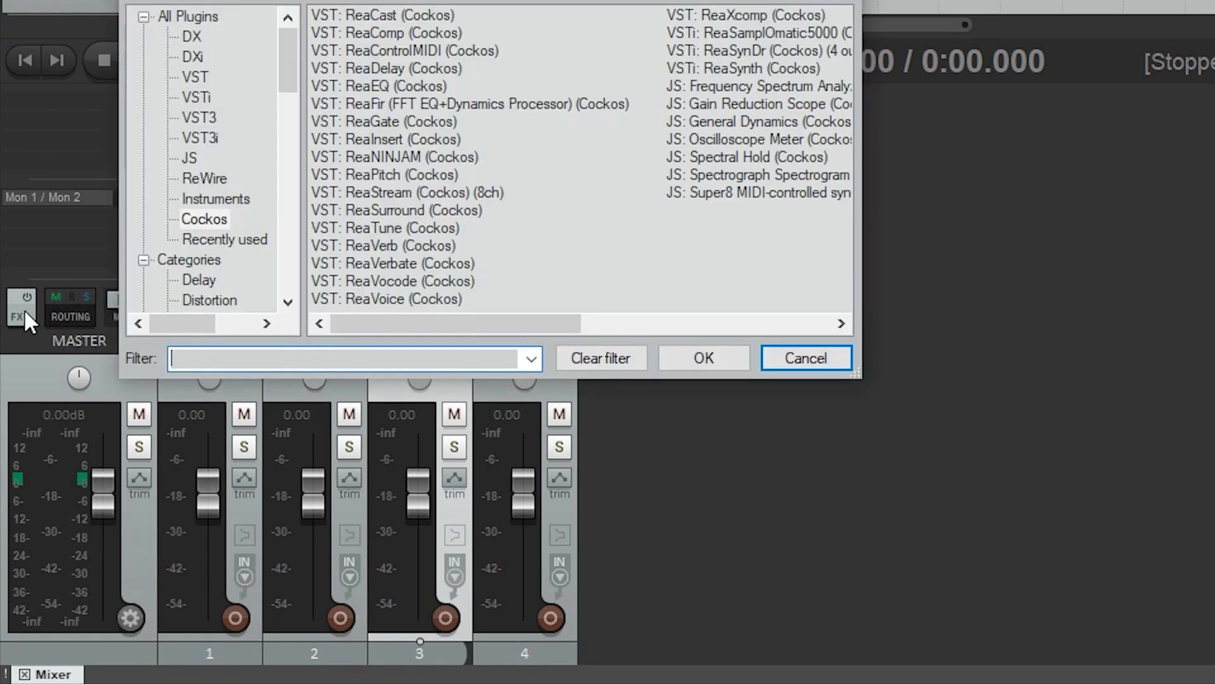
{"action": "left_click", "coordinate": [805, 357]}
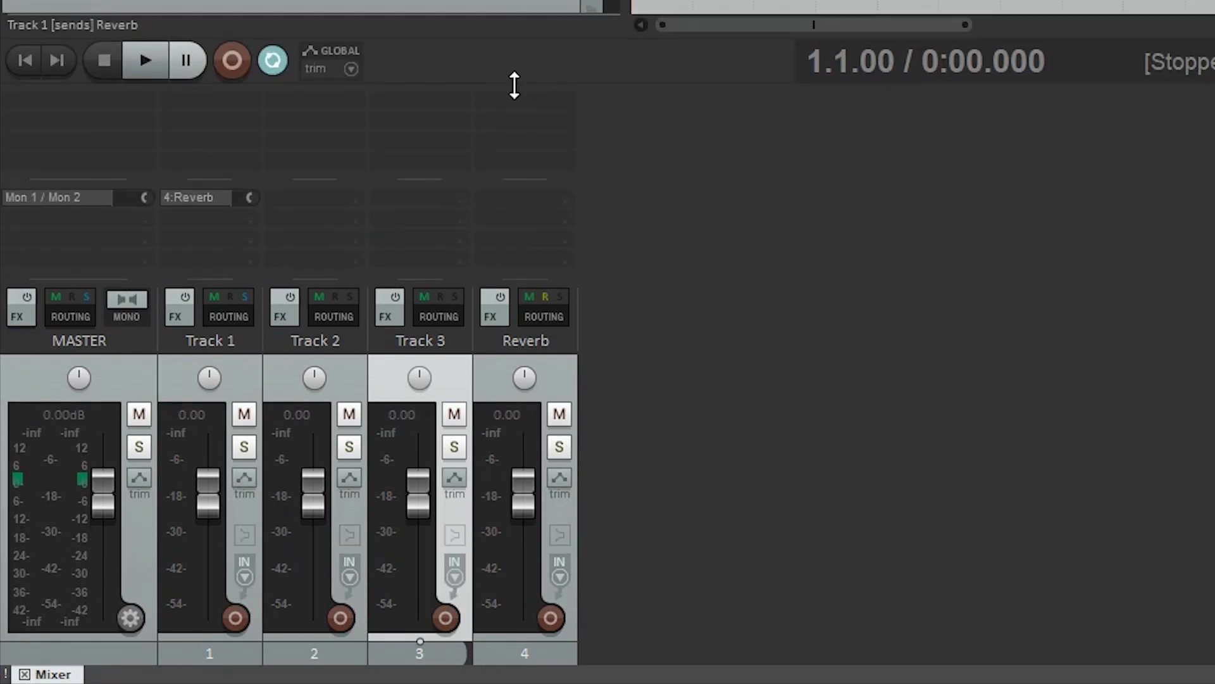
{"action": "mouse_move", "coordinate": [514, 82]}
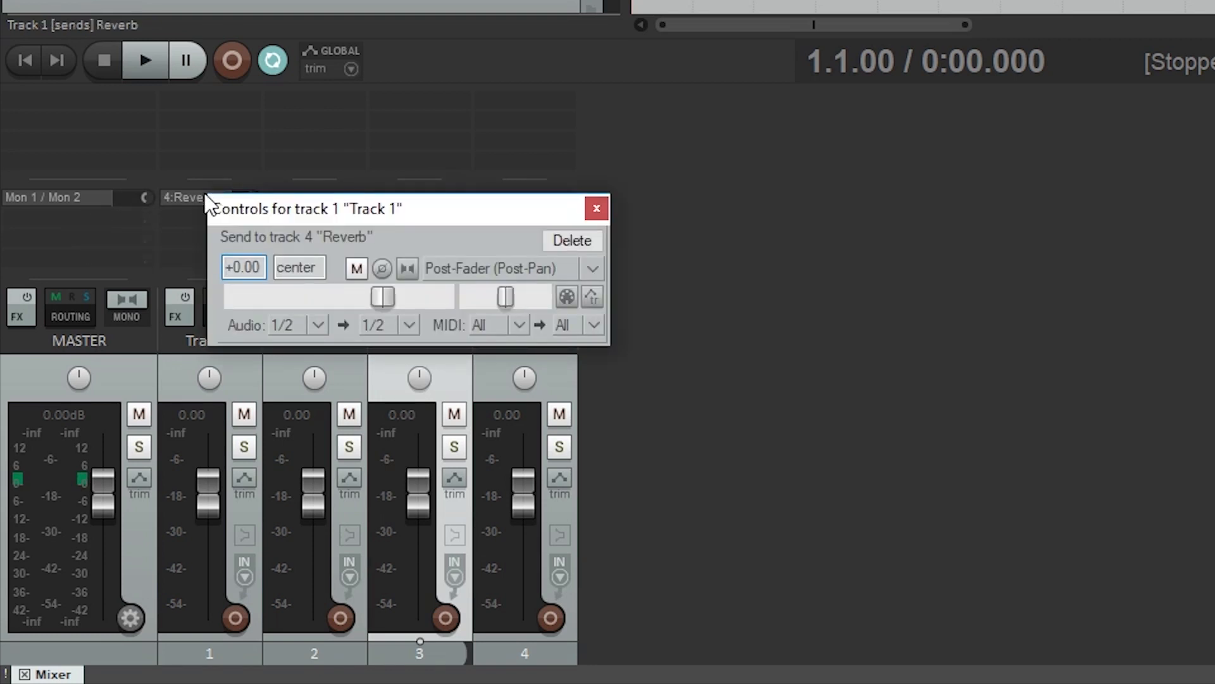
{"action": "mouse_move", "coordinate": [376, 252]}
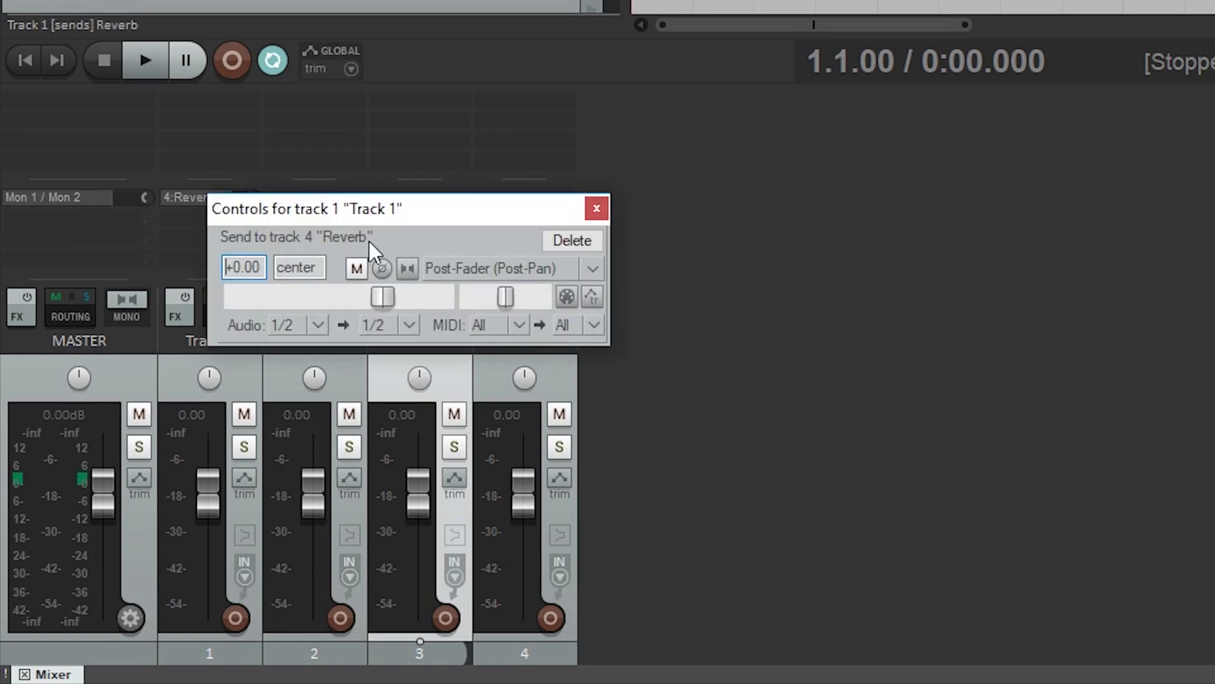